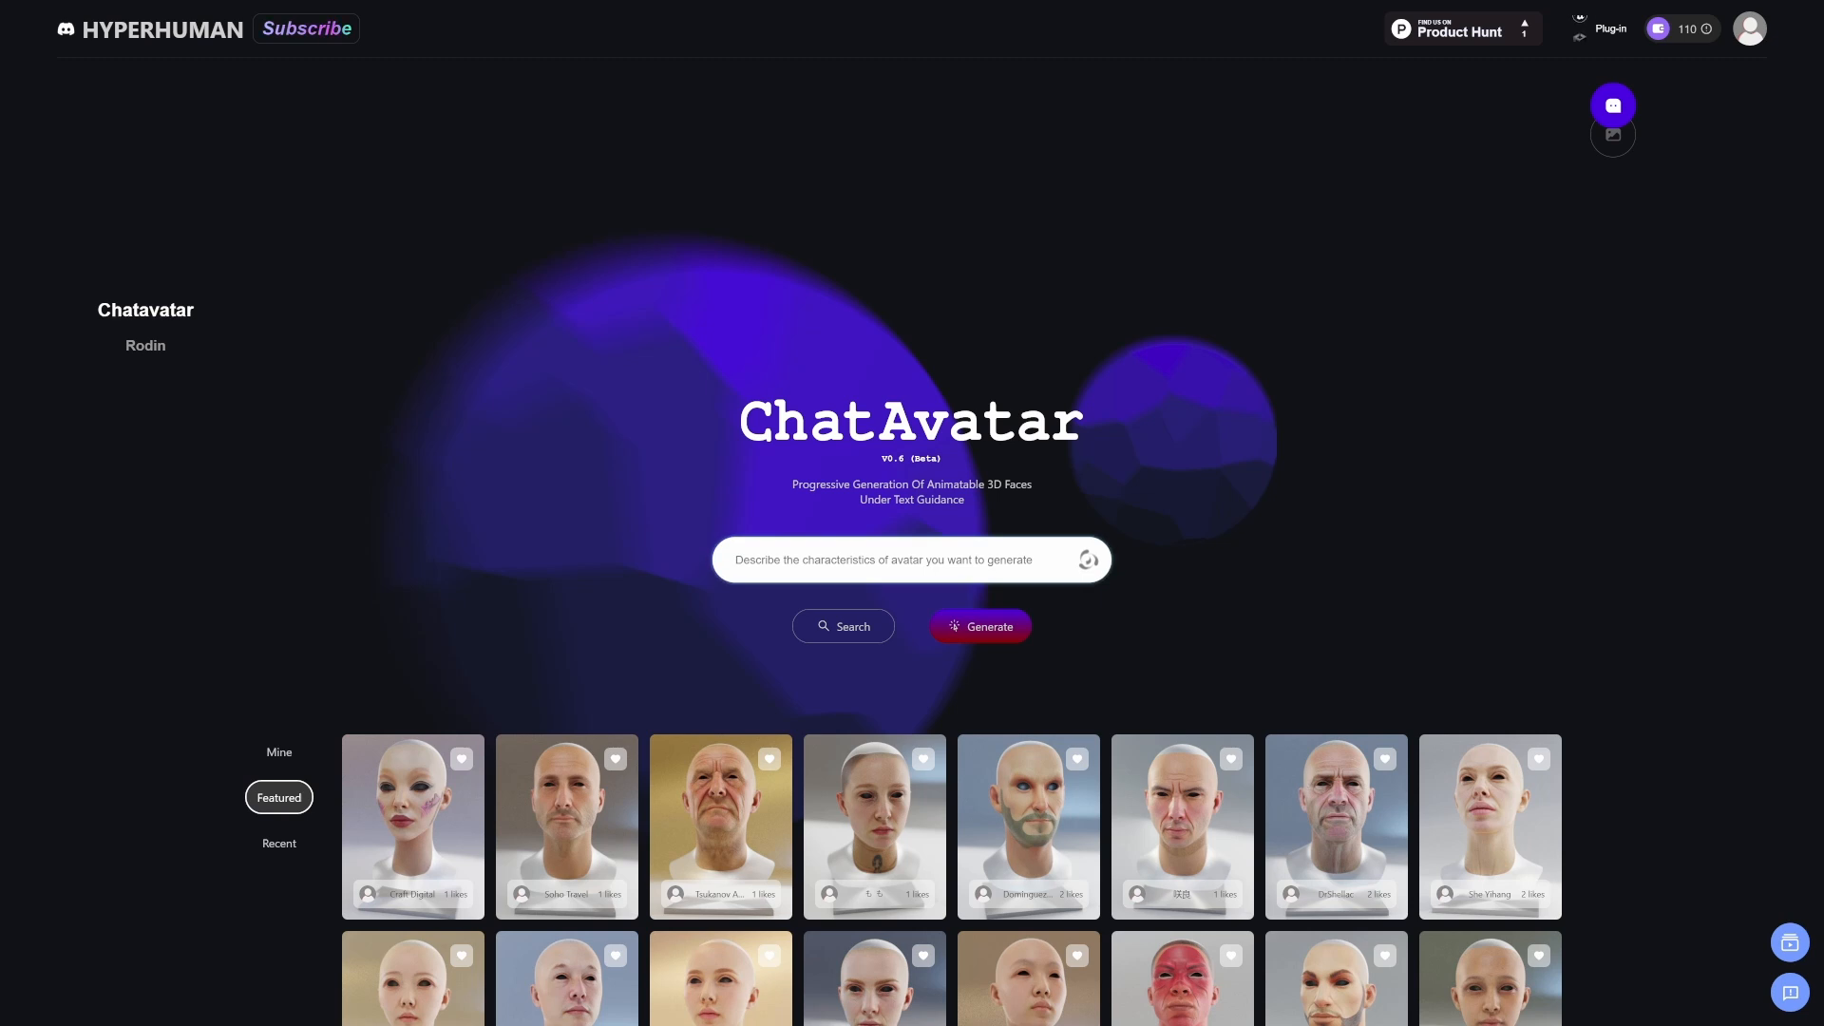
- Generate a head from the prompt of an old Balkan male who worked the fields for 20 years
click(908, 558)
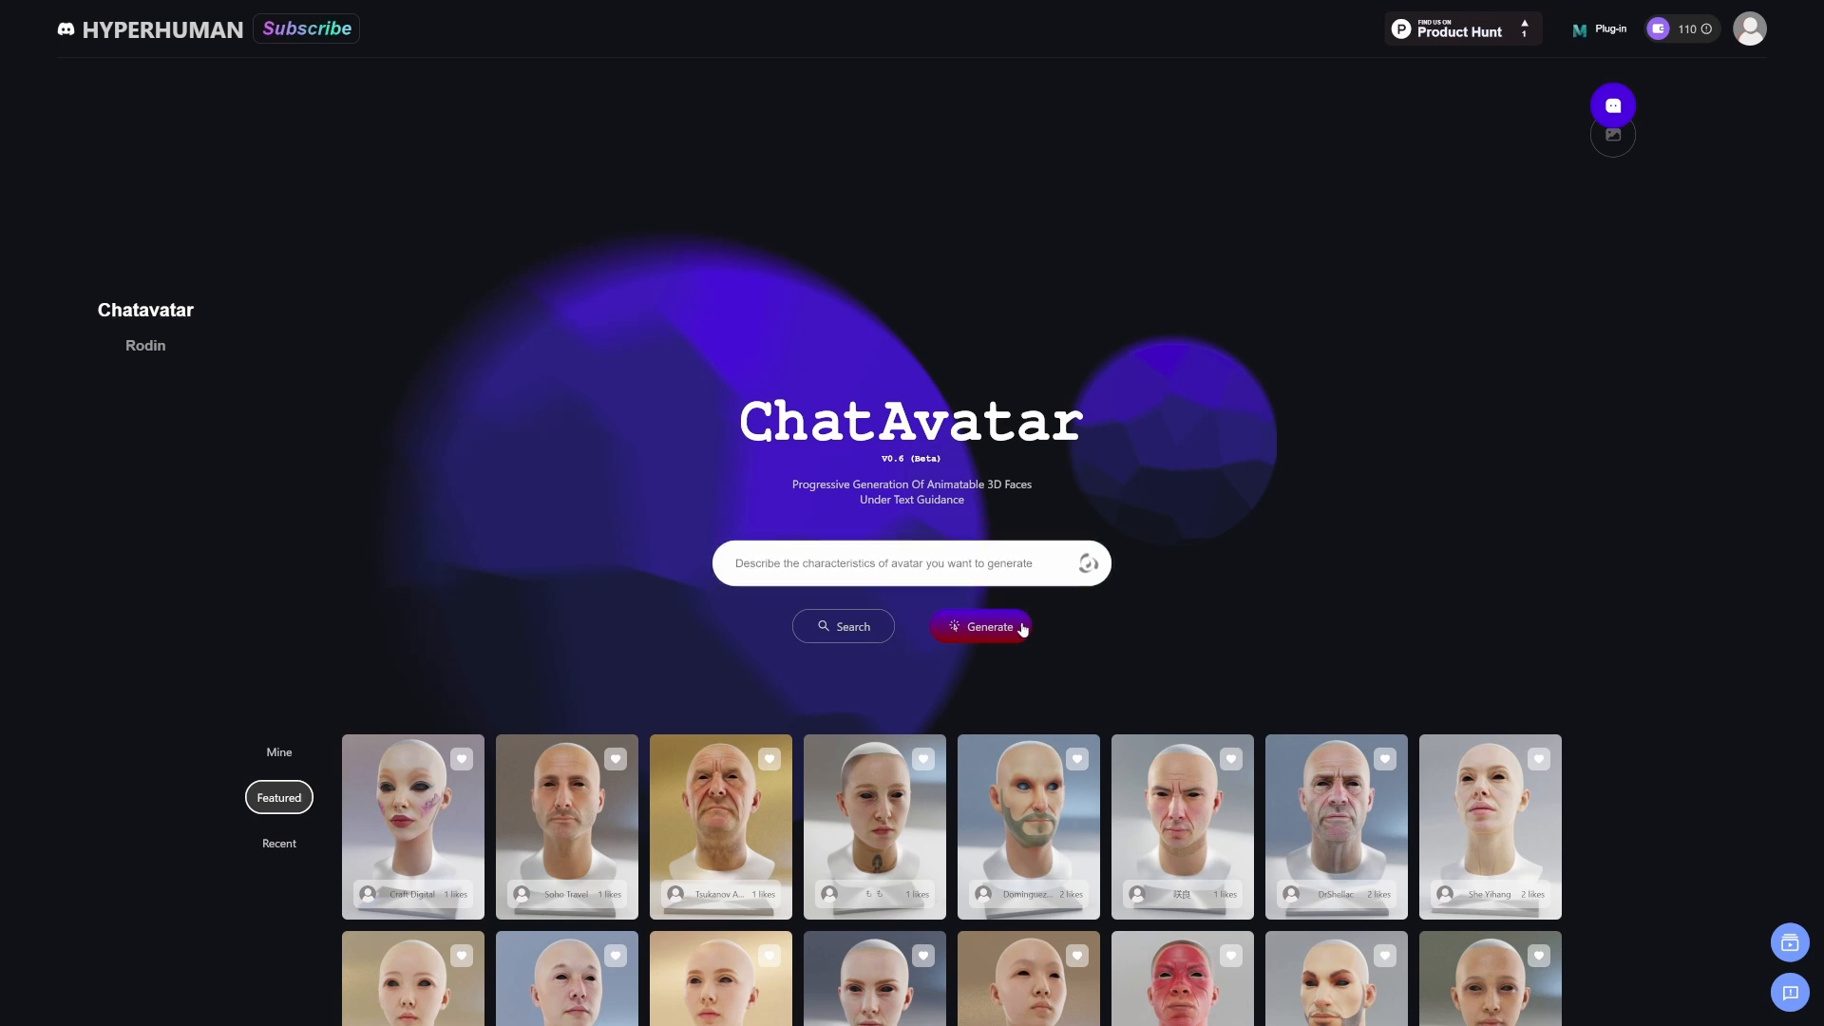
click(986, 627)
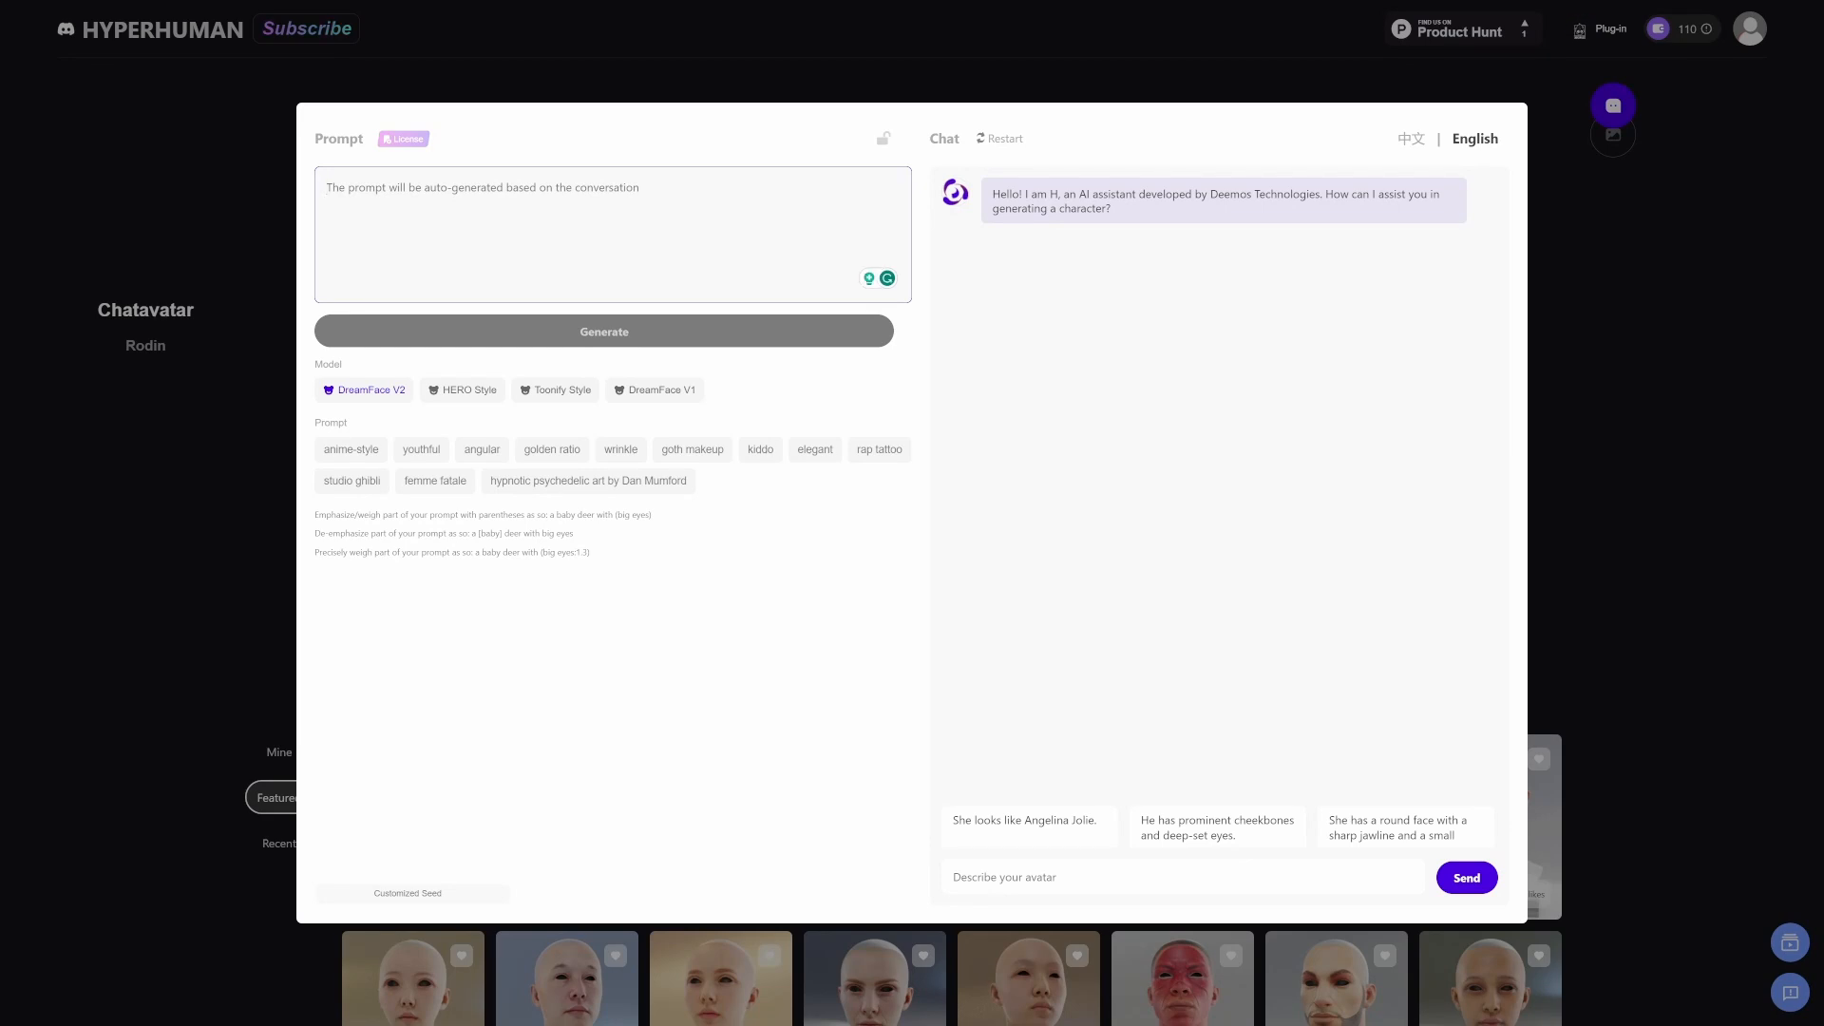
text(An c)
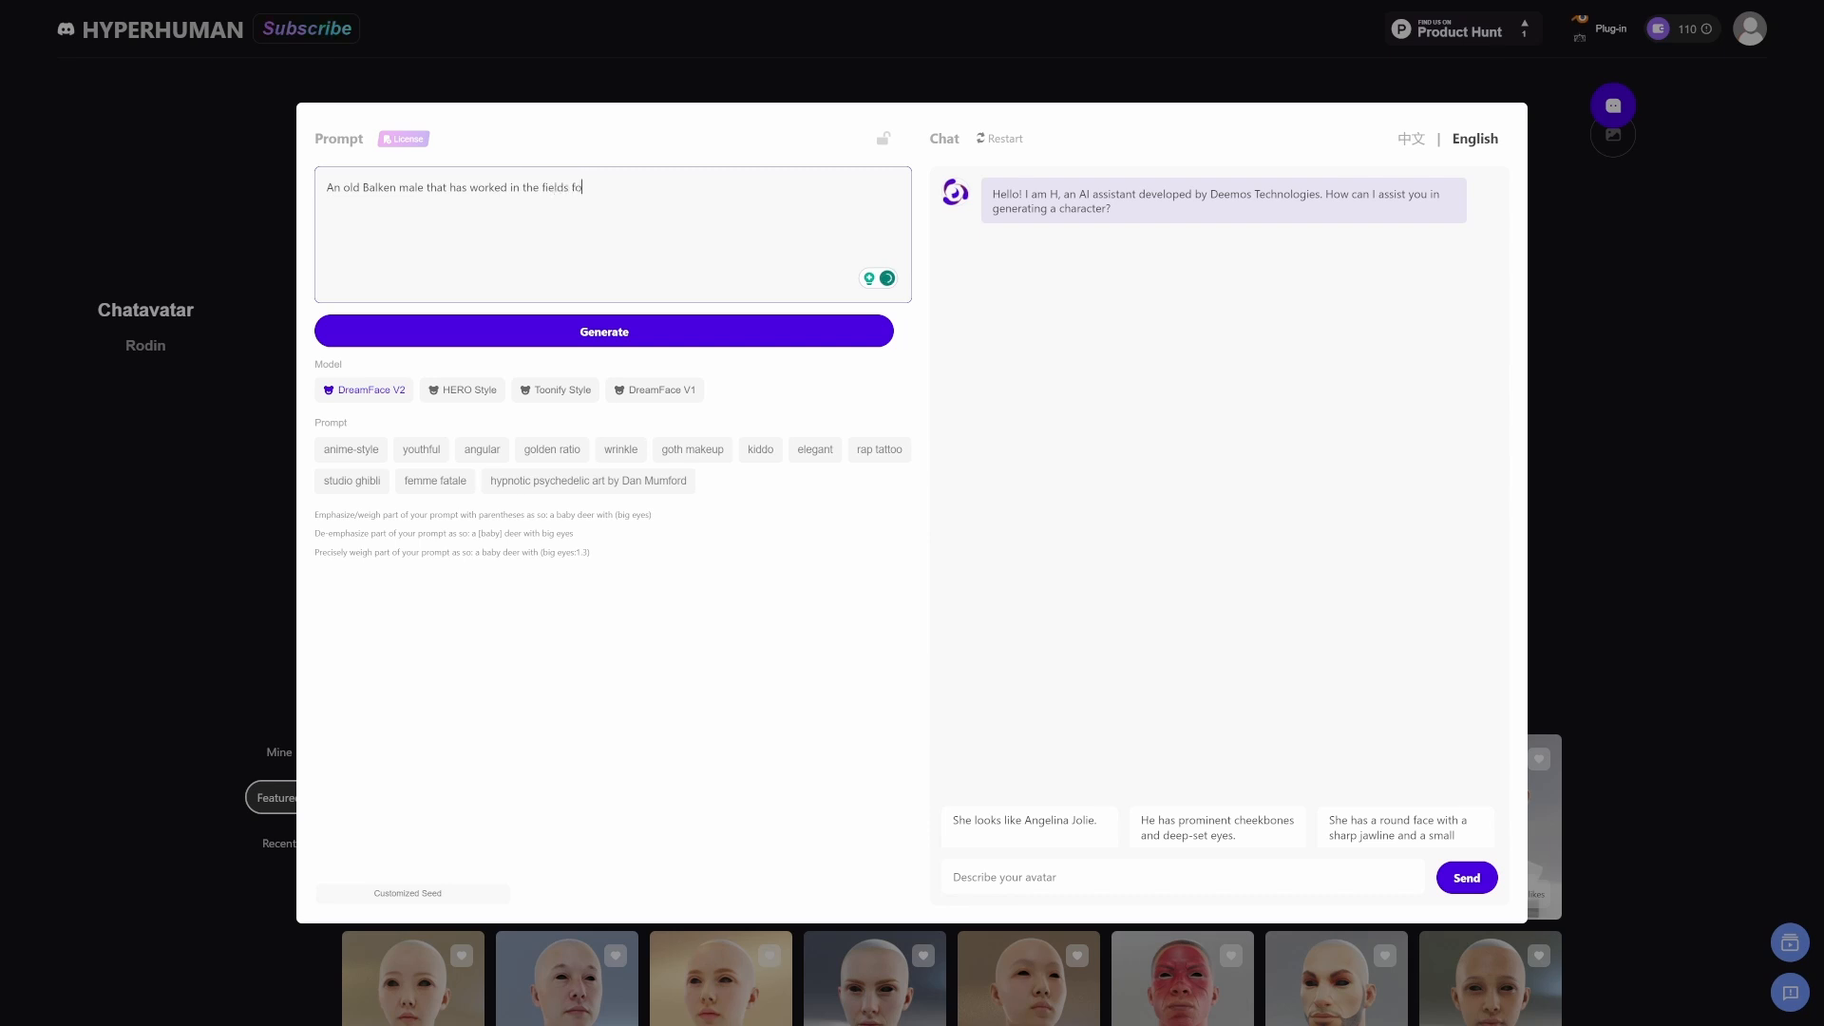
text(20 years)
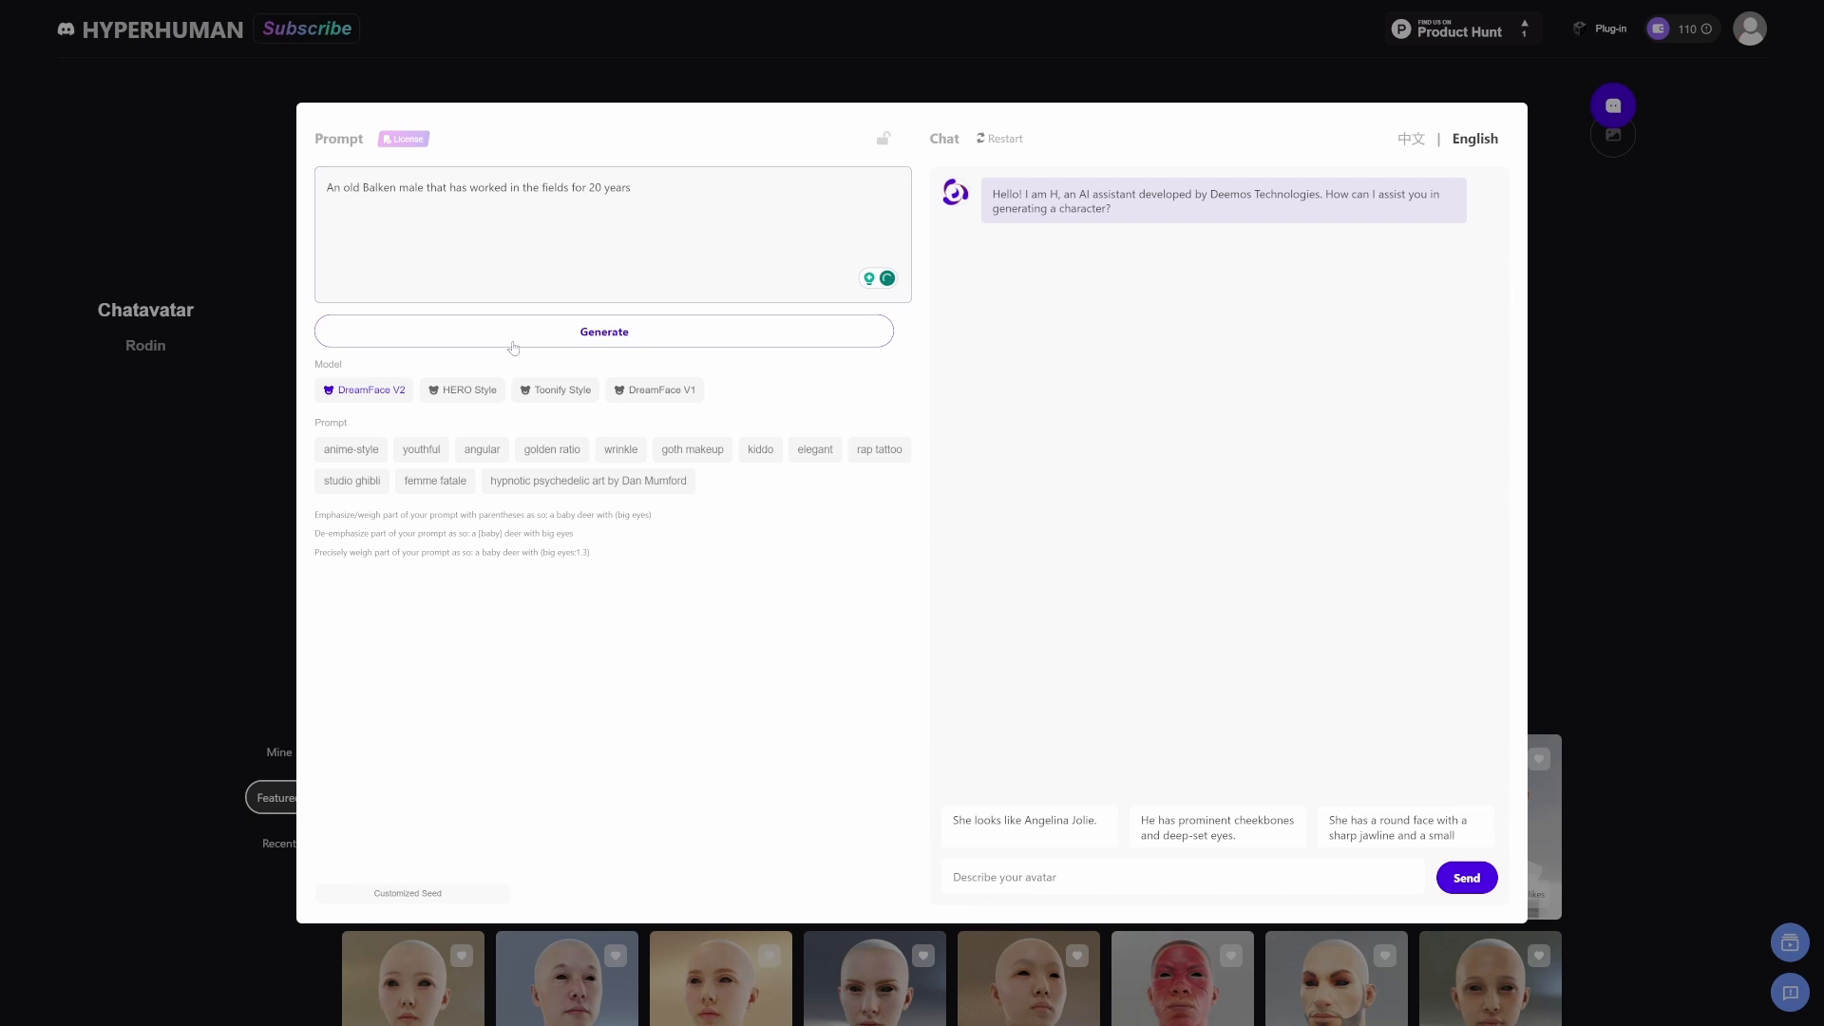
click(604, 331)
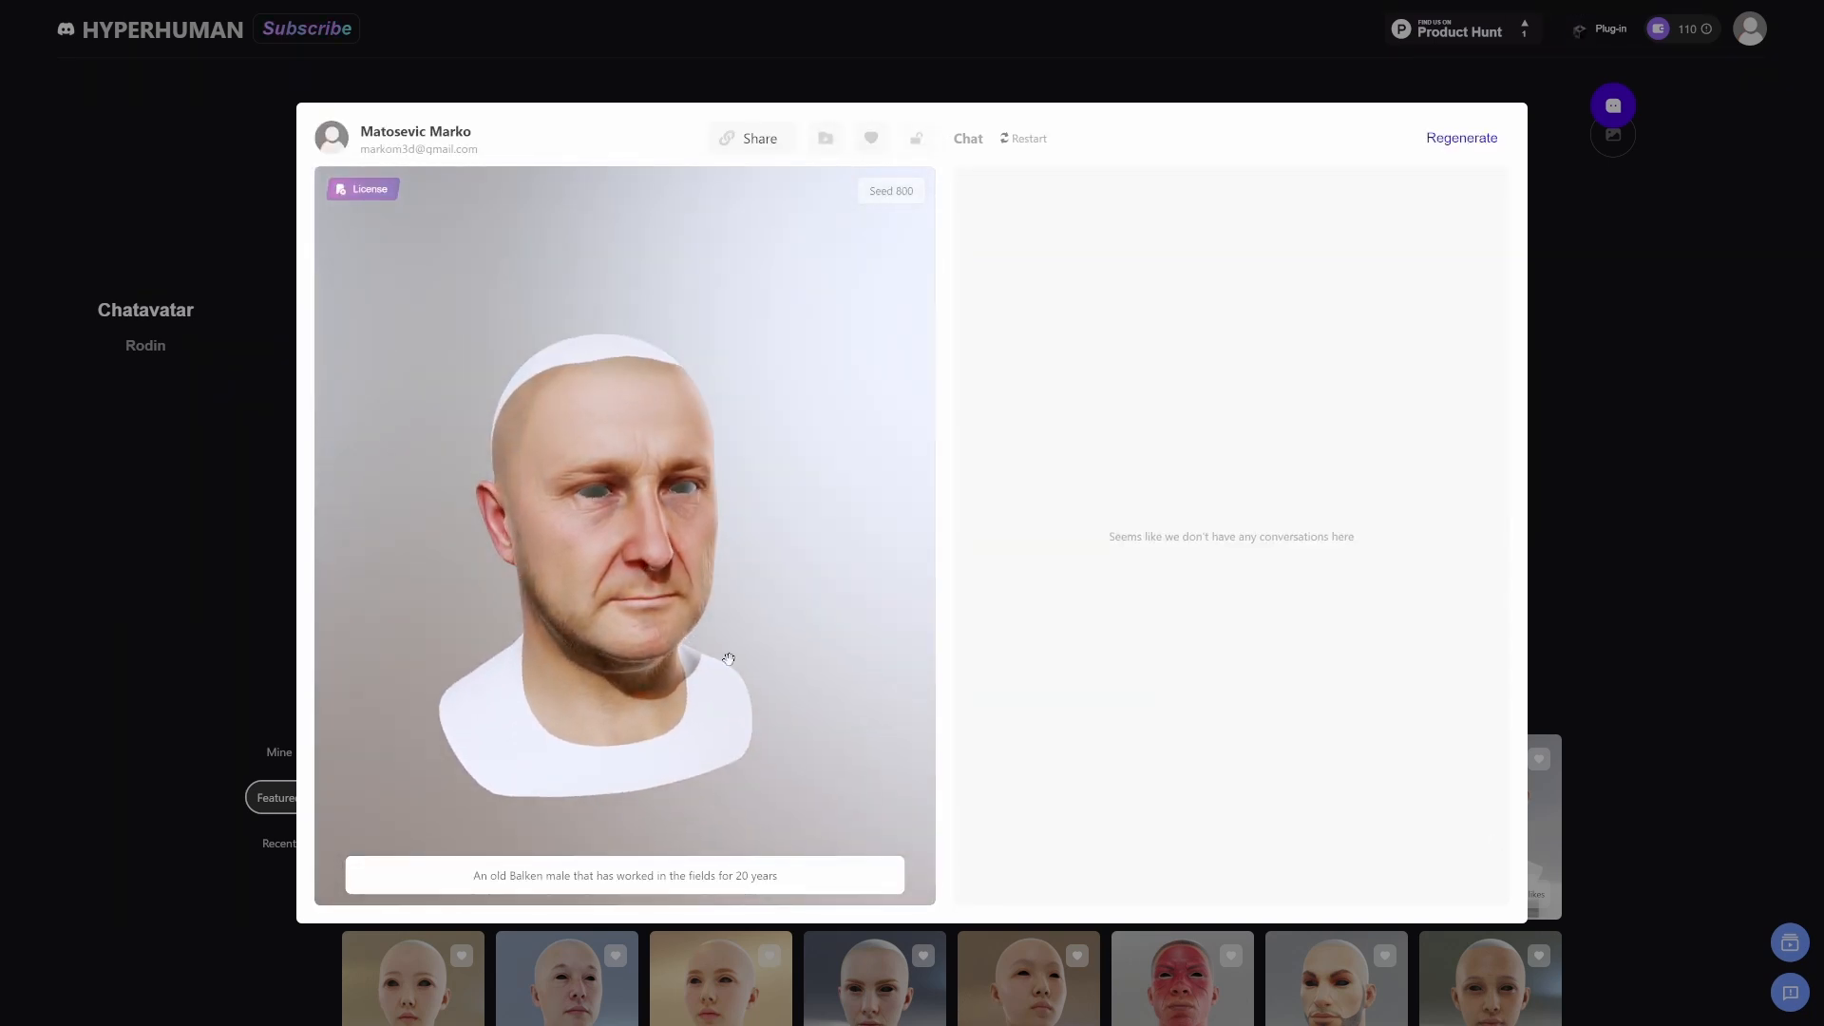
drag(727, 658, 570, 645)
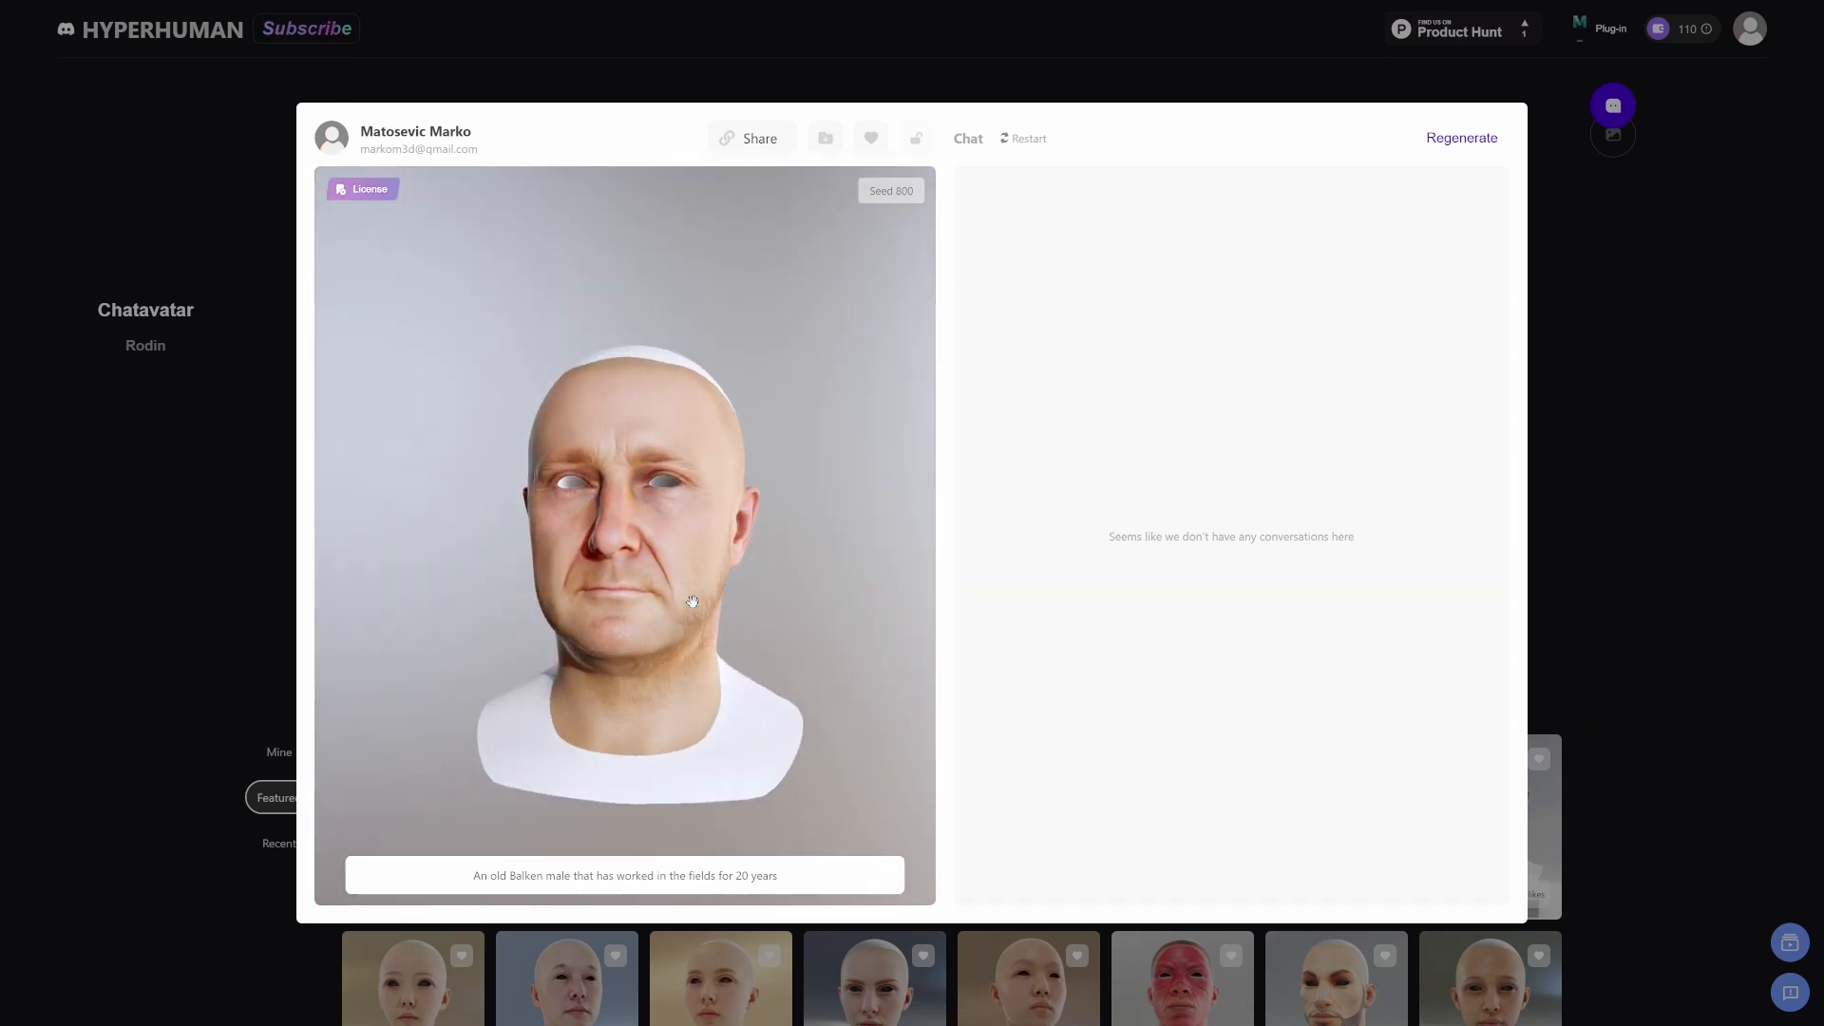
drag(692, 603, 652, 591)
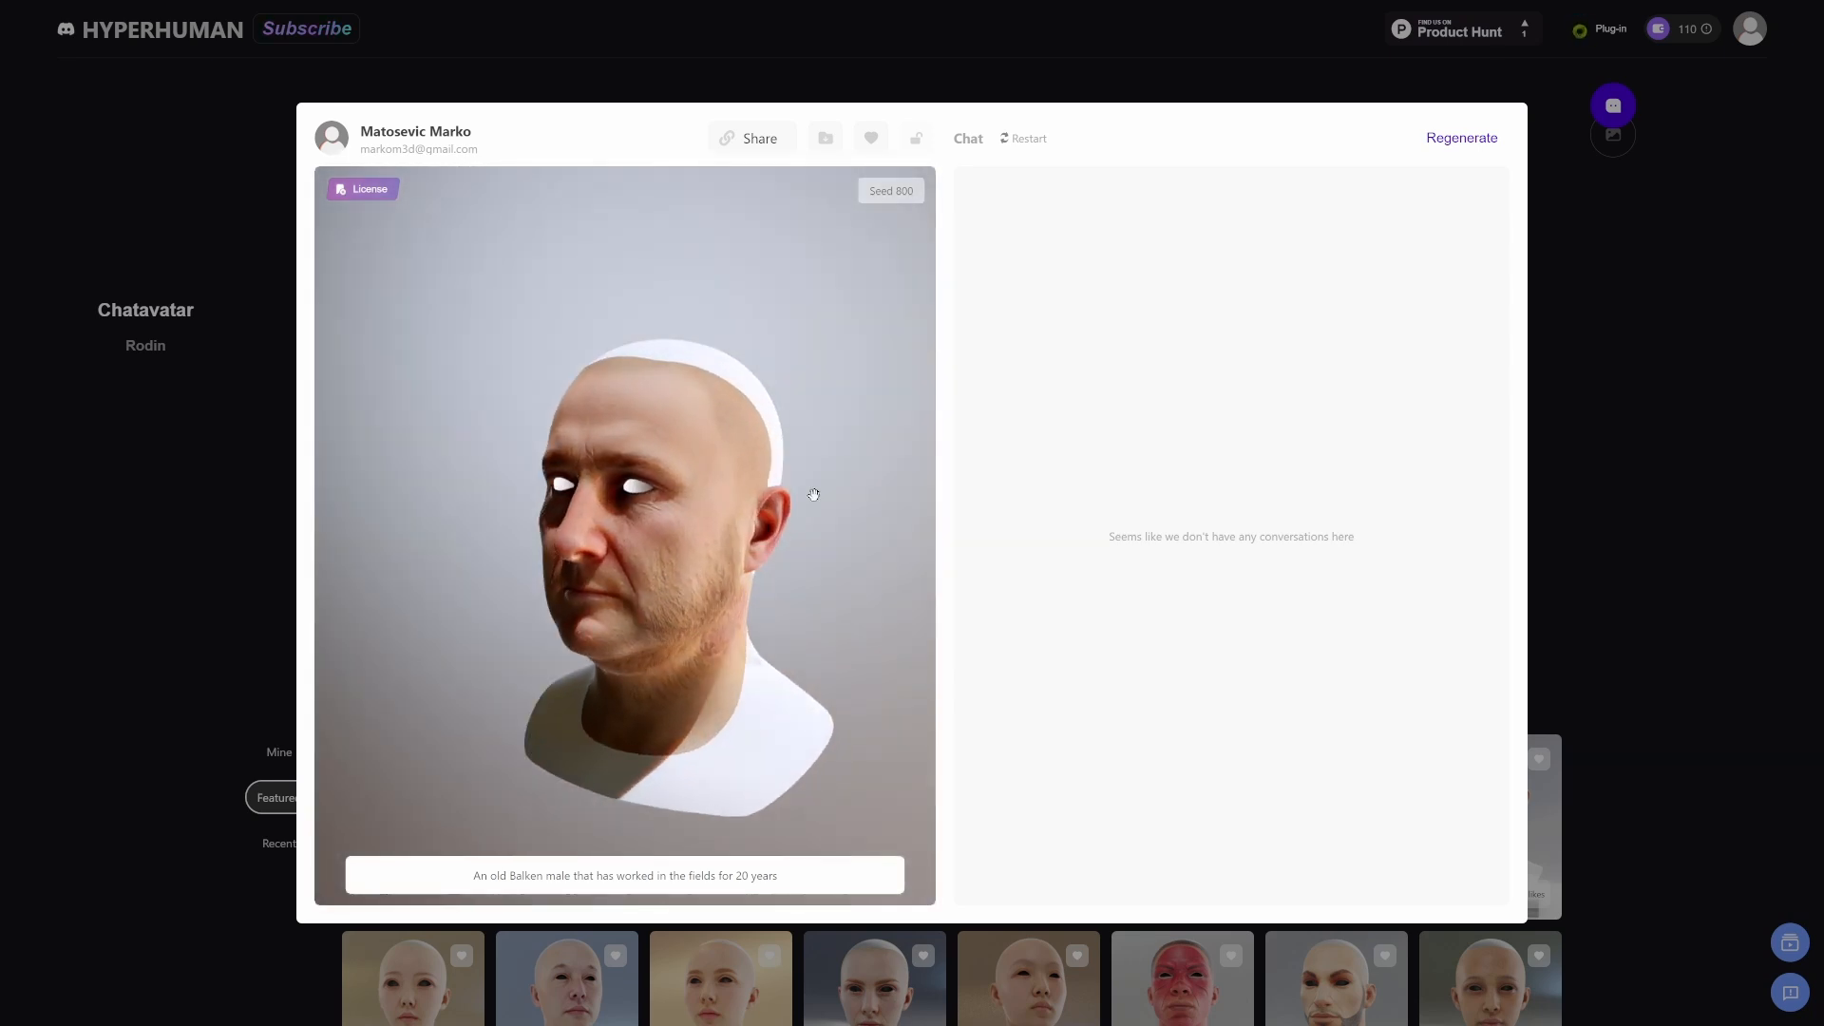
- Export at 2K with back-of-head textures, a male rigged body and eyes & teeth, then pay
click(824, 137)
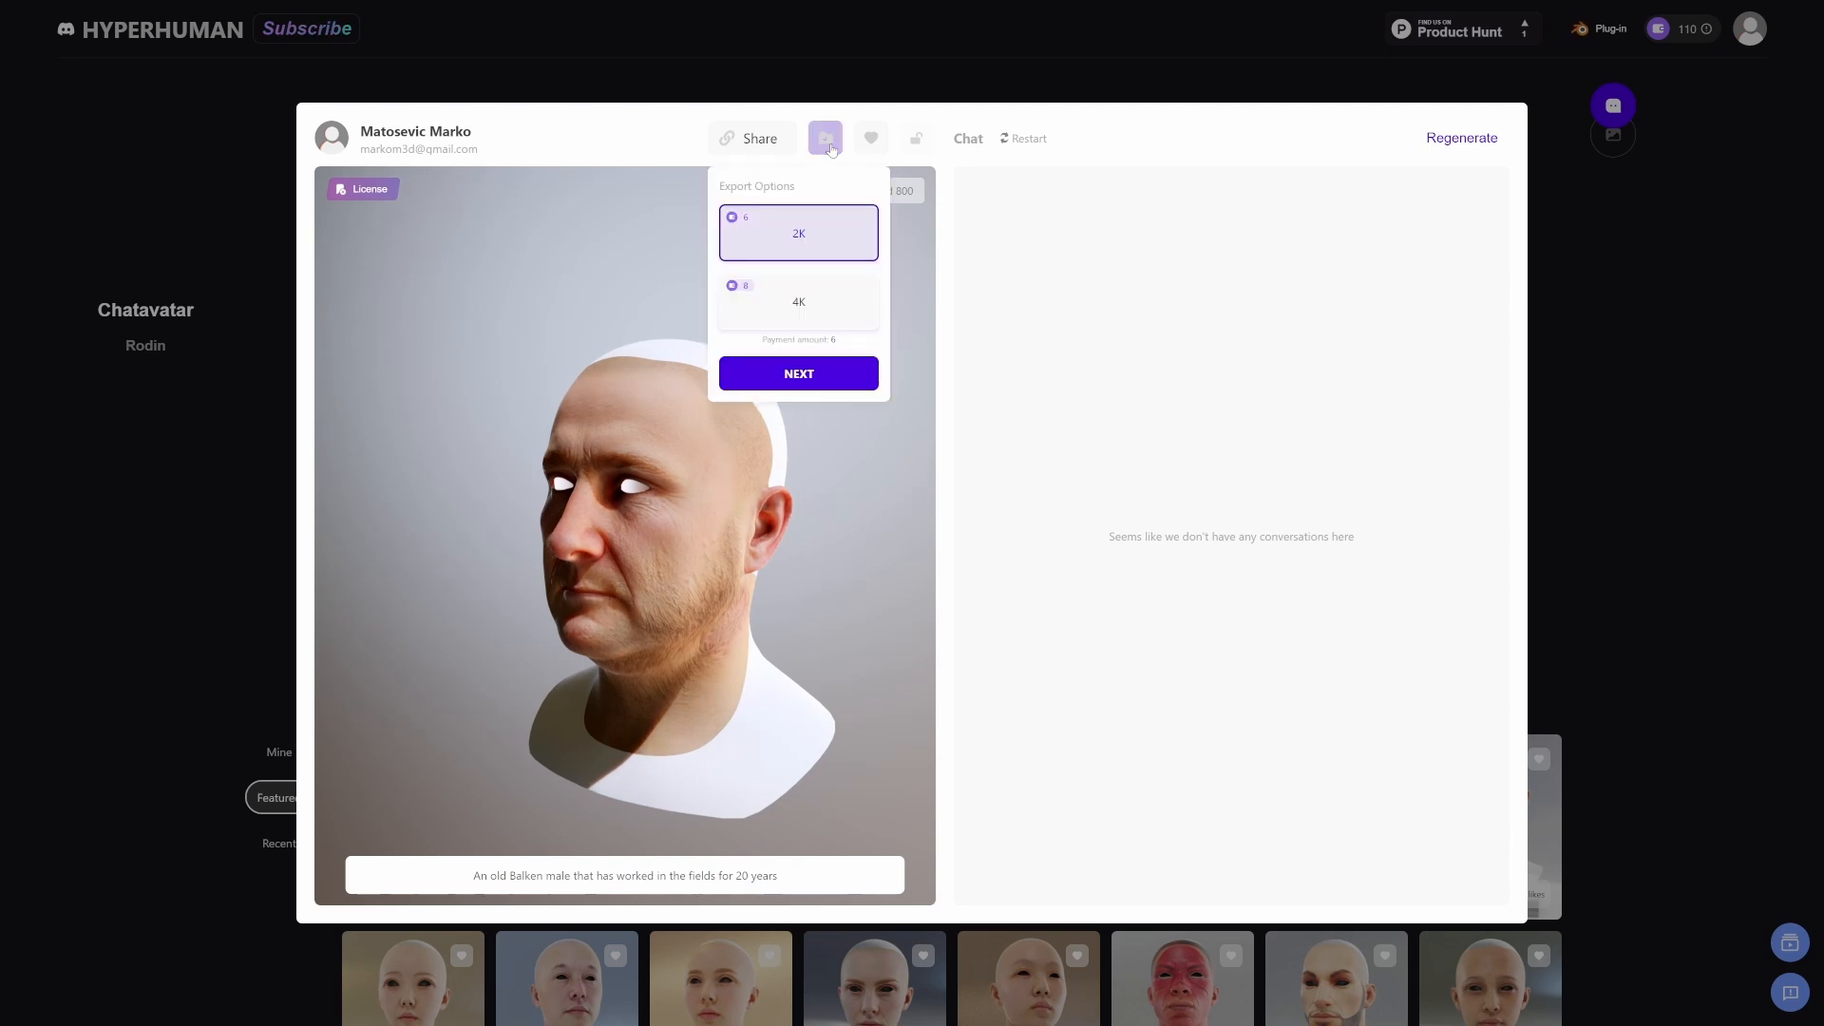
click(797, 302)
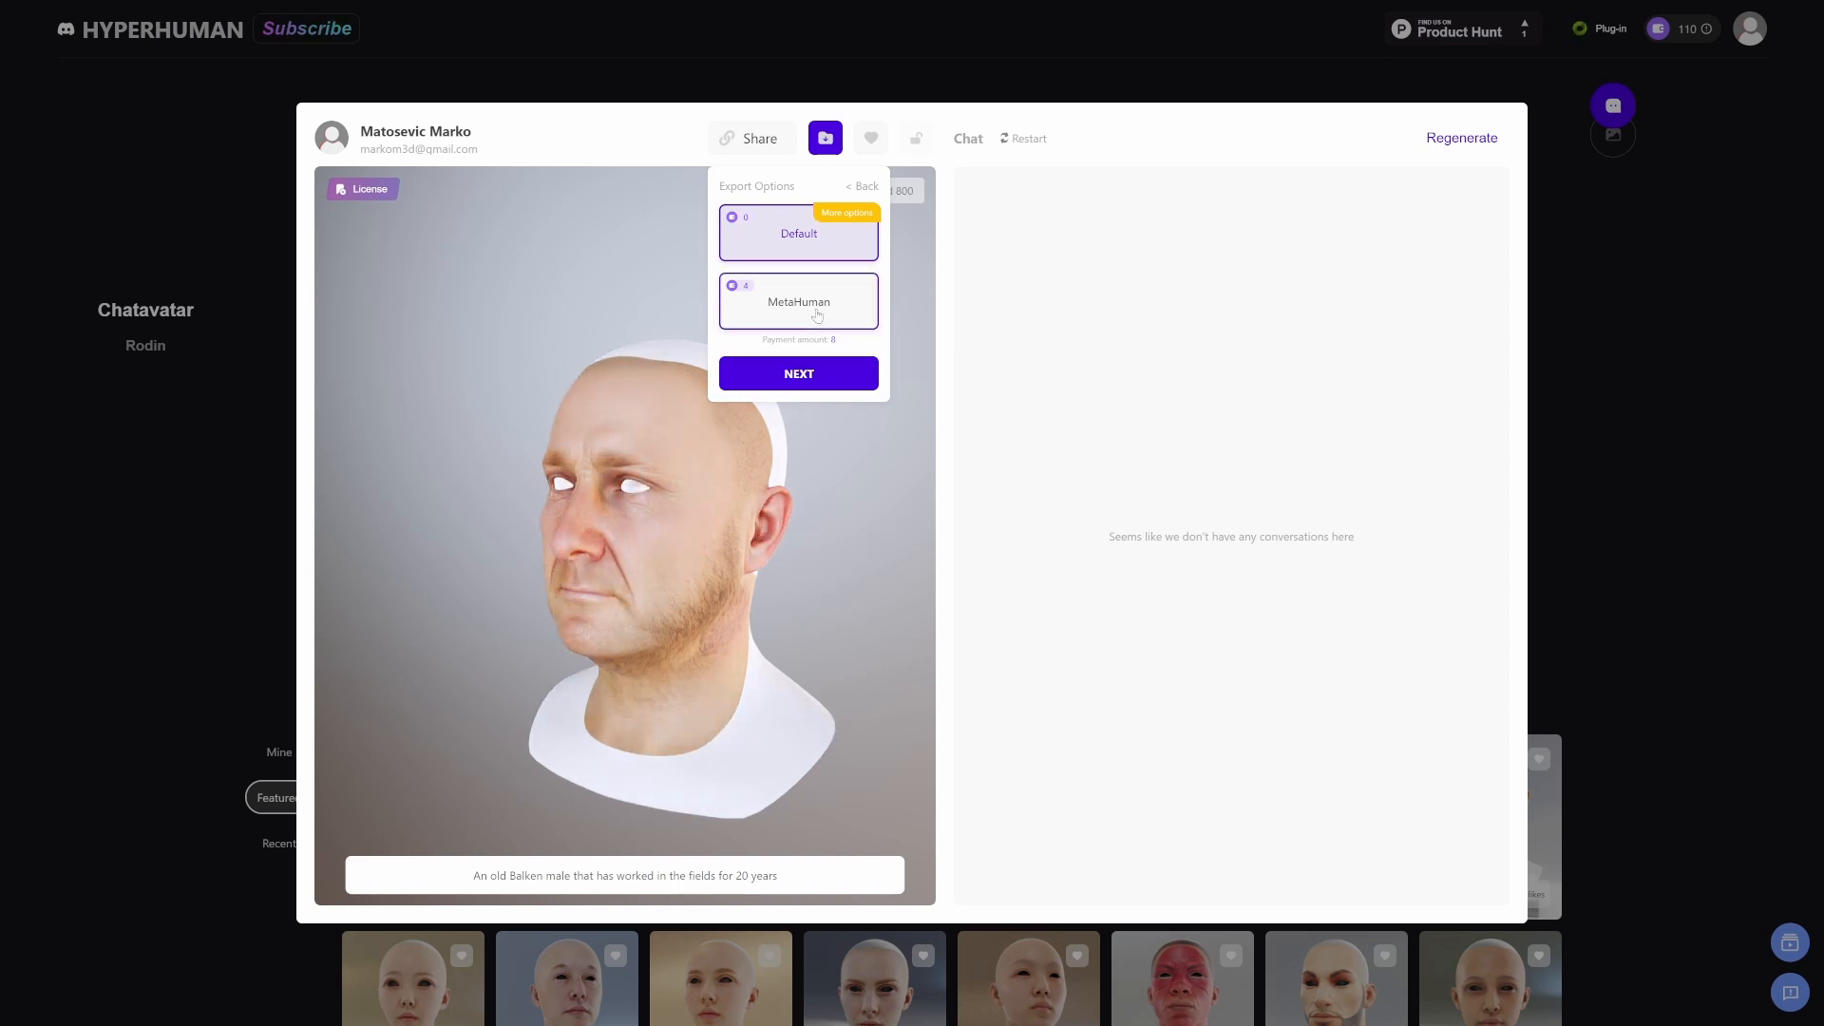
click(798, 232)
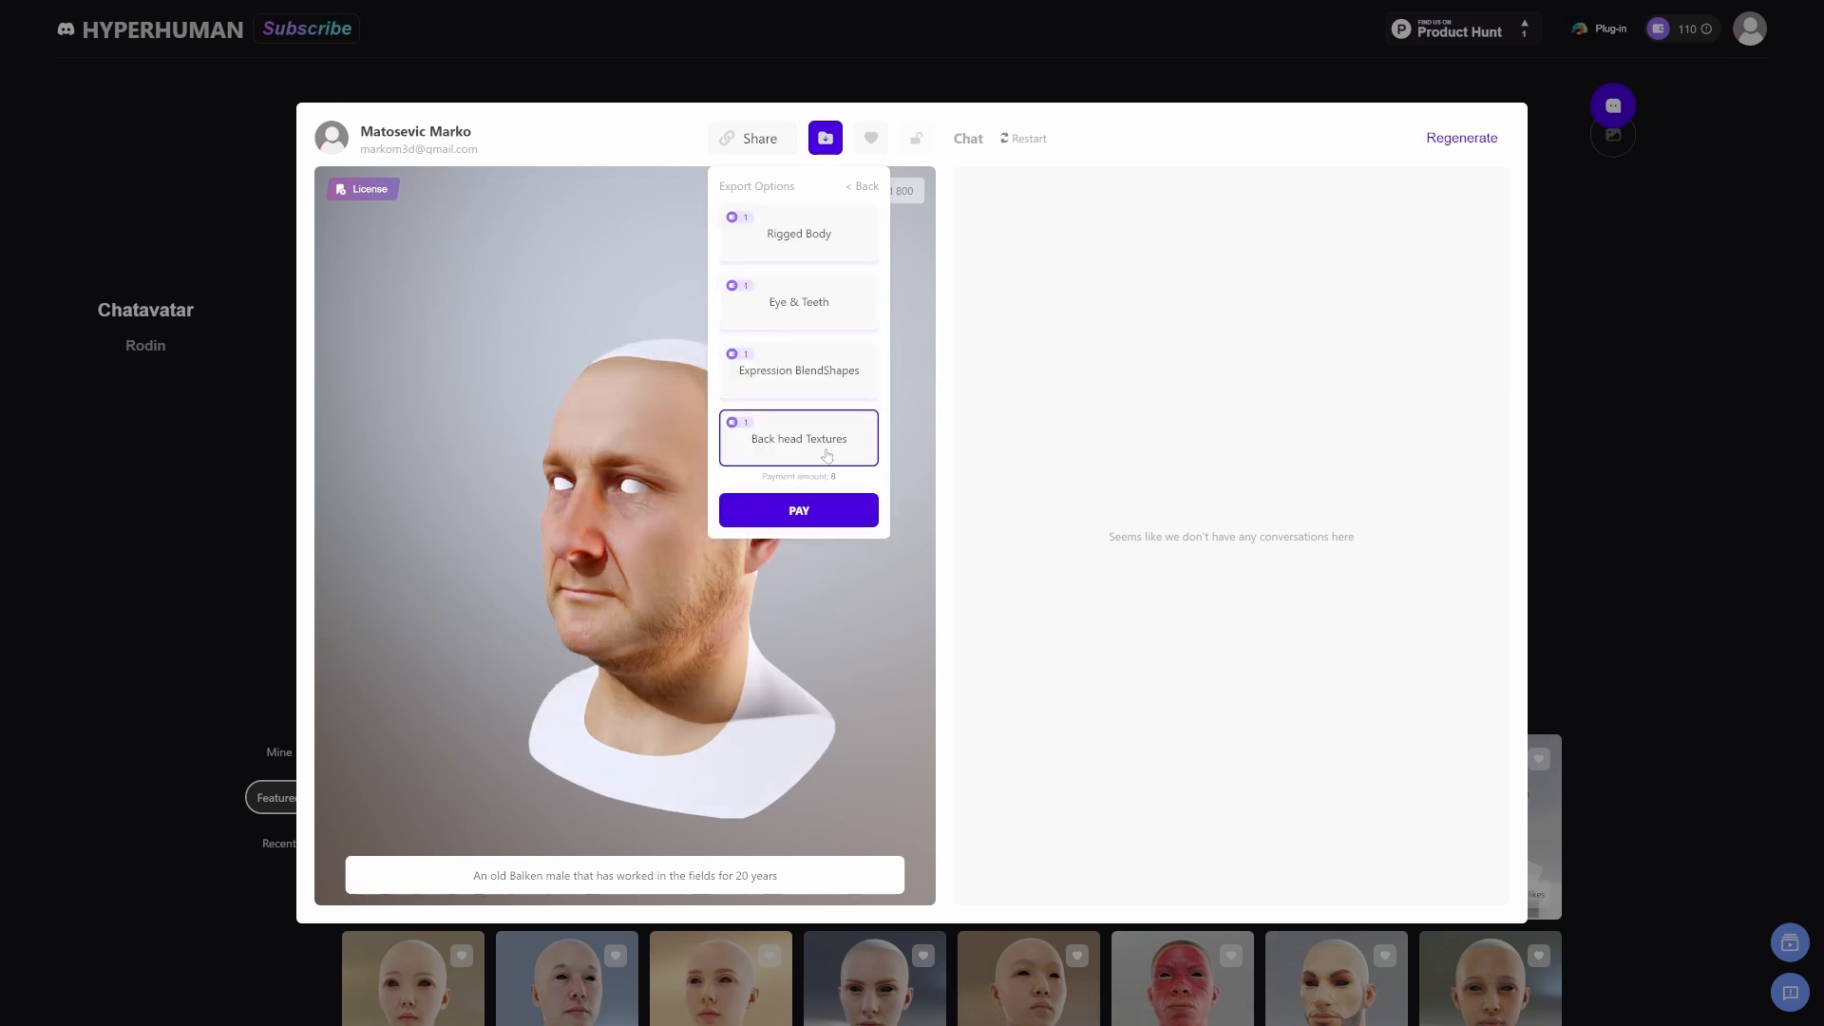
click(797, 370)
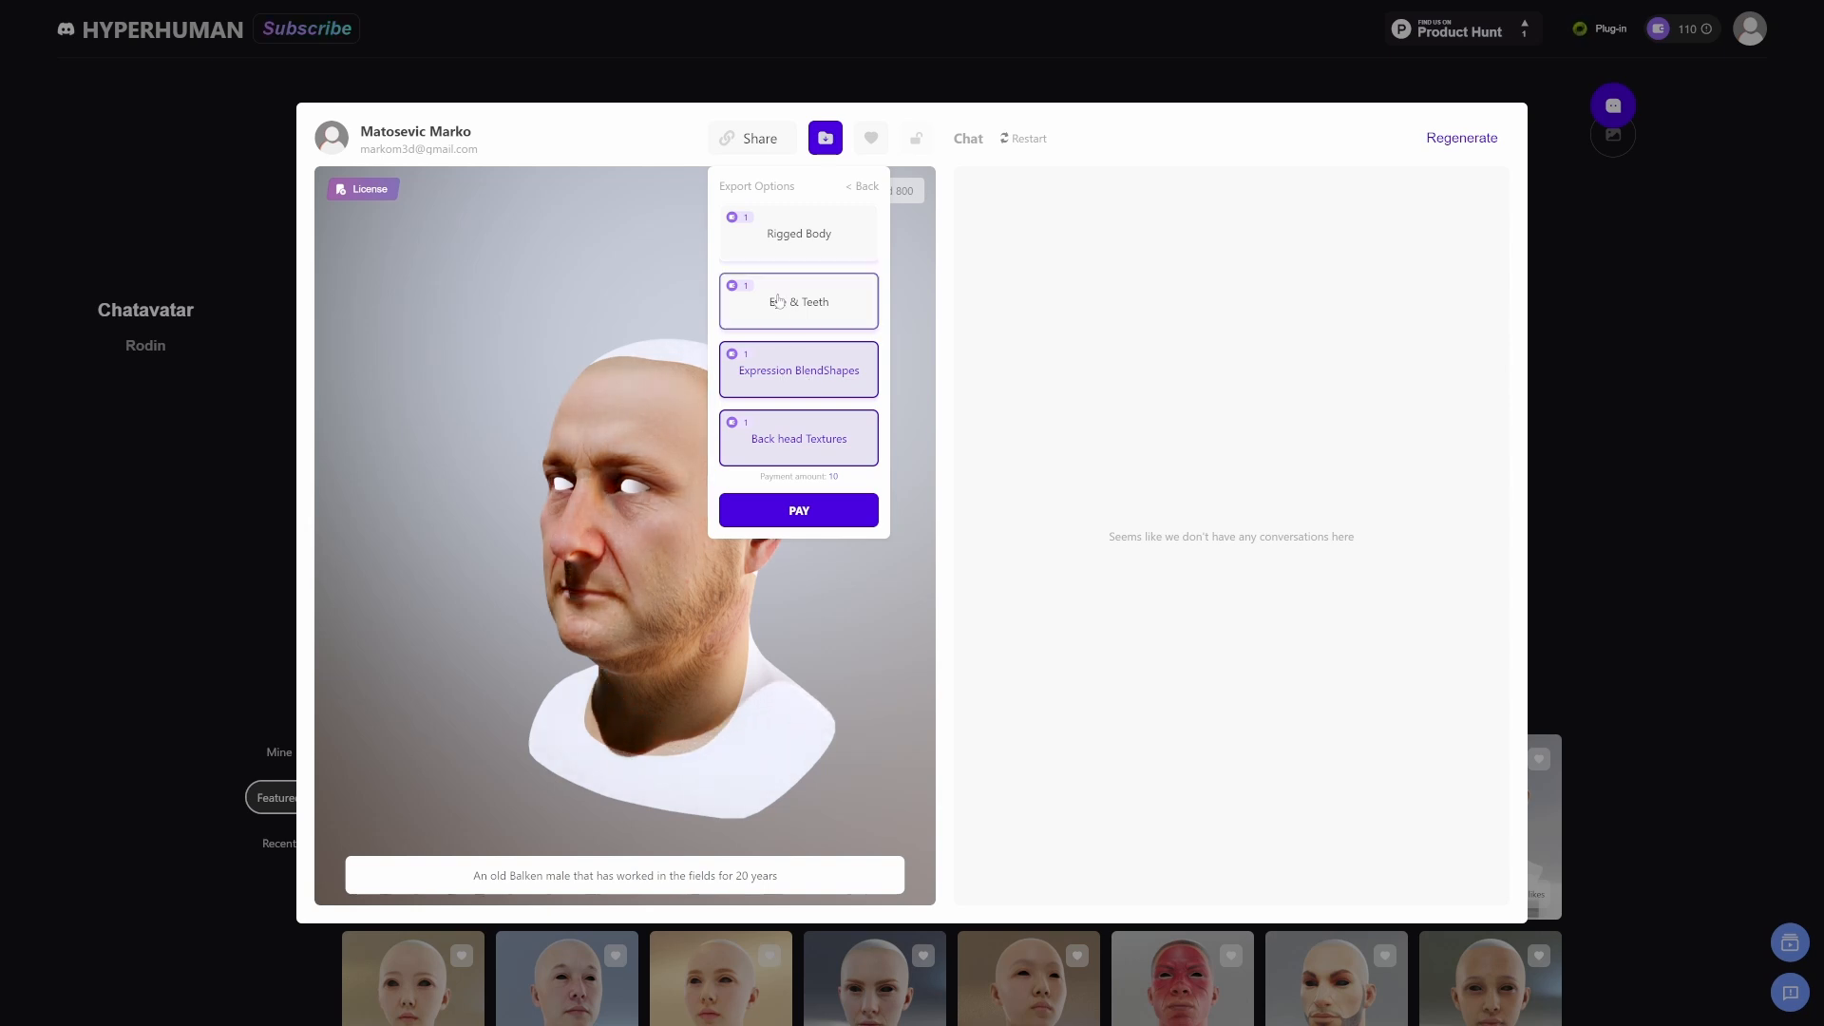
click(798, 231)
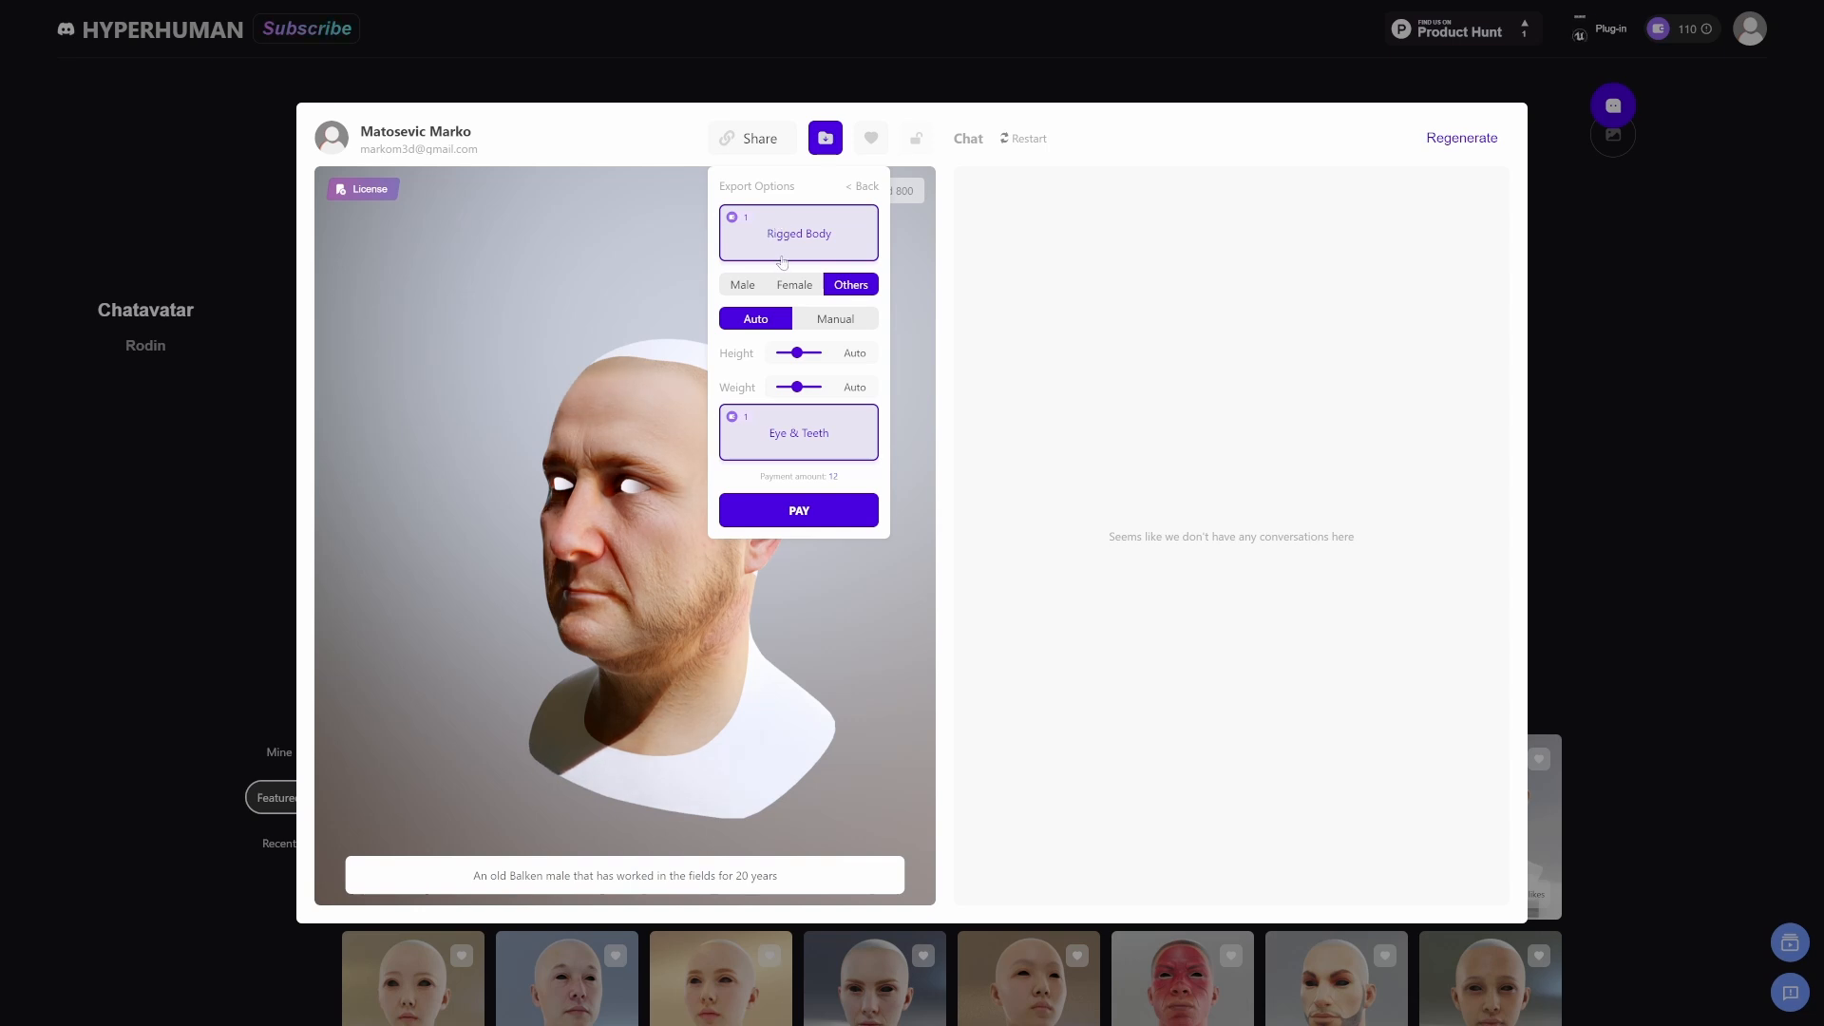
click(741, 283)
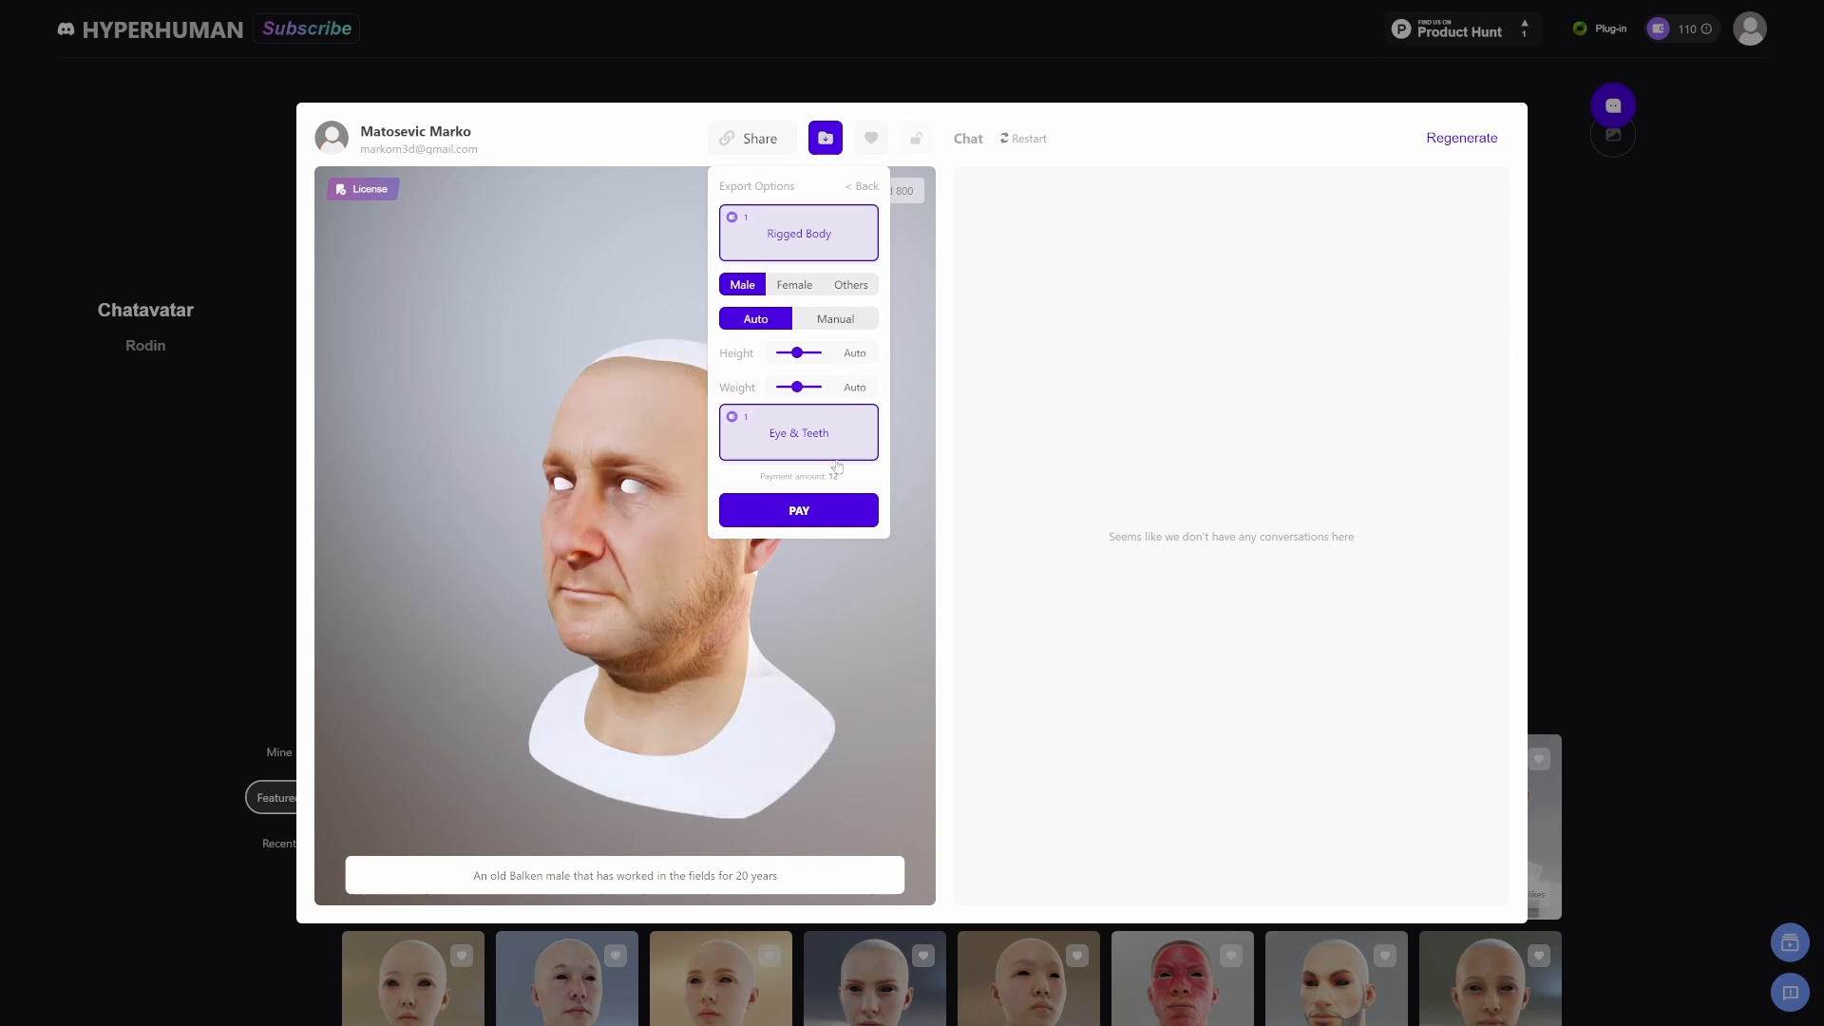
click(798, 510)
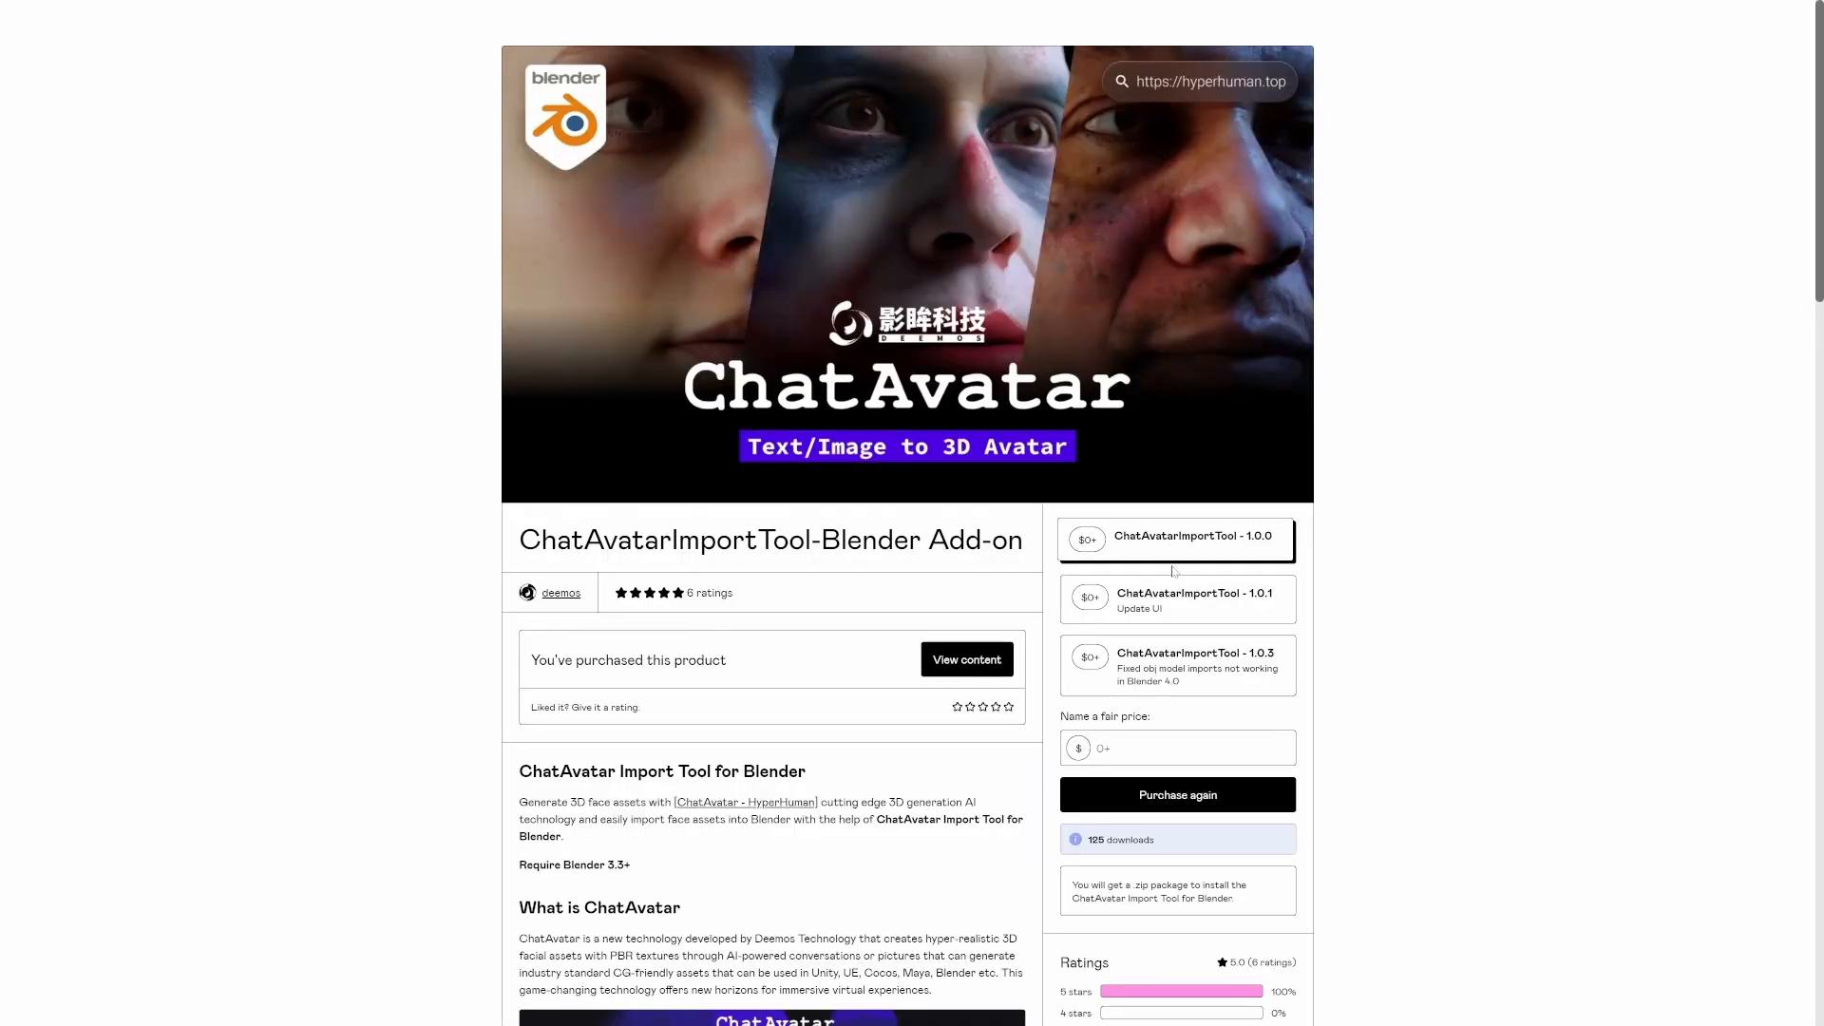
- Show the Gumroad page of the ChatAvatarImportTool Blender add-on
click(1174, 663)
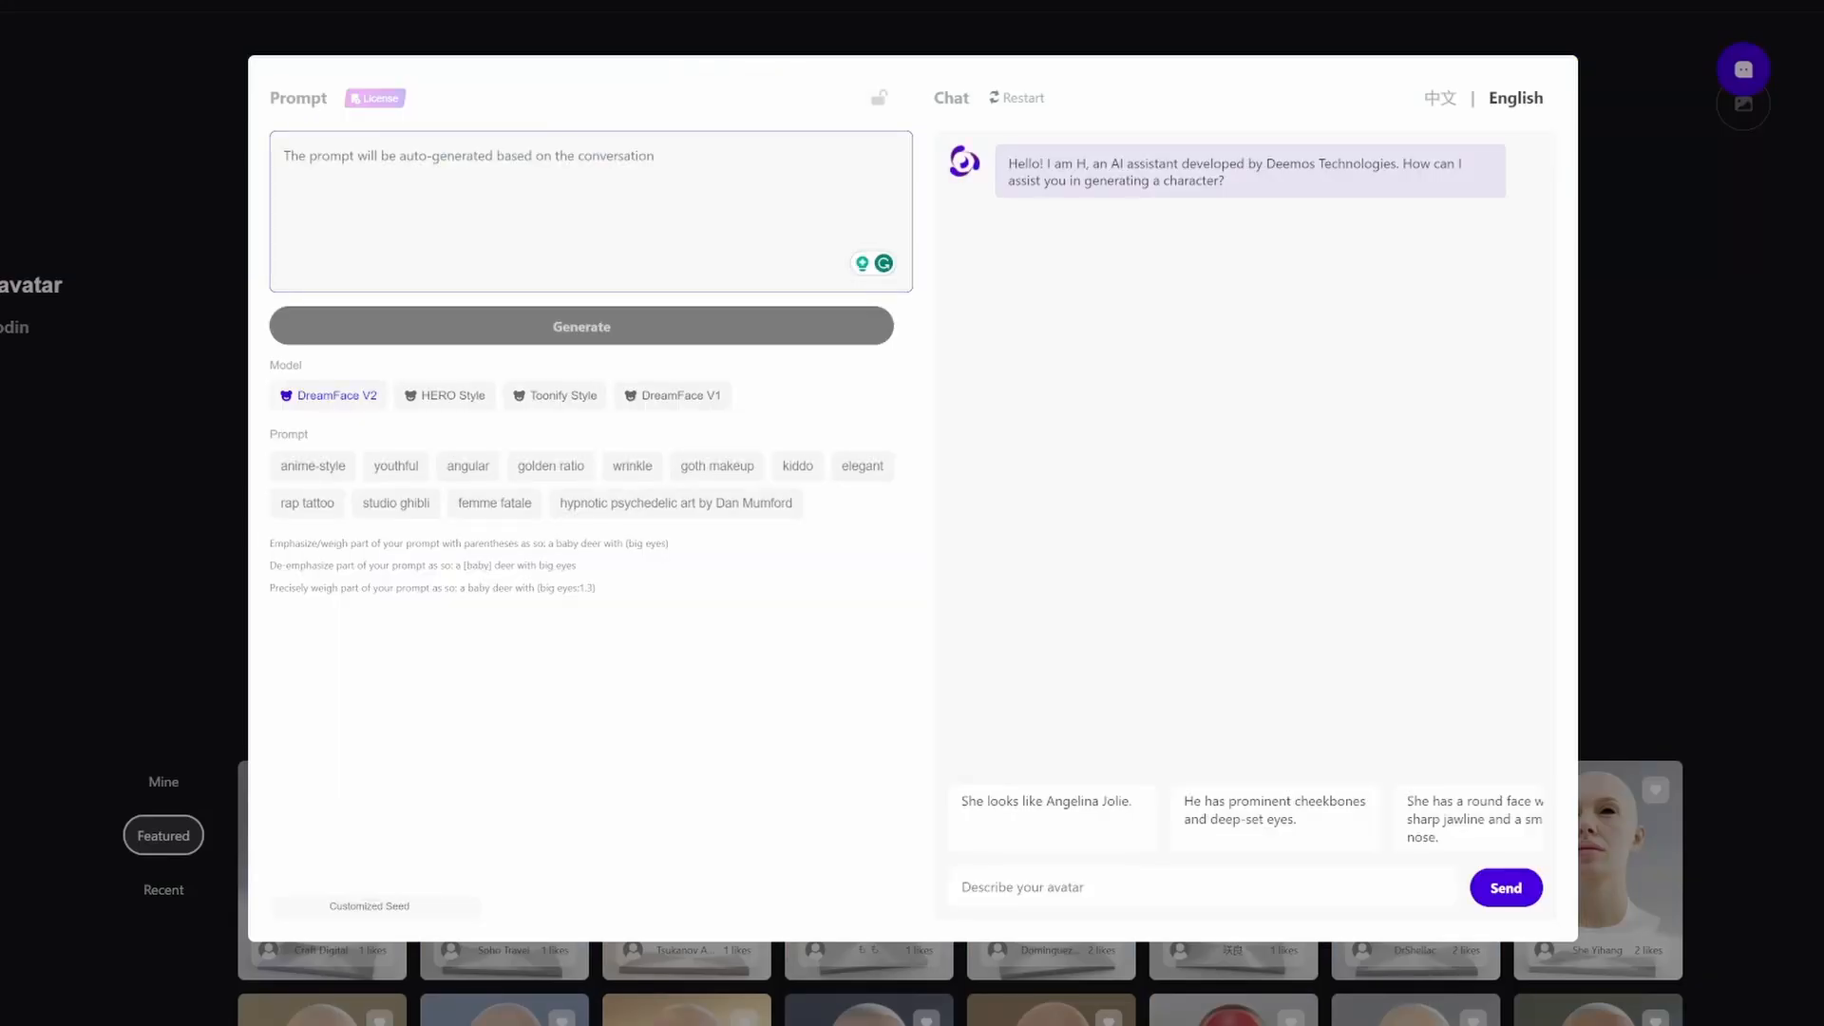
- Generate a second head from the prompt 'An Australian surfer who works as' a brick layer
click(465, 156)
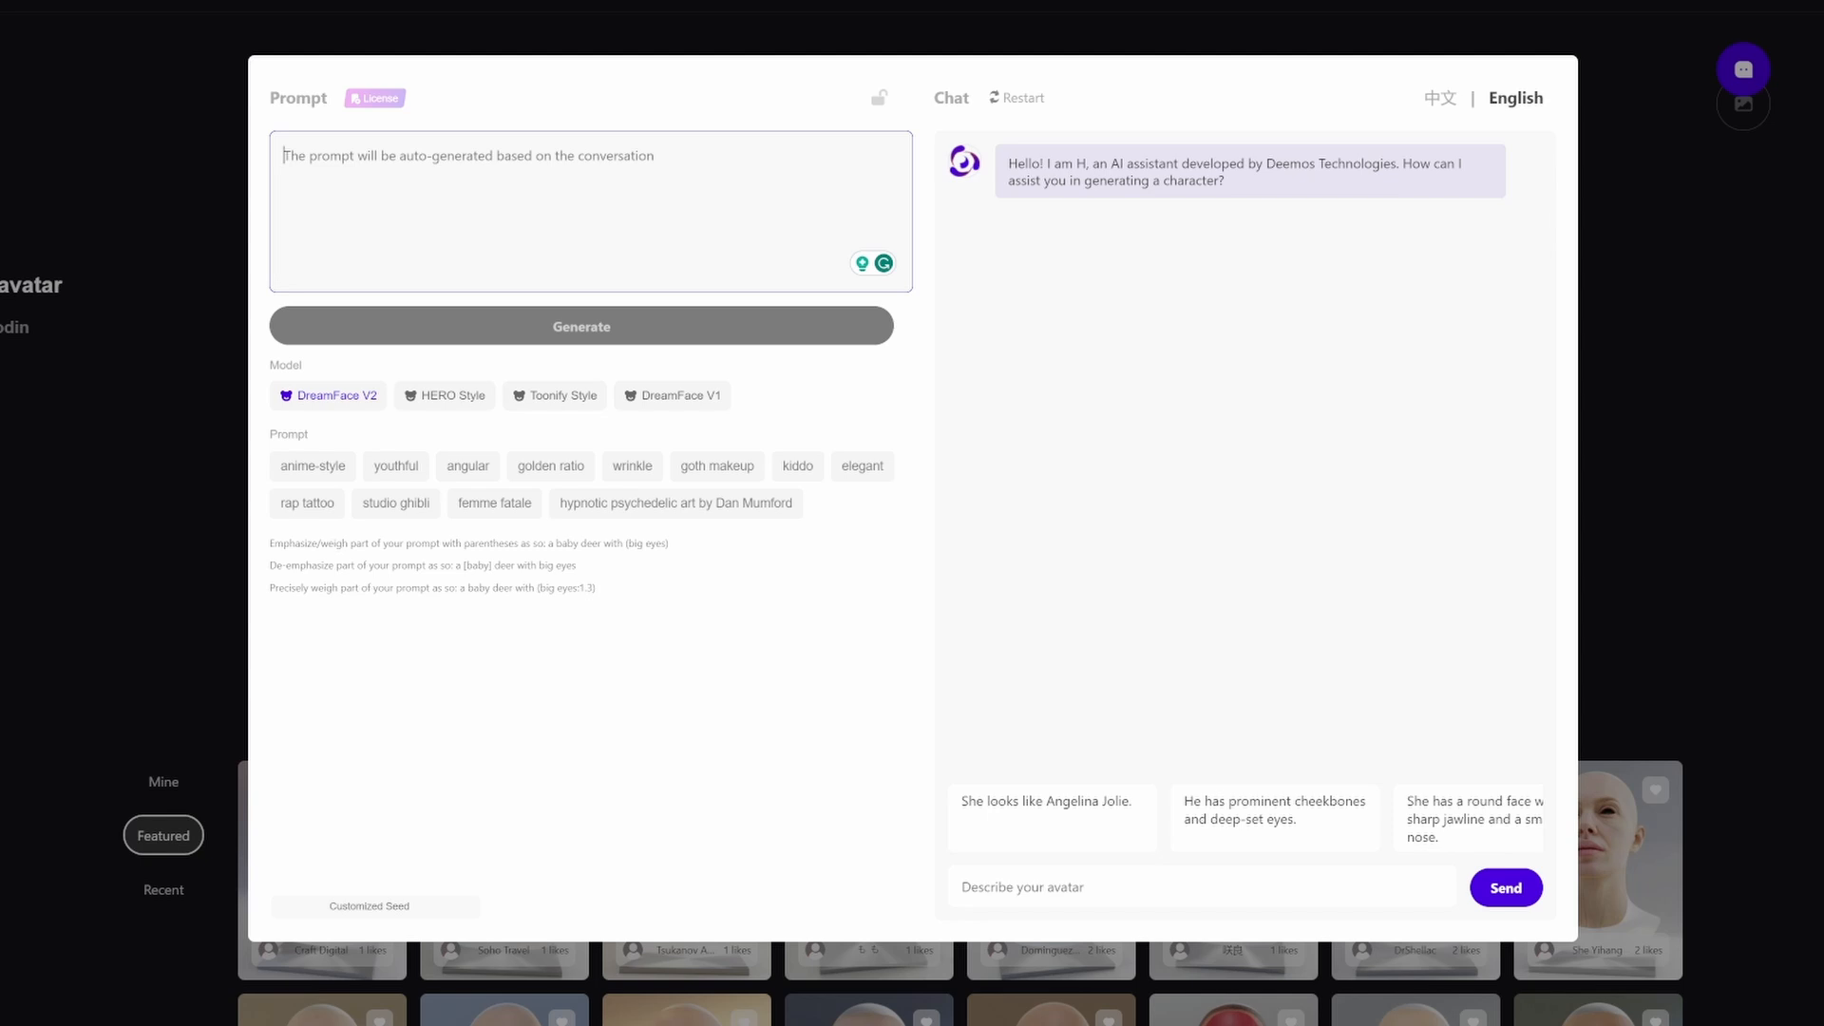
text(An australian)
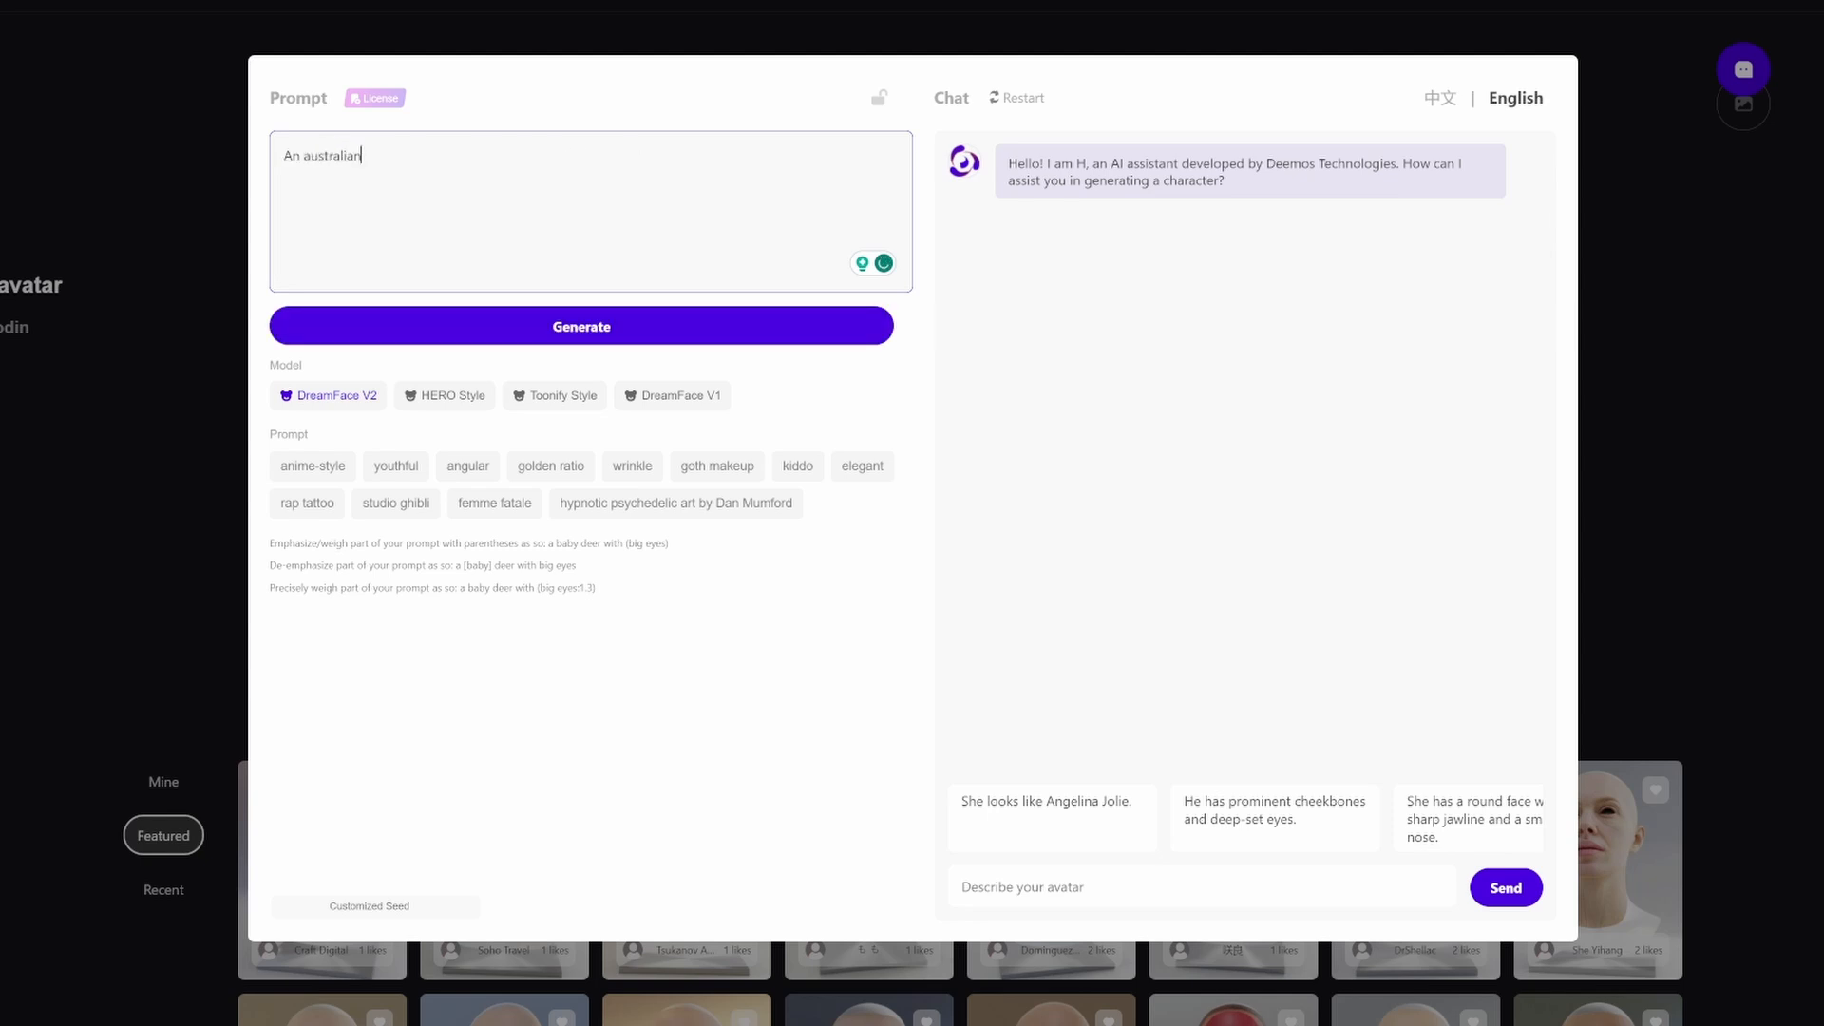
text(surfer)
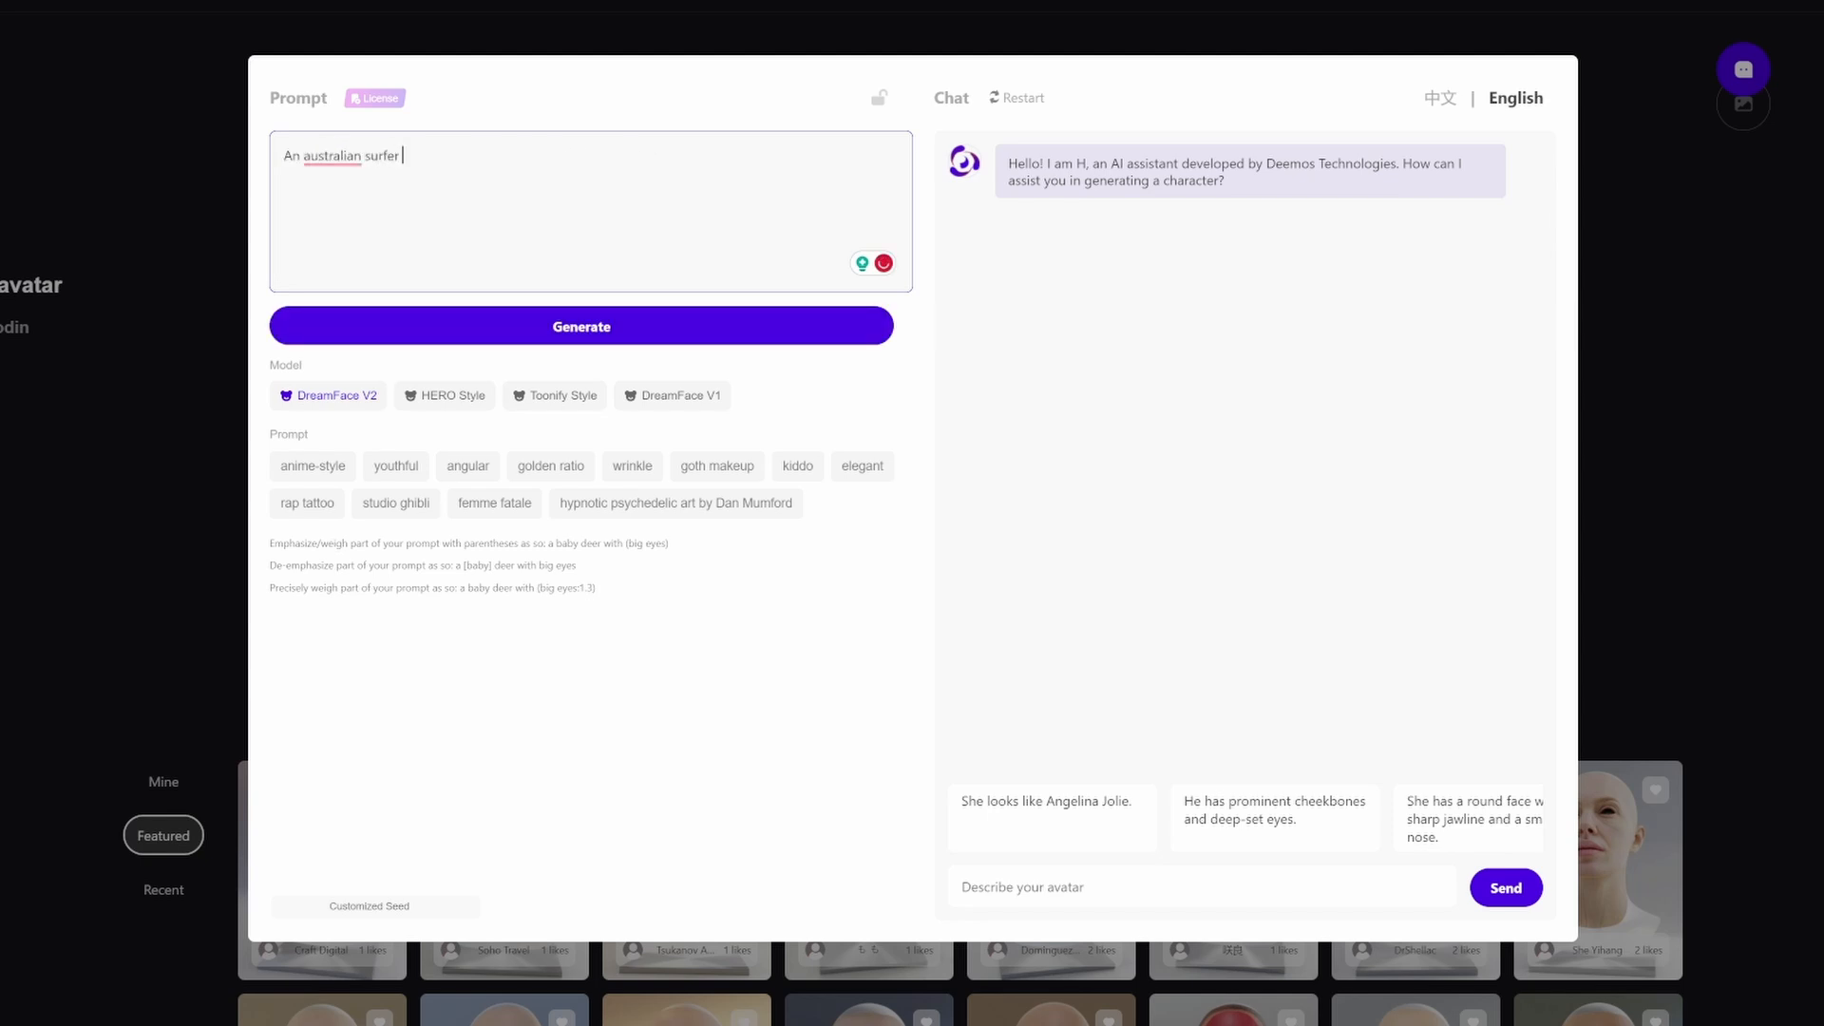
click(883, 262)
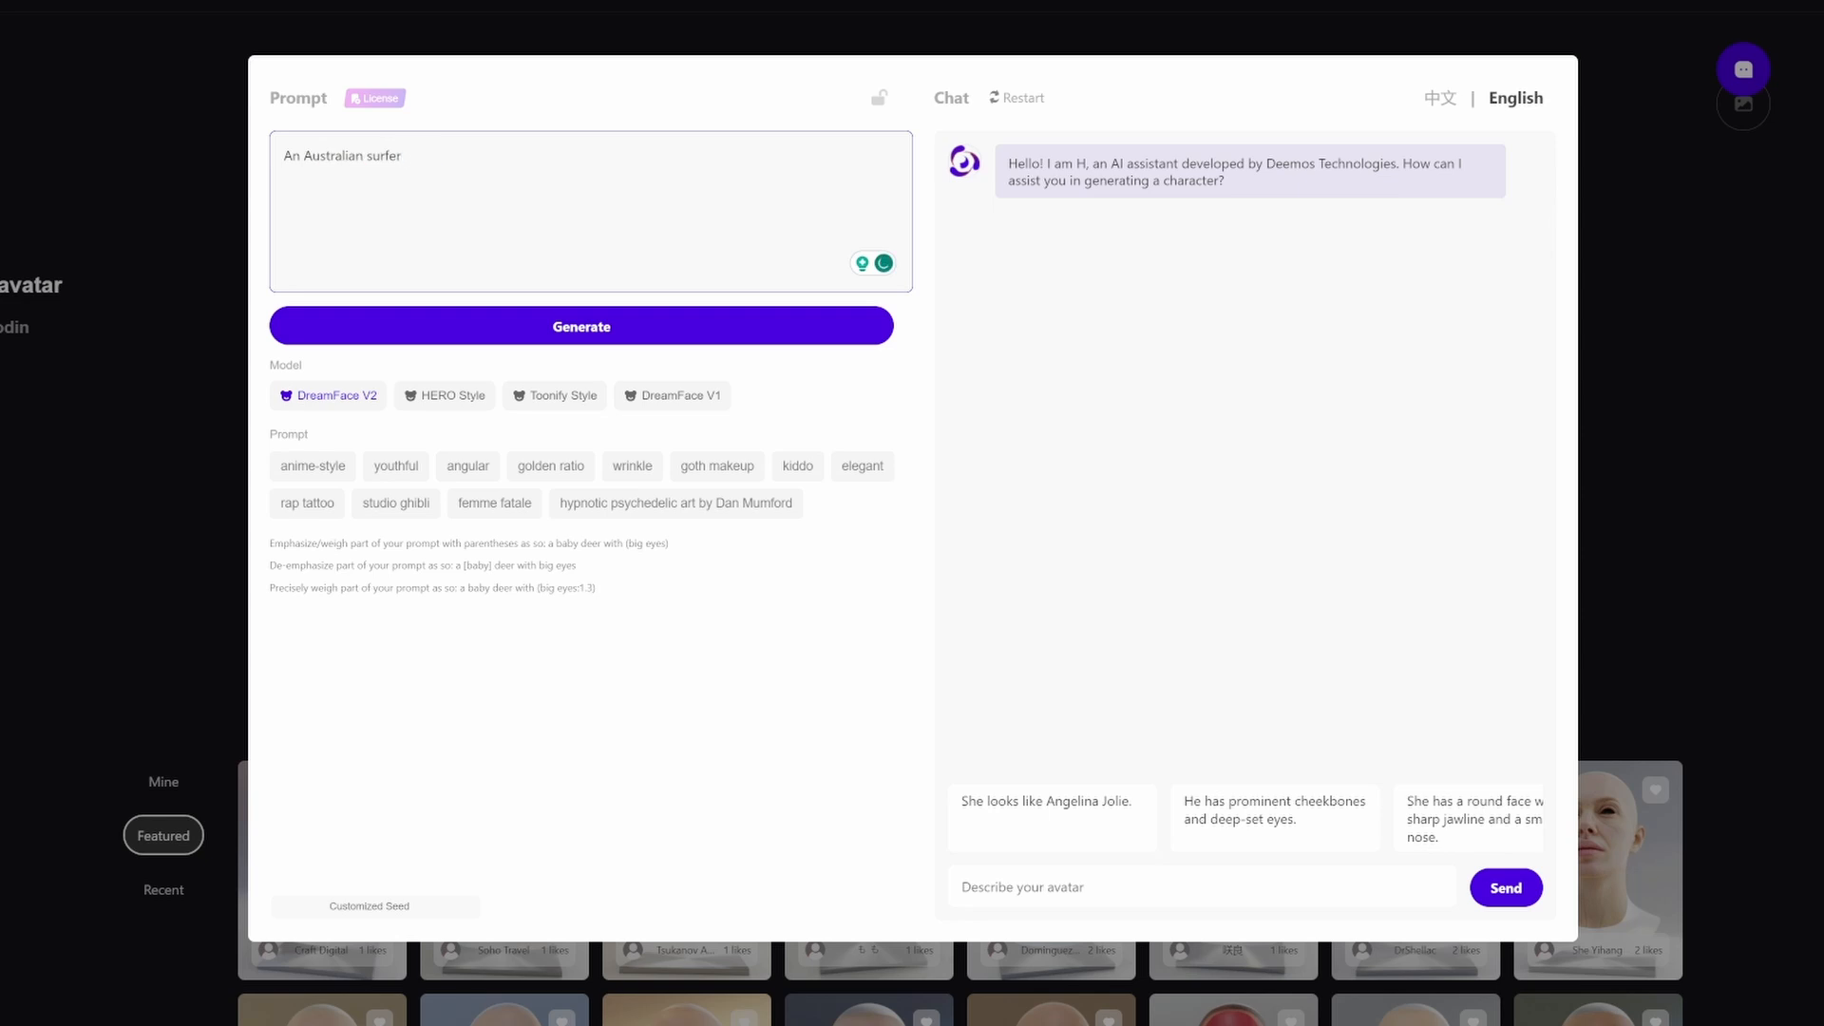
text(who works as a brick layer)
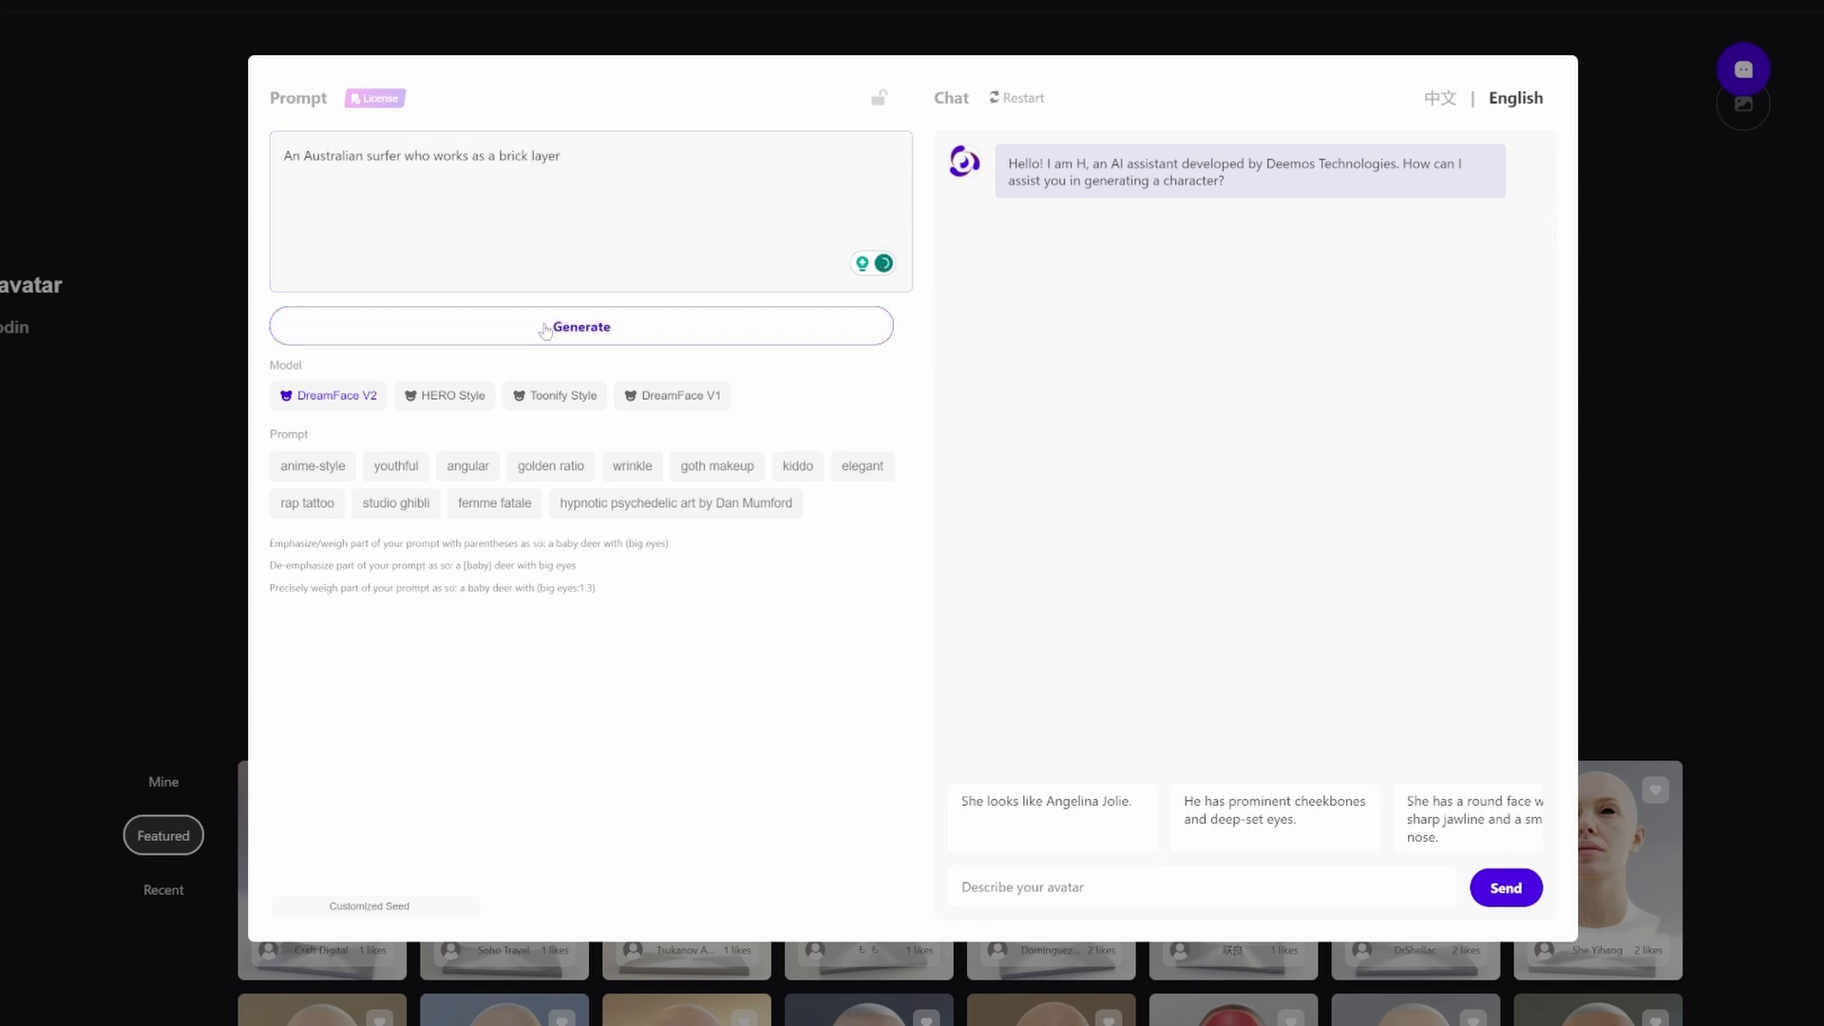
click(581, 325)
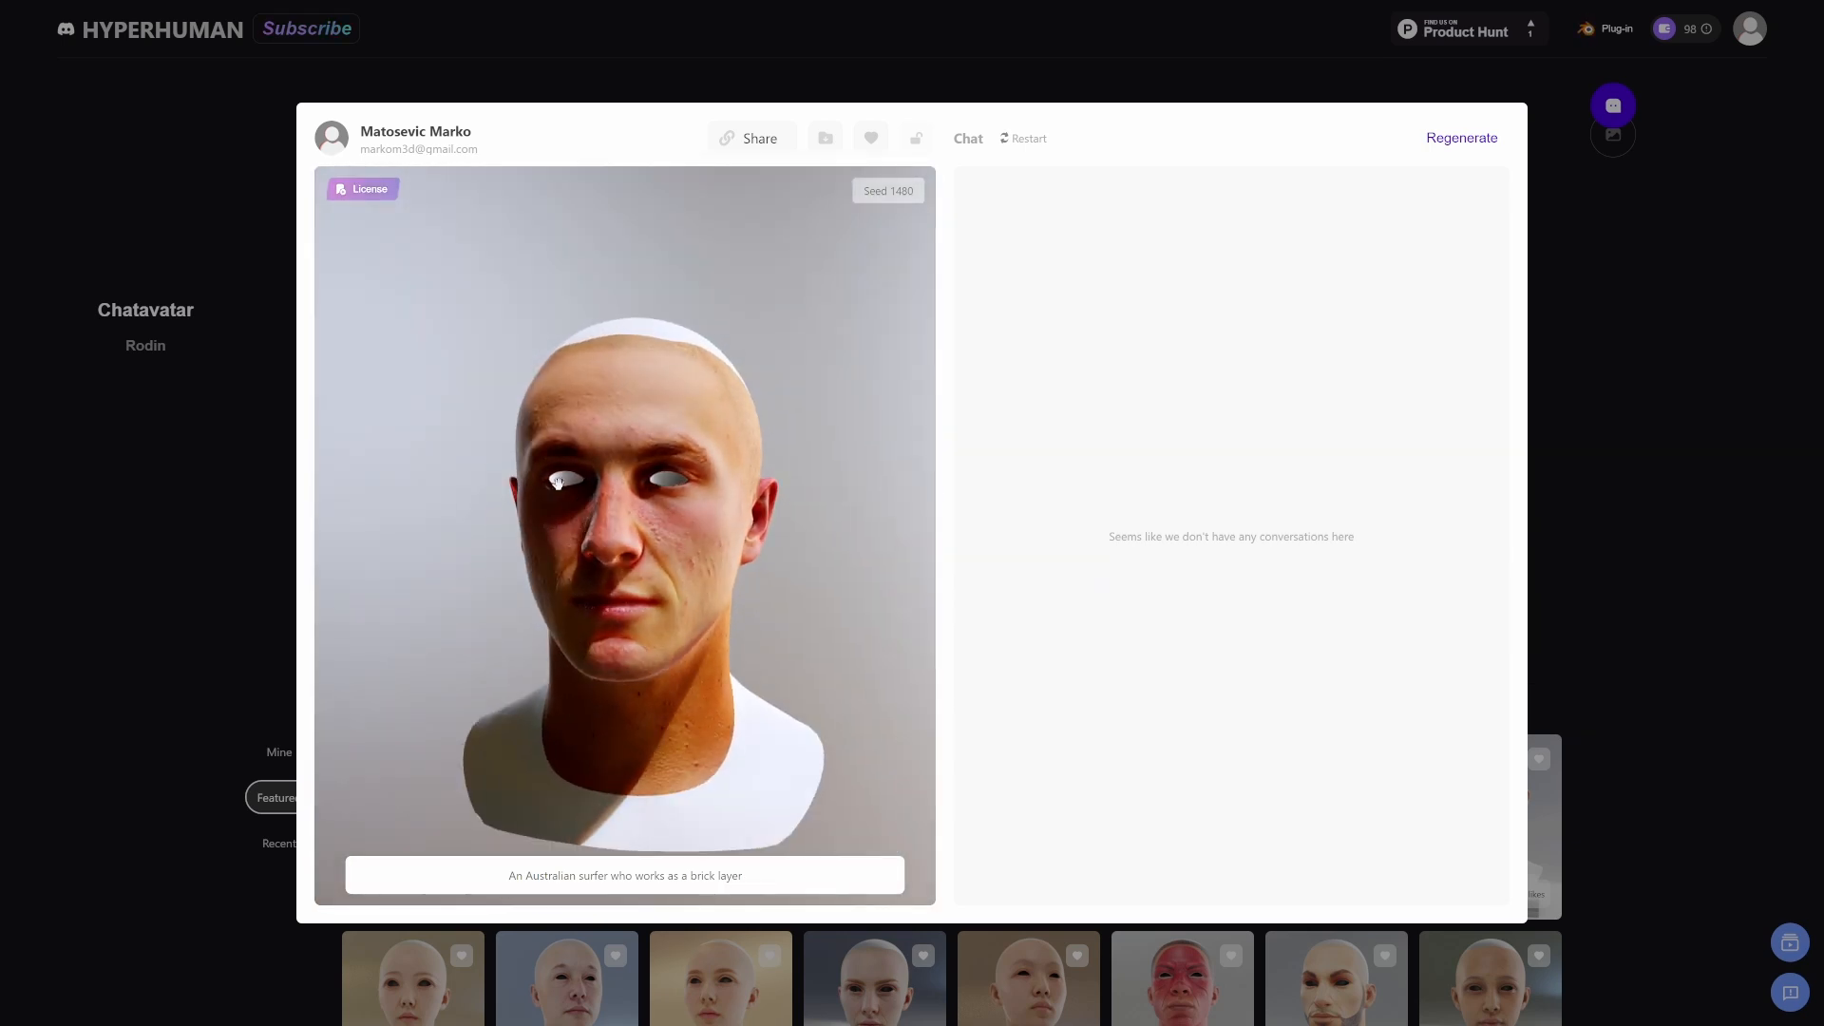
- Review the surfer head's export extras and return to the avatar gallery
click(824, 137)
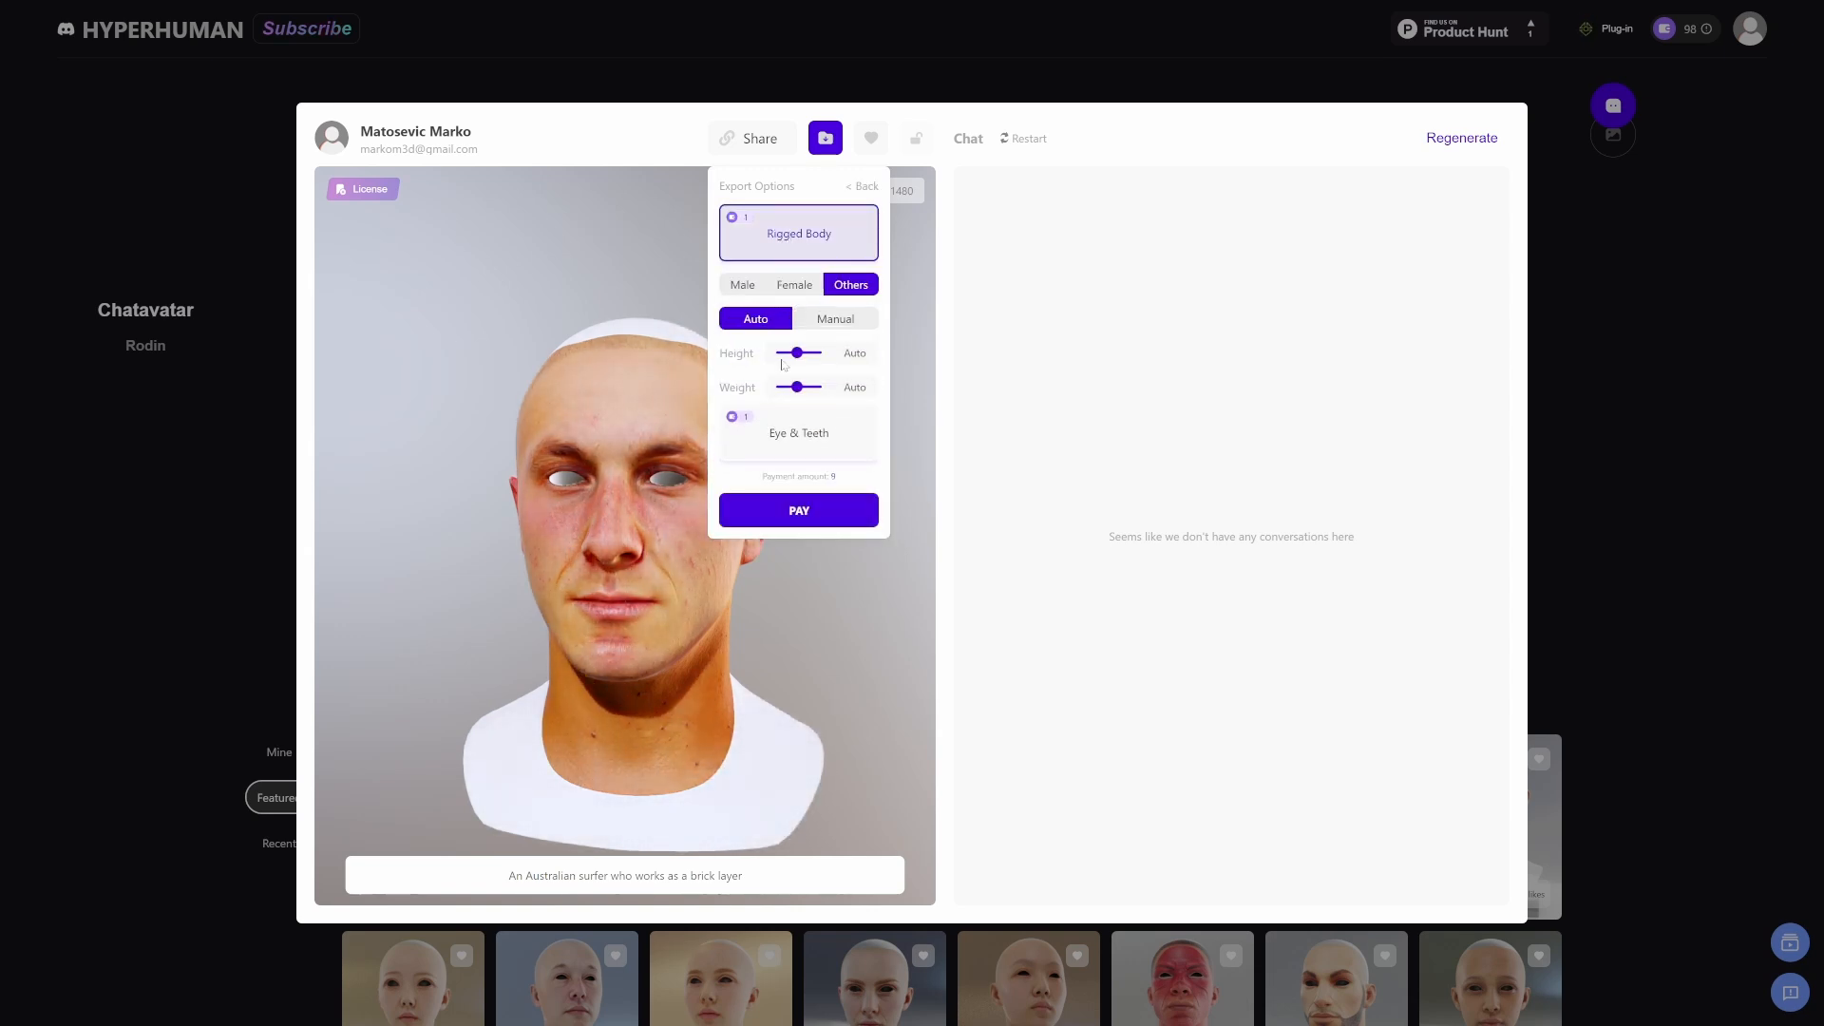
scroll(down, 3)
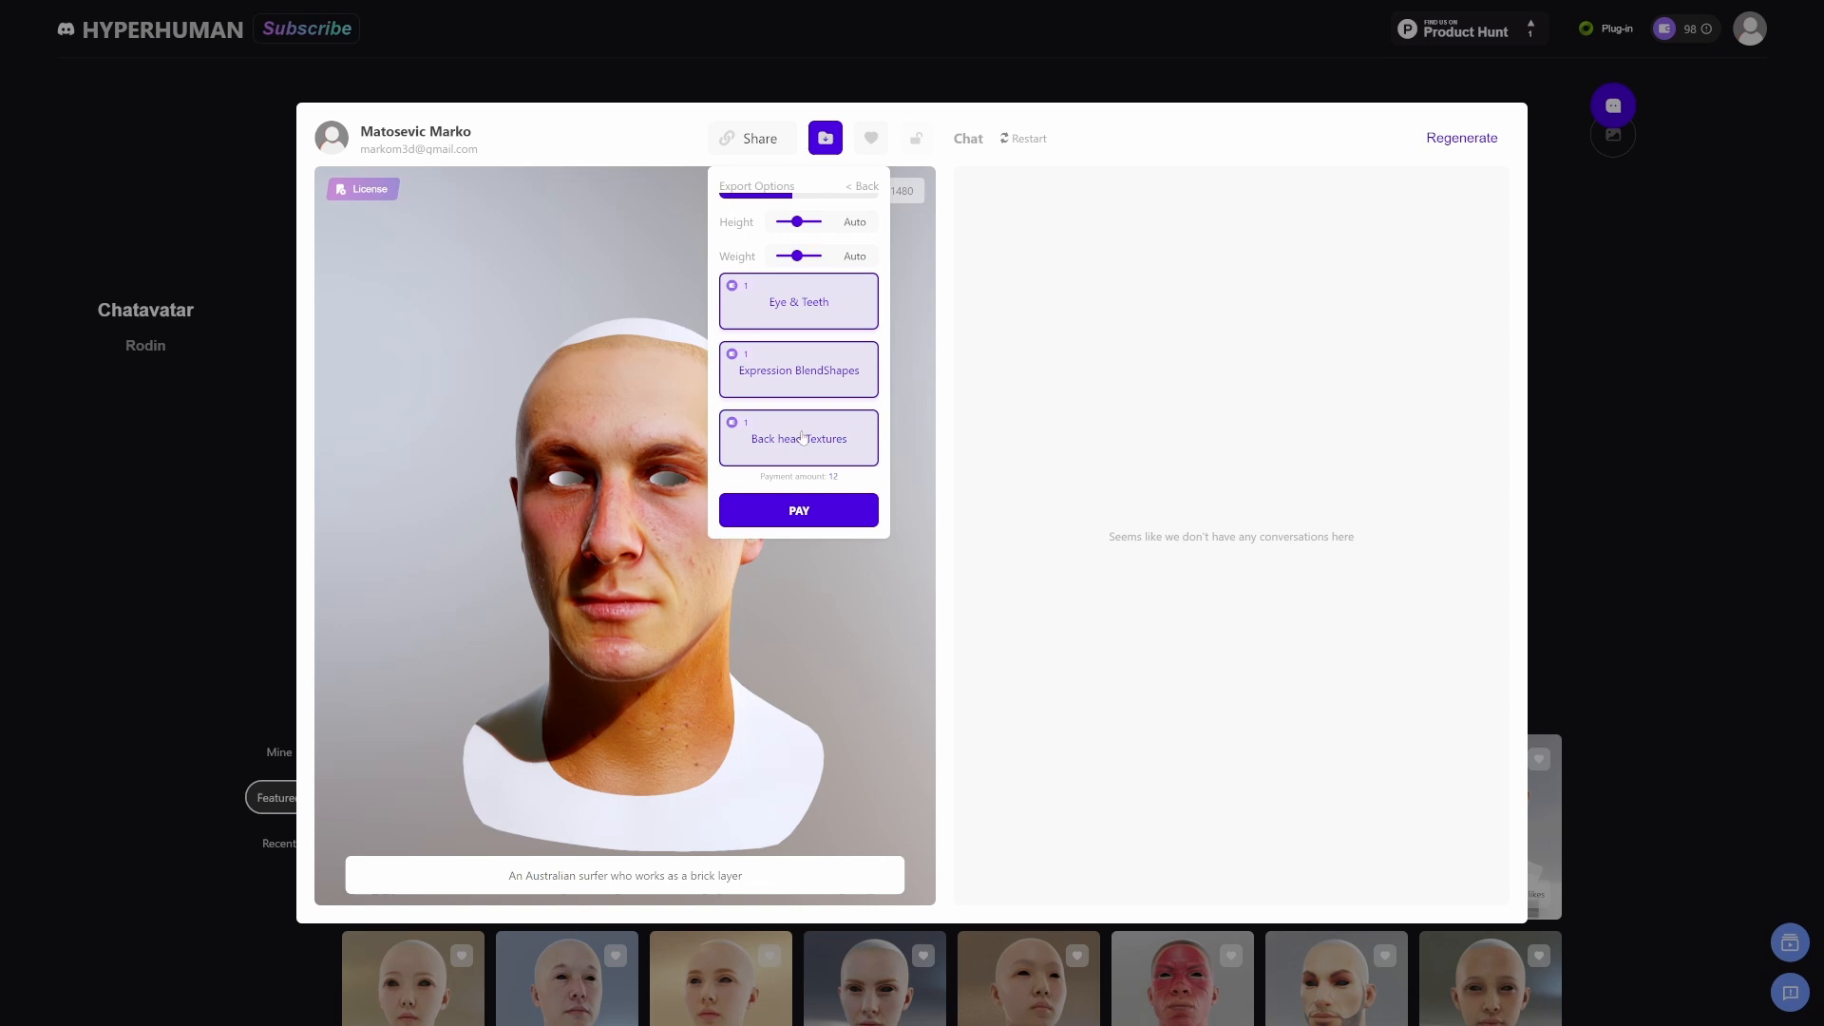
click(798, 509)
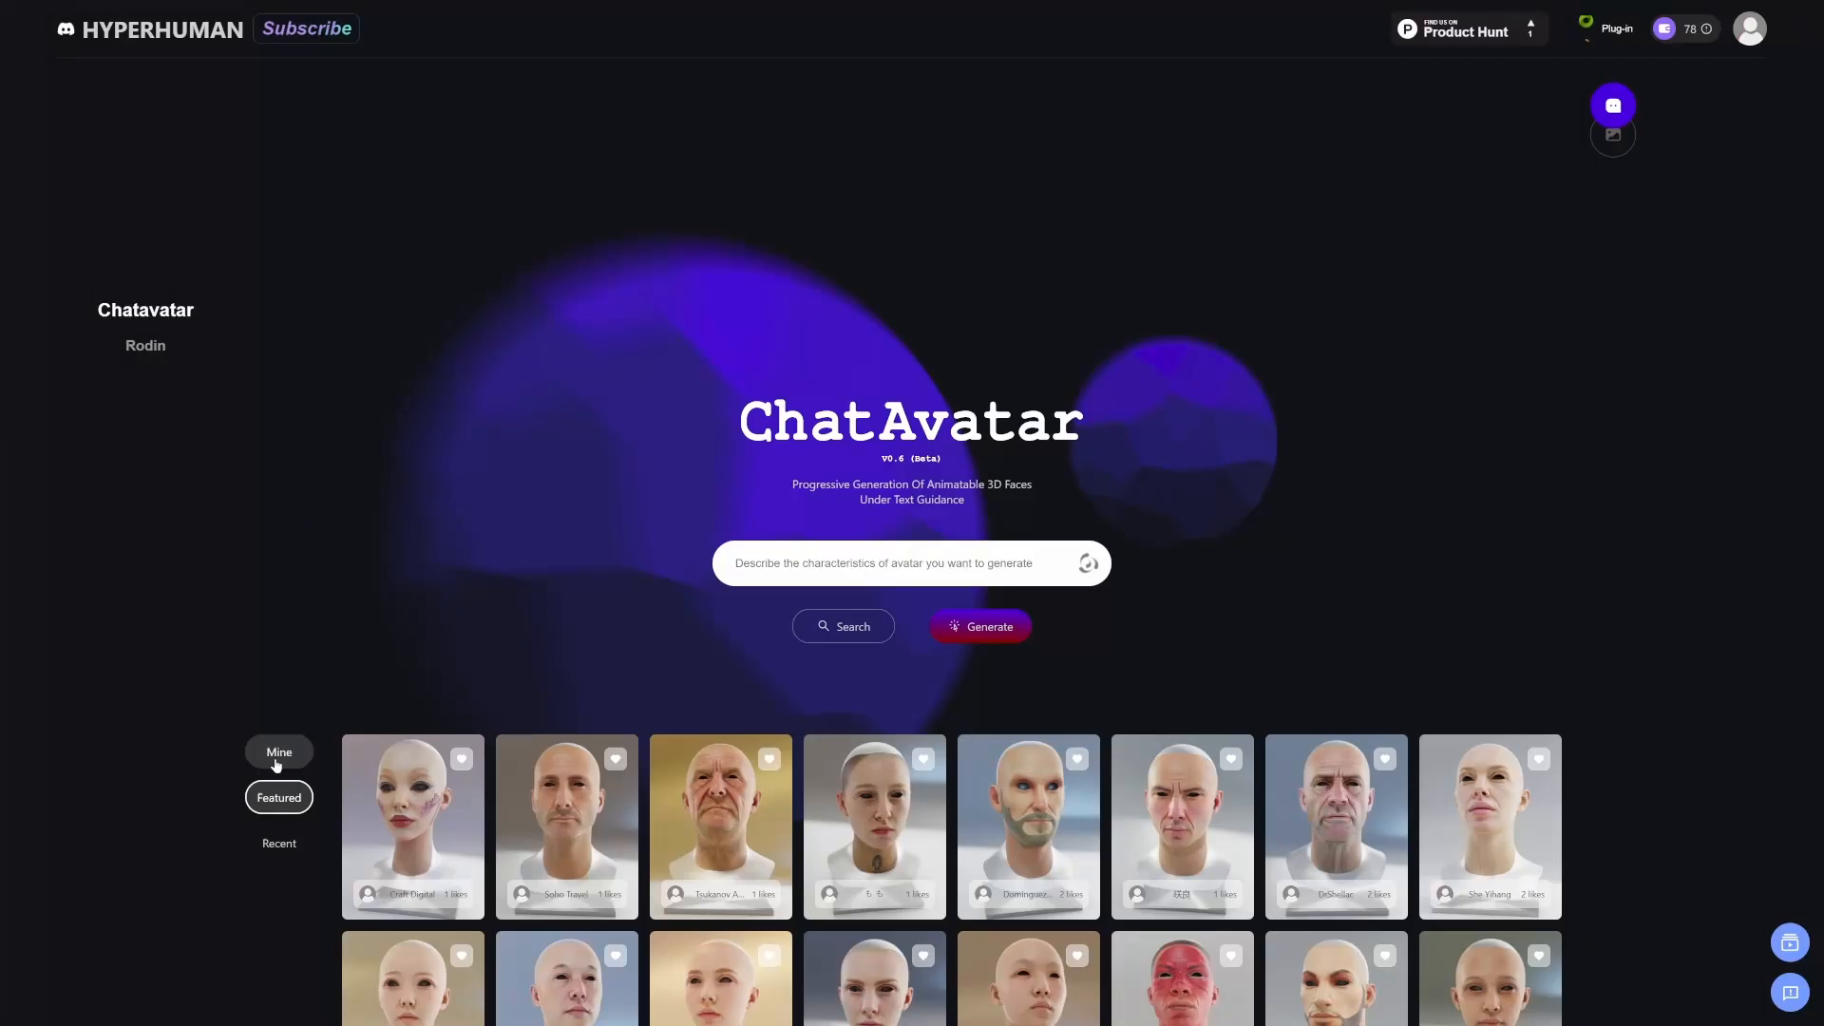
- Filter to my own avatars, download the finished Balkan male pack and open another avatar
click(277, 752)
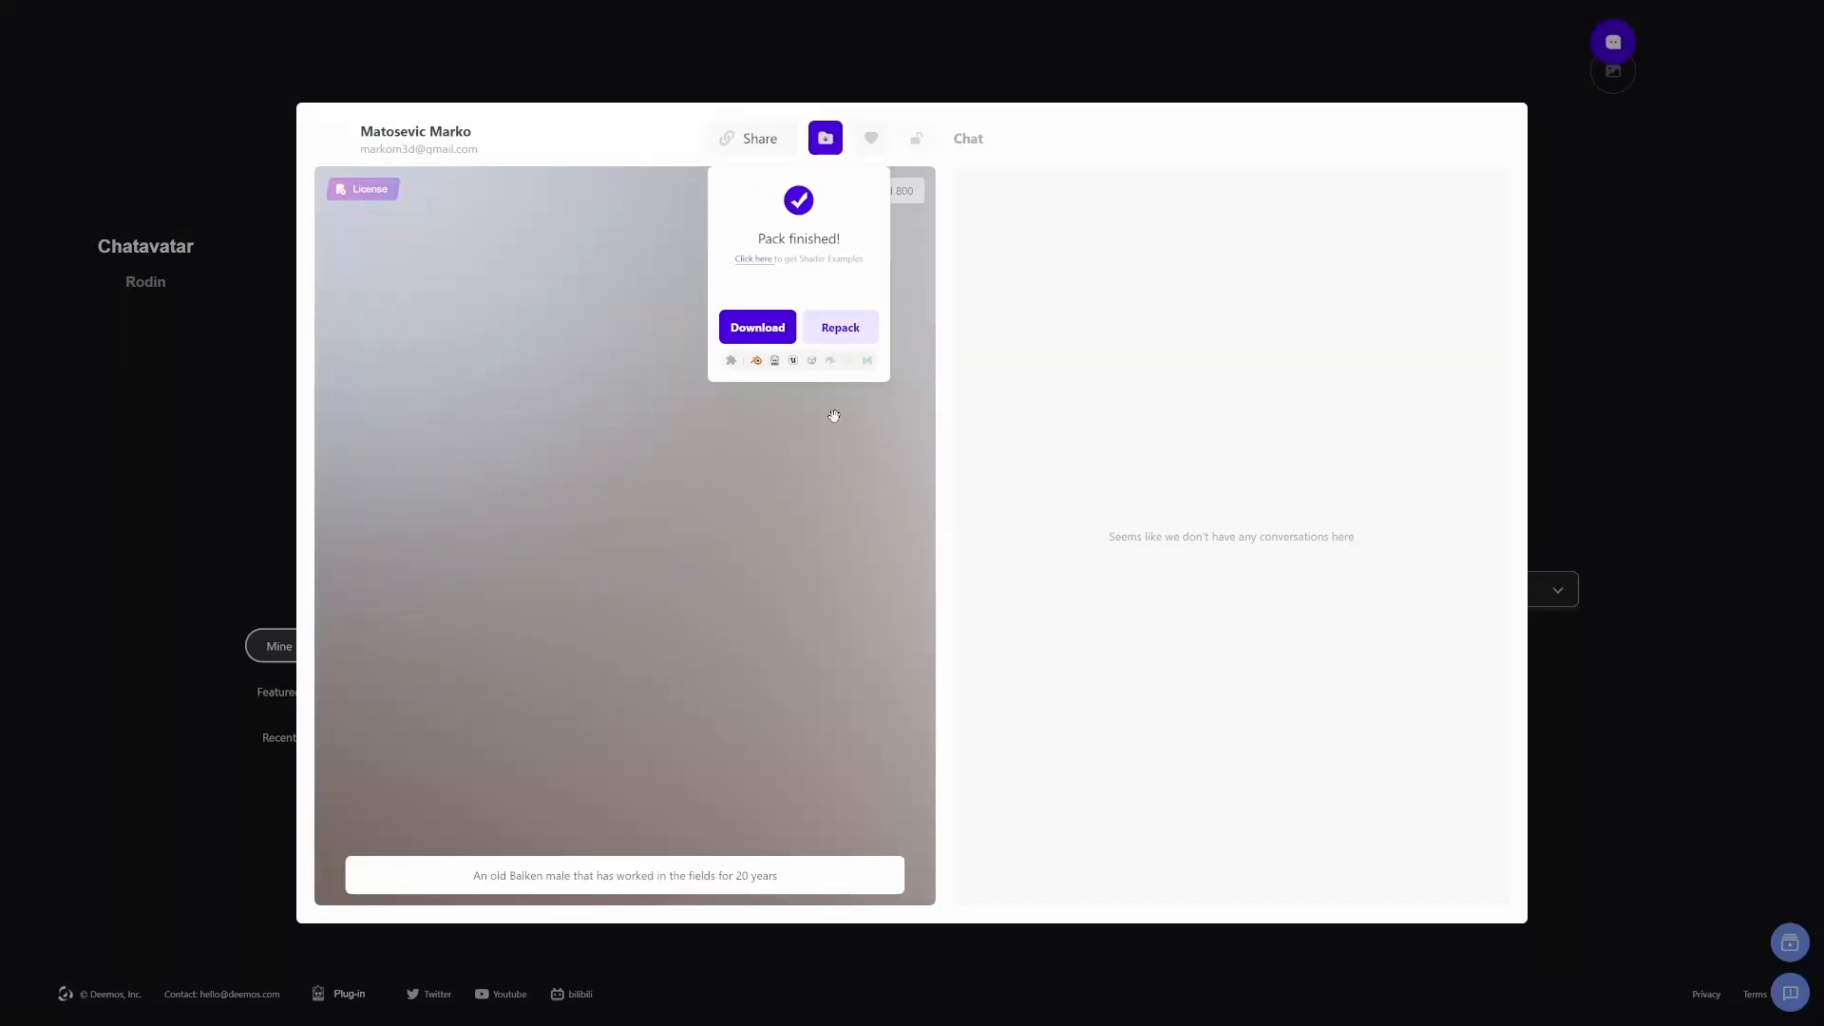
click(758, 327)
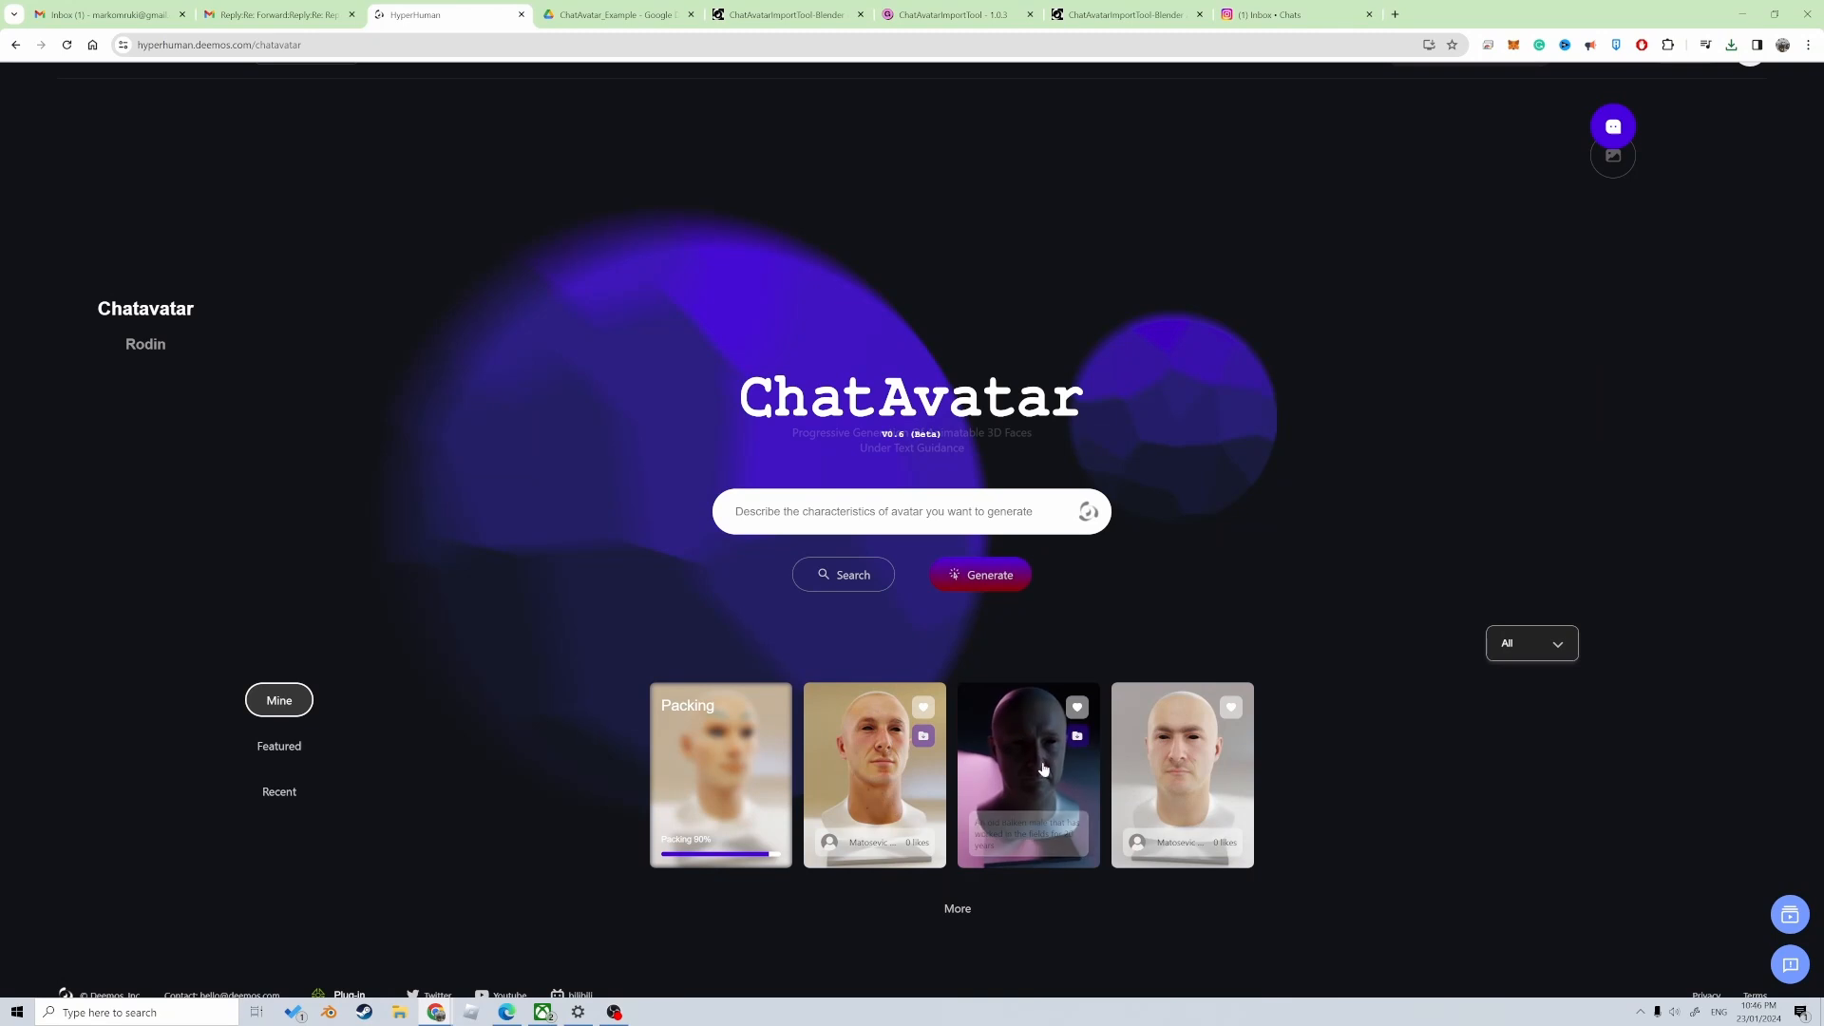
click(1027, 773)
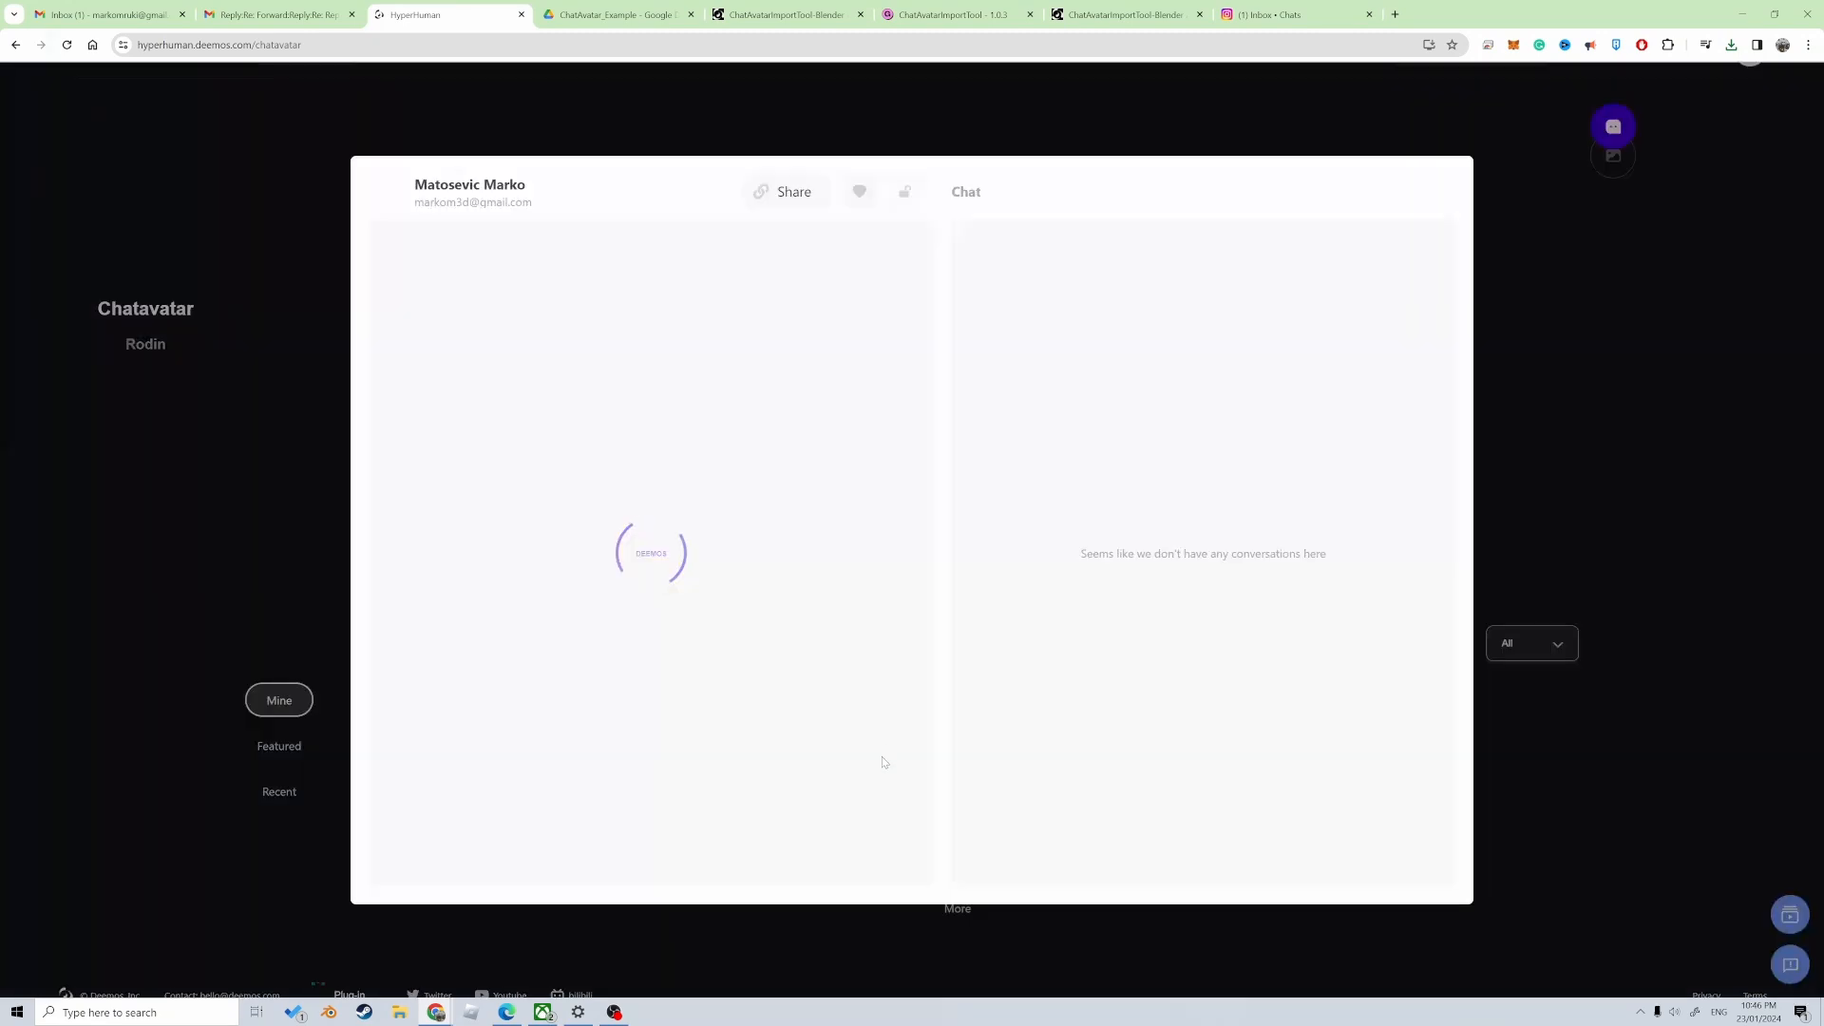
click(823, 190)
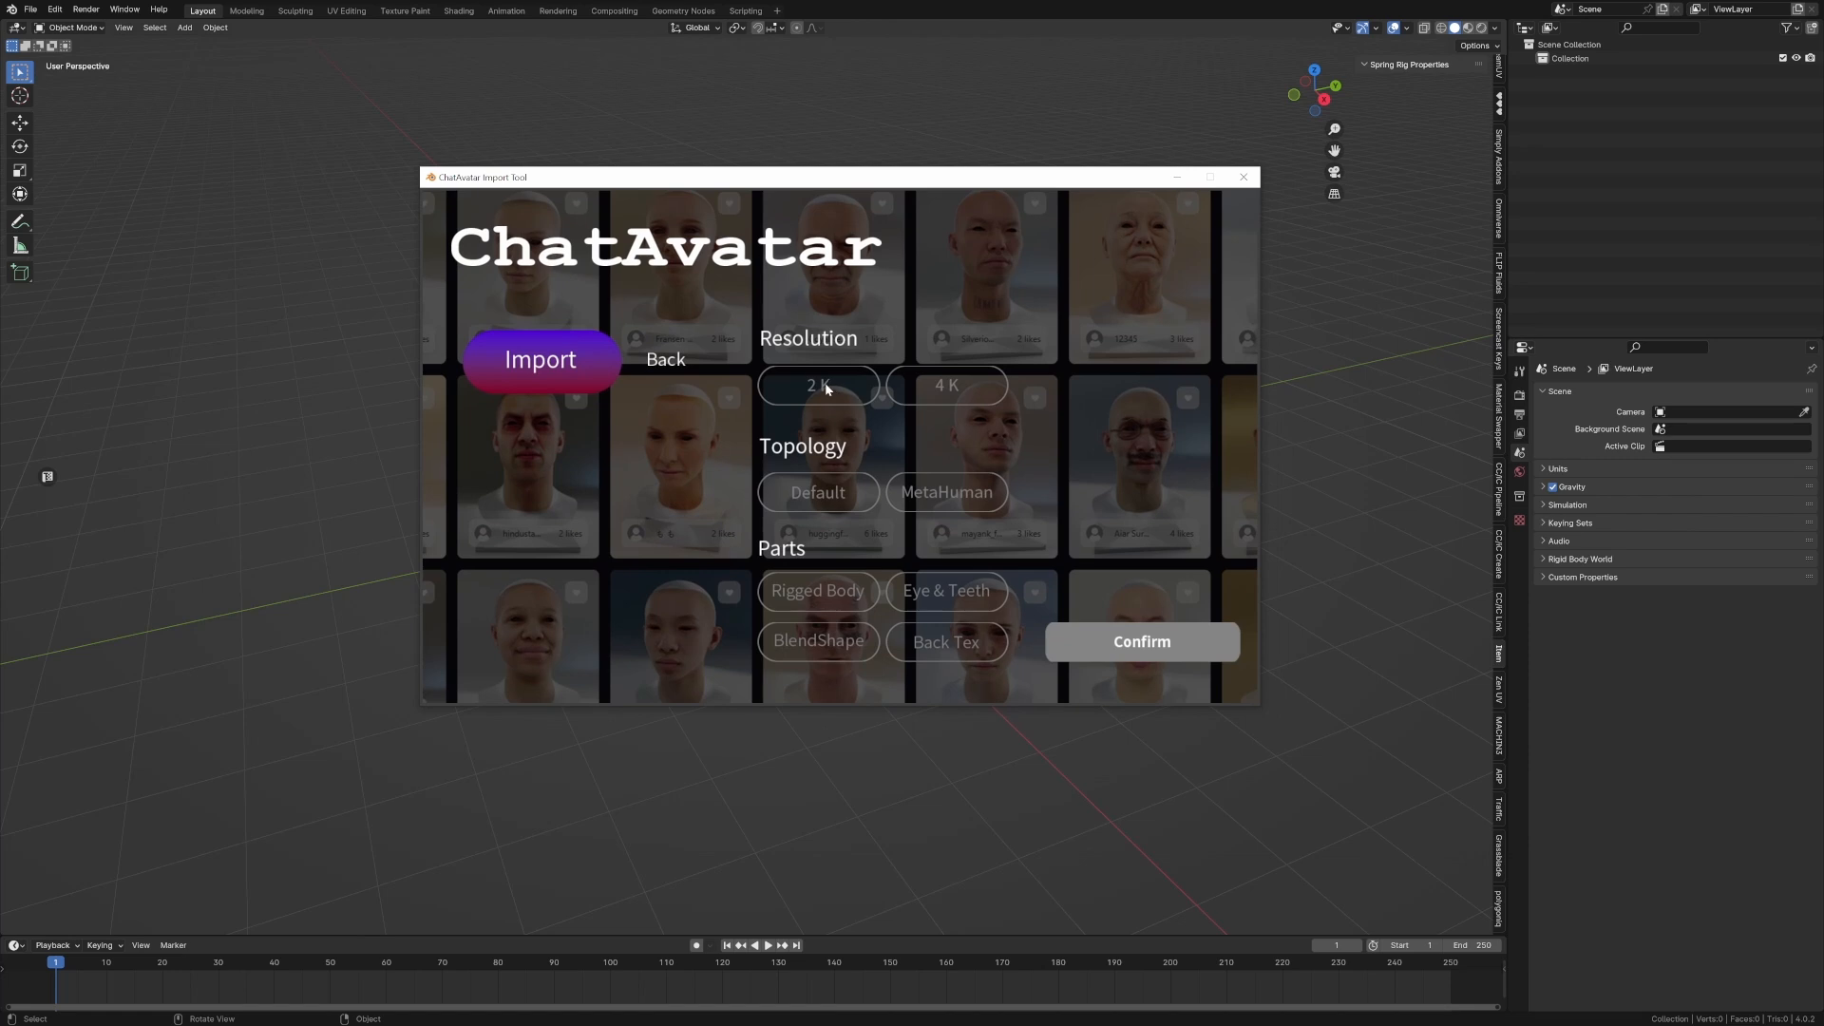
- Browse to the downloaded avatar zip package in the ChatAvatar importer
click(537, 359)
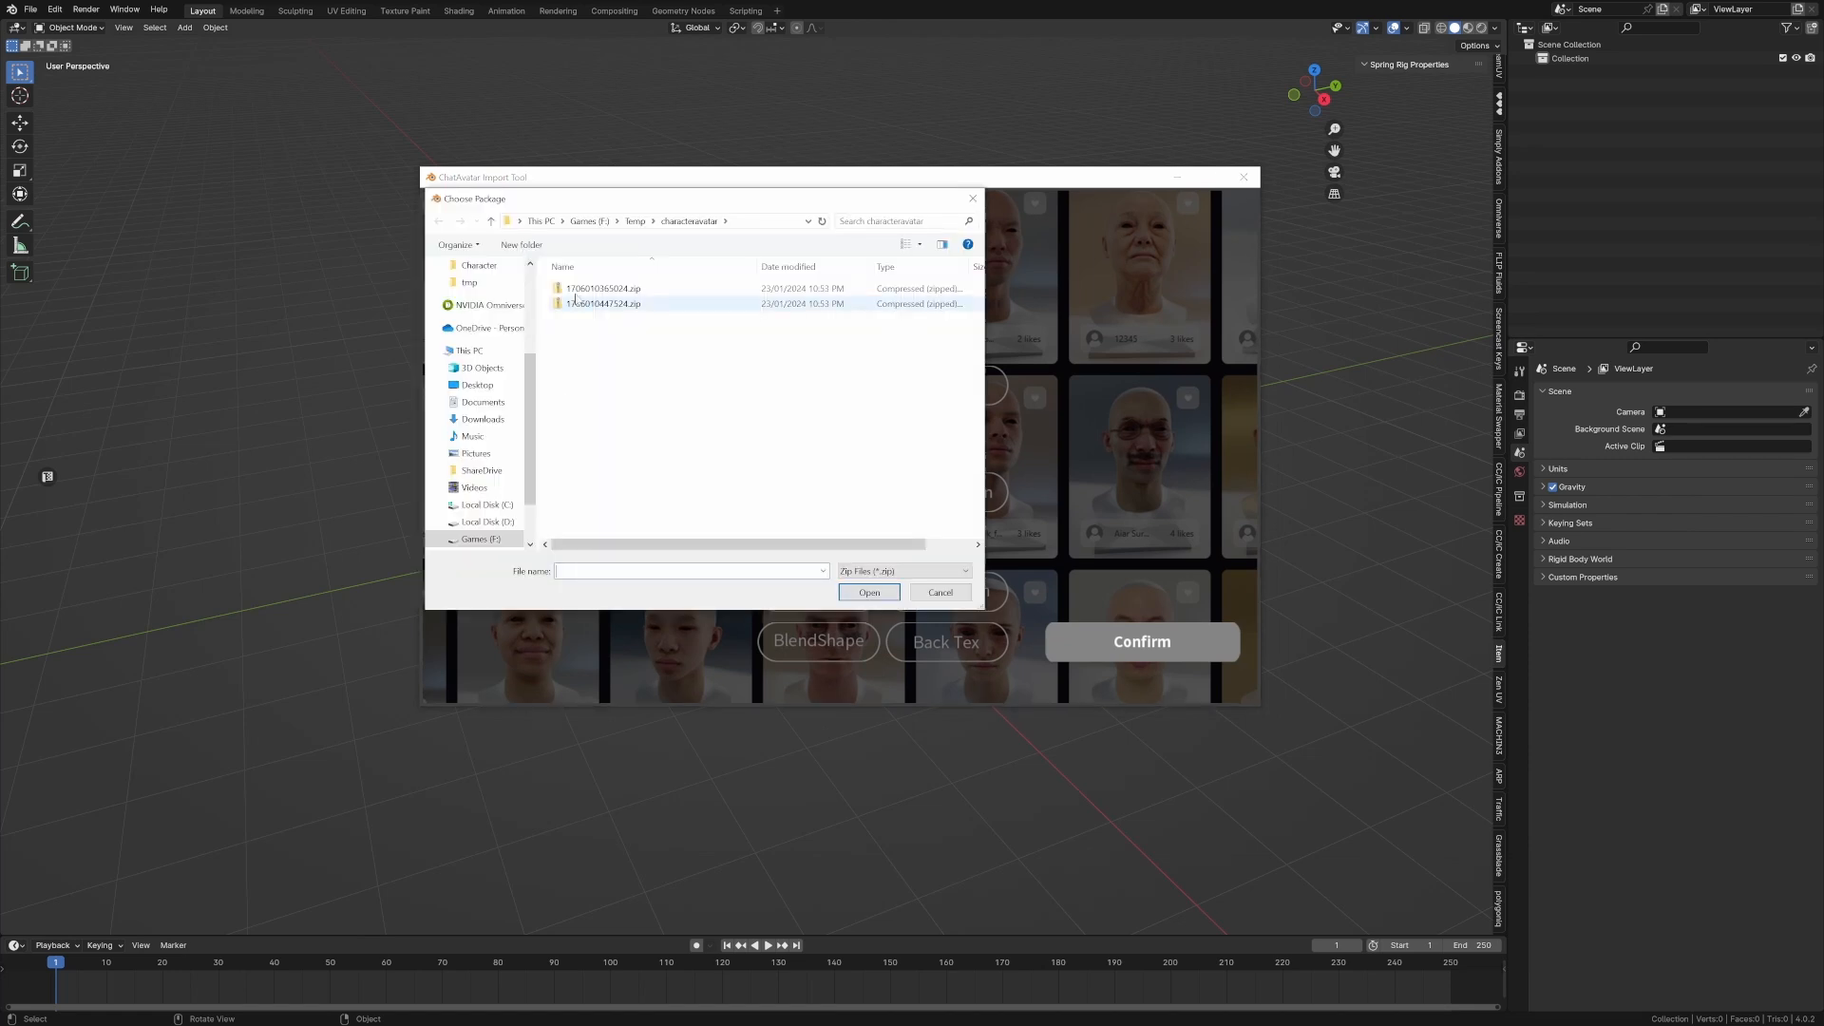
click(940, 245)
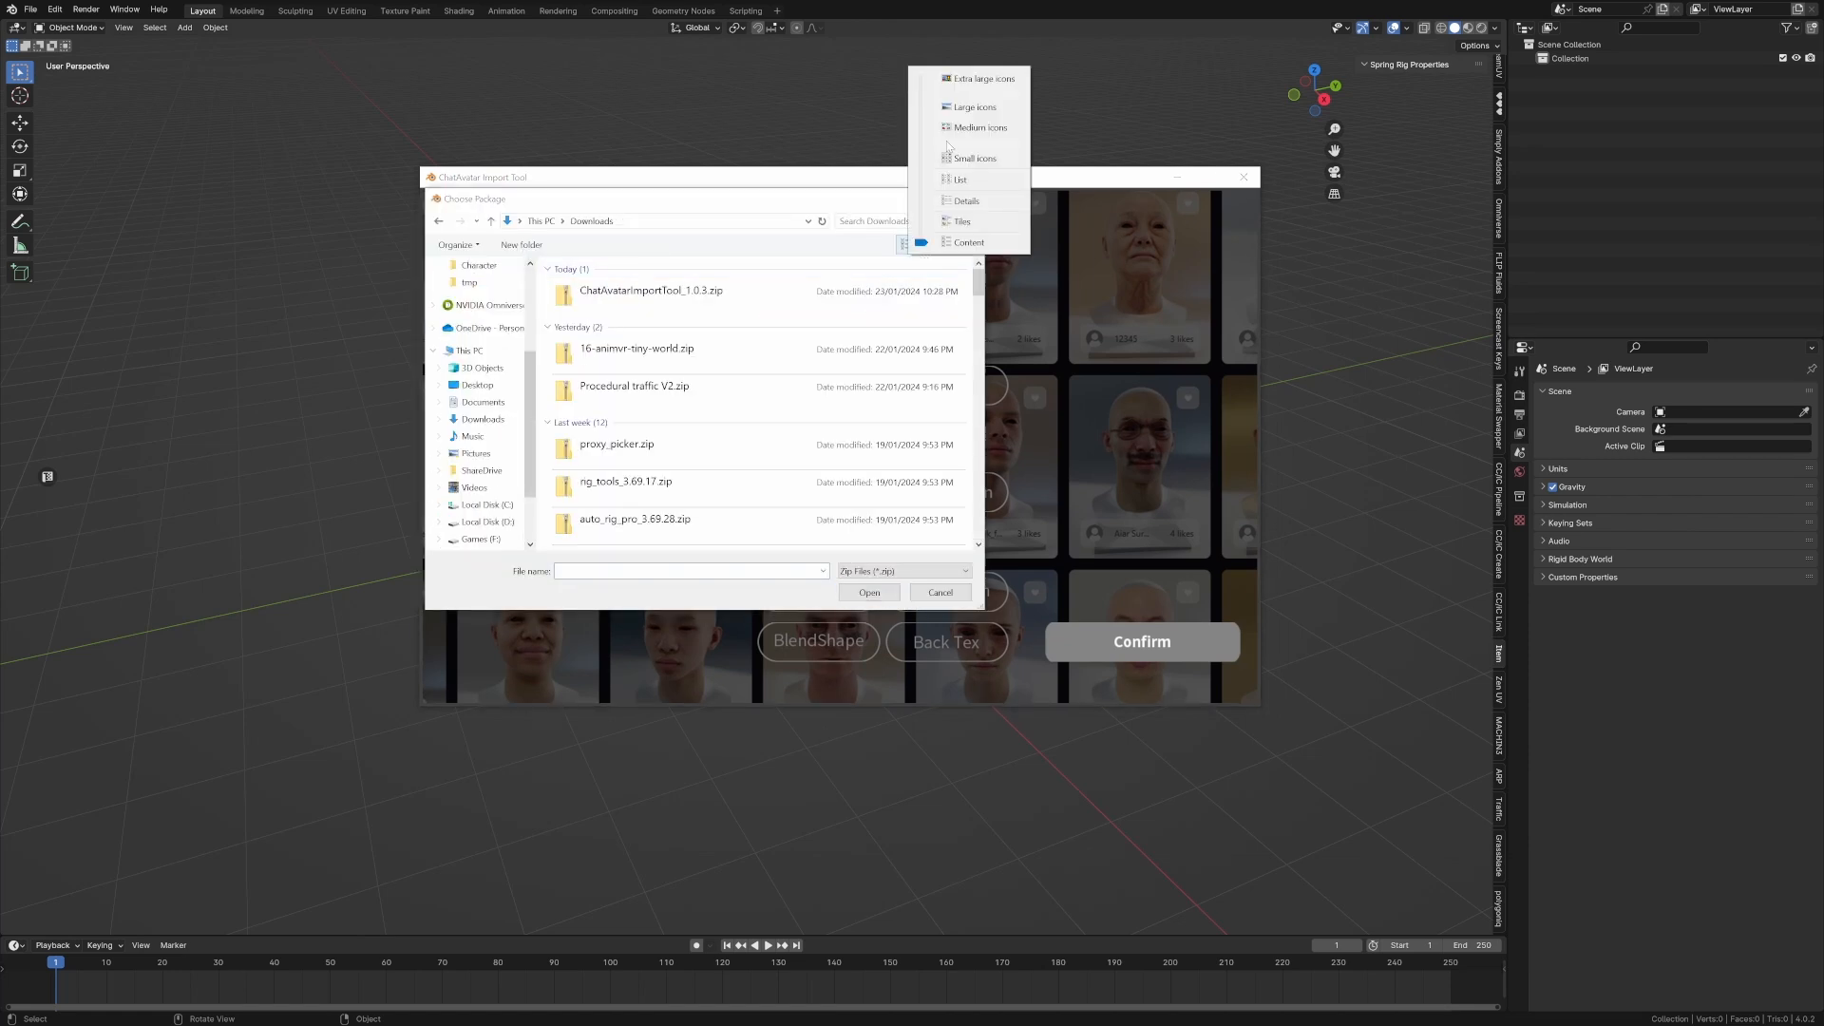
mouse_move(962, 178)
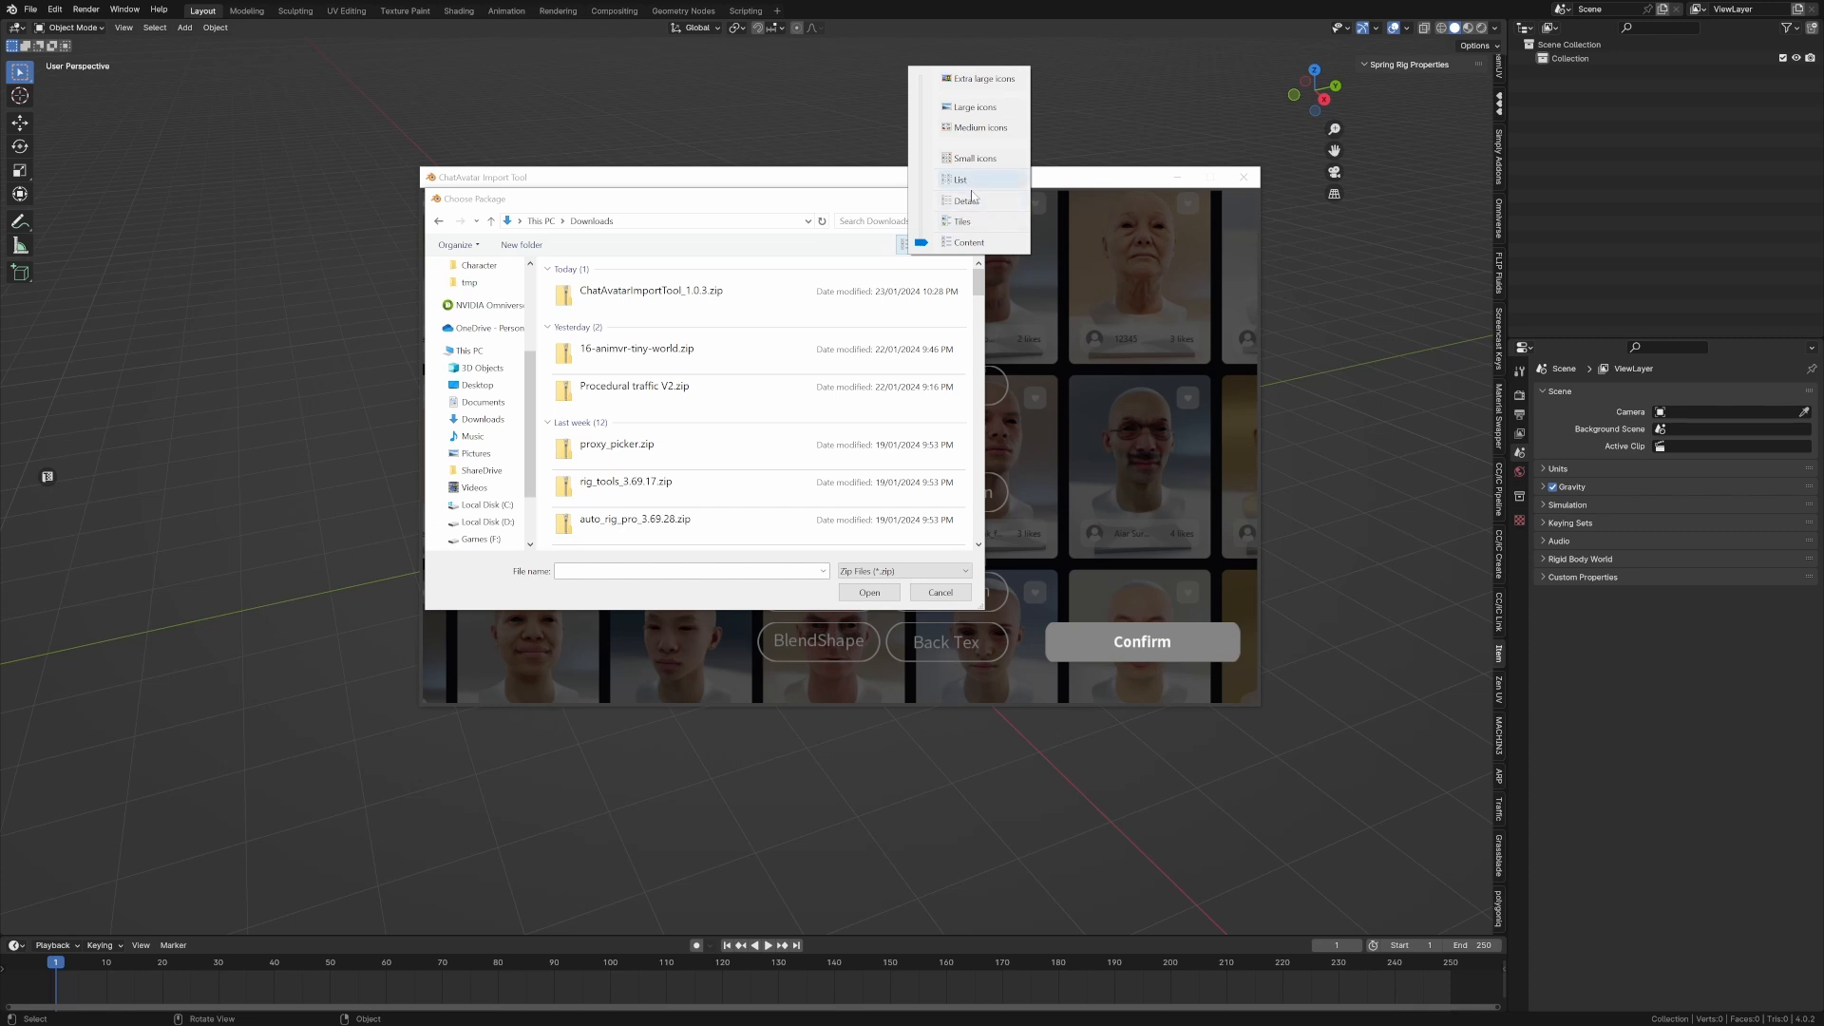
click(965, 200)
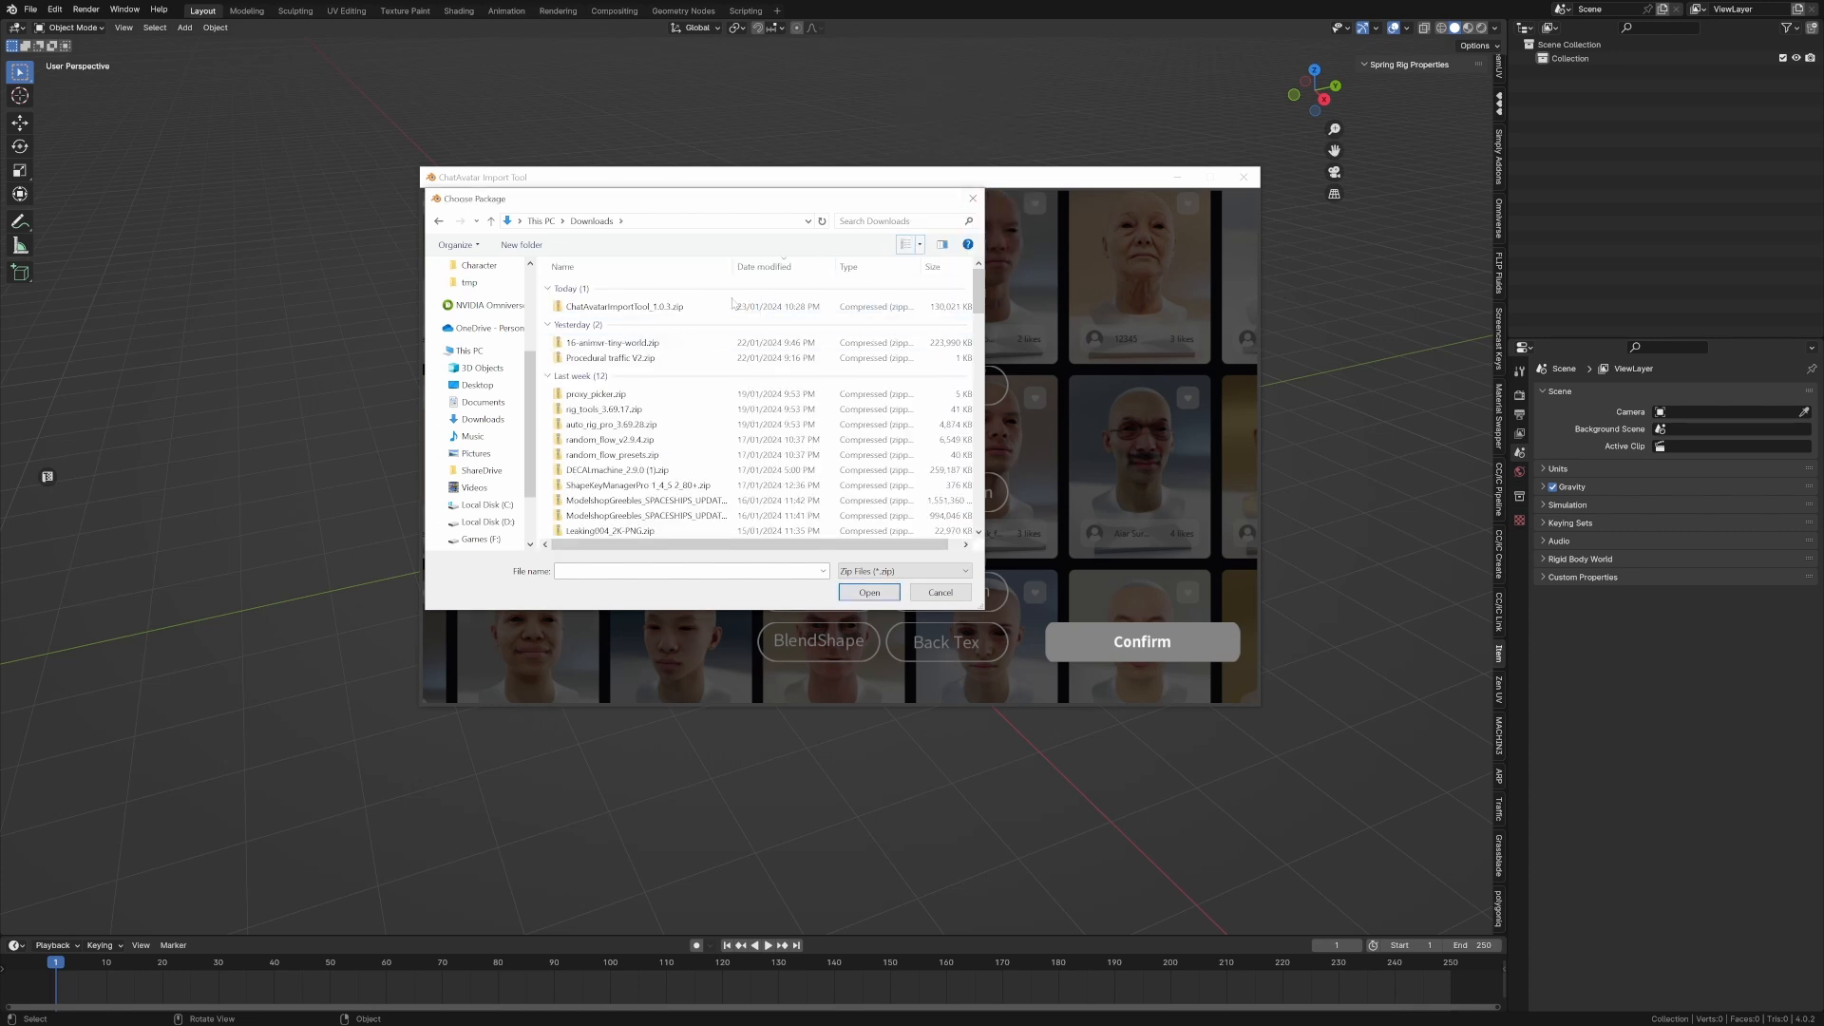
click(868, 593)
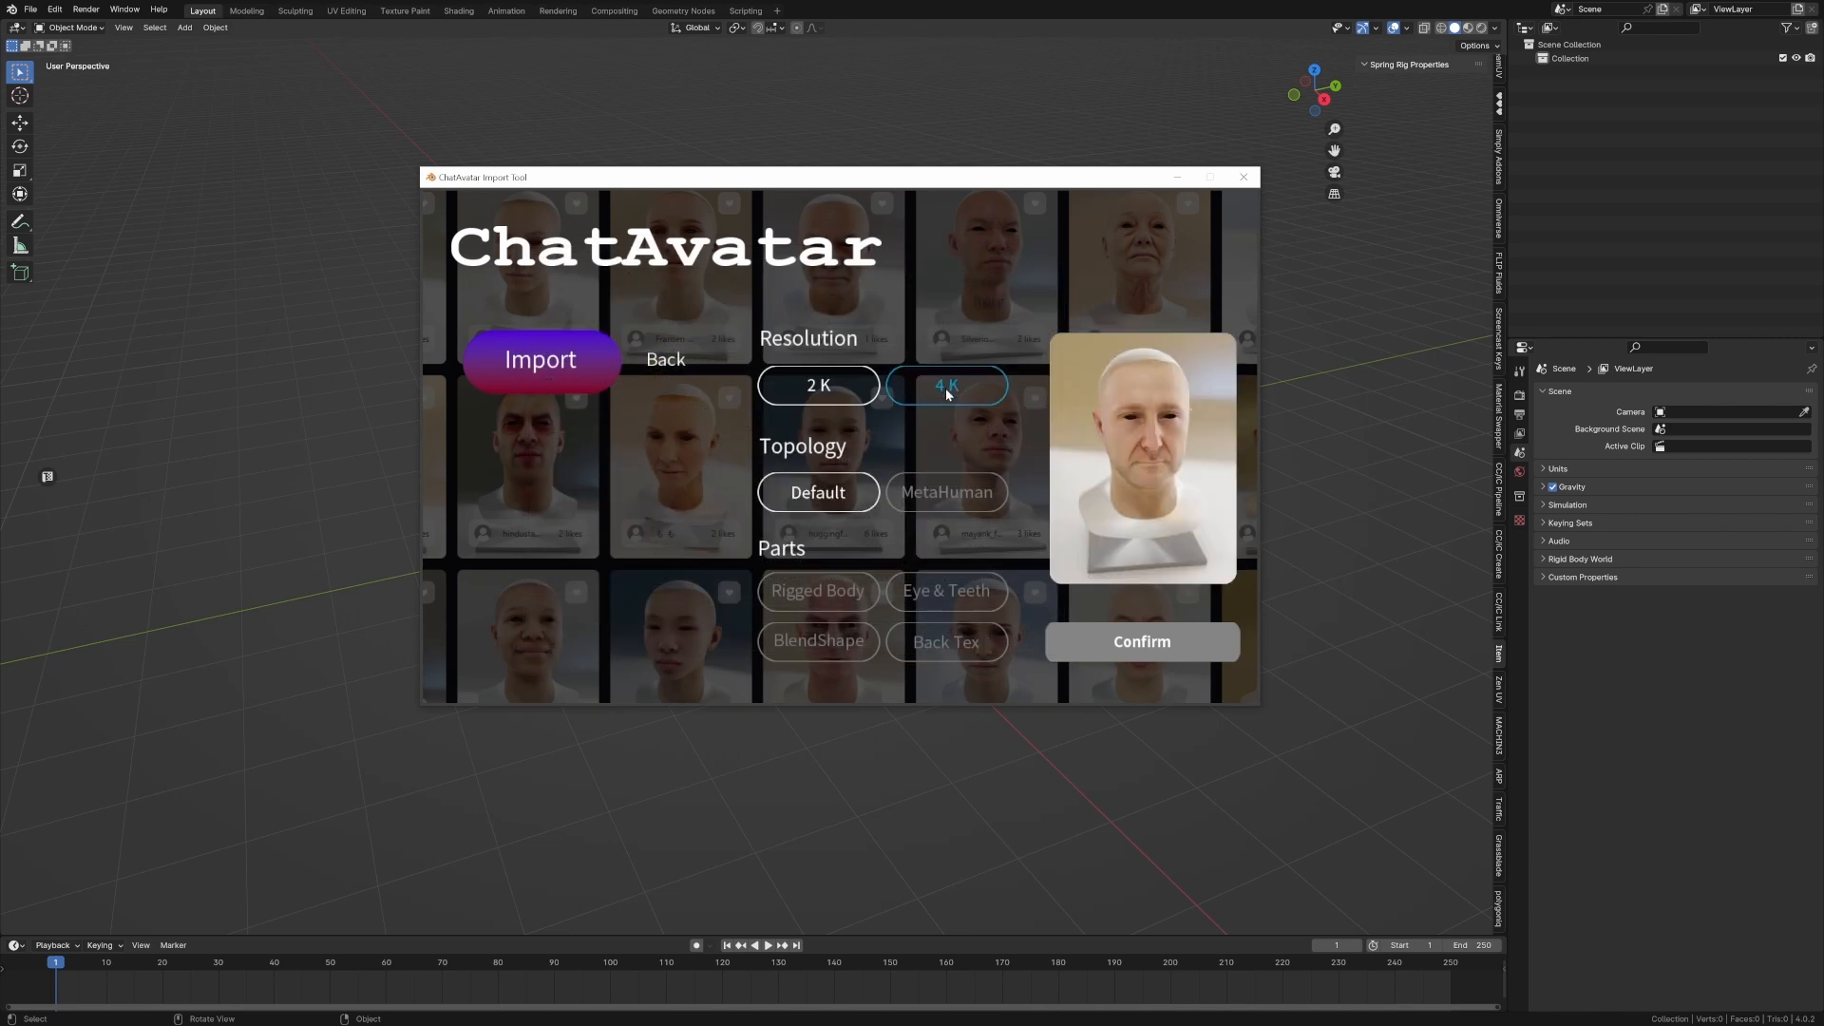
- Import at 2K, default topology with eyes and teeth, accepting the switch to Cycles
click(817, 490)
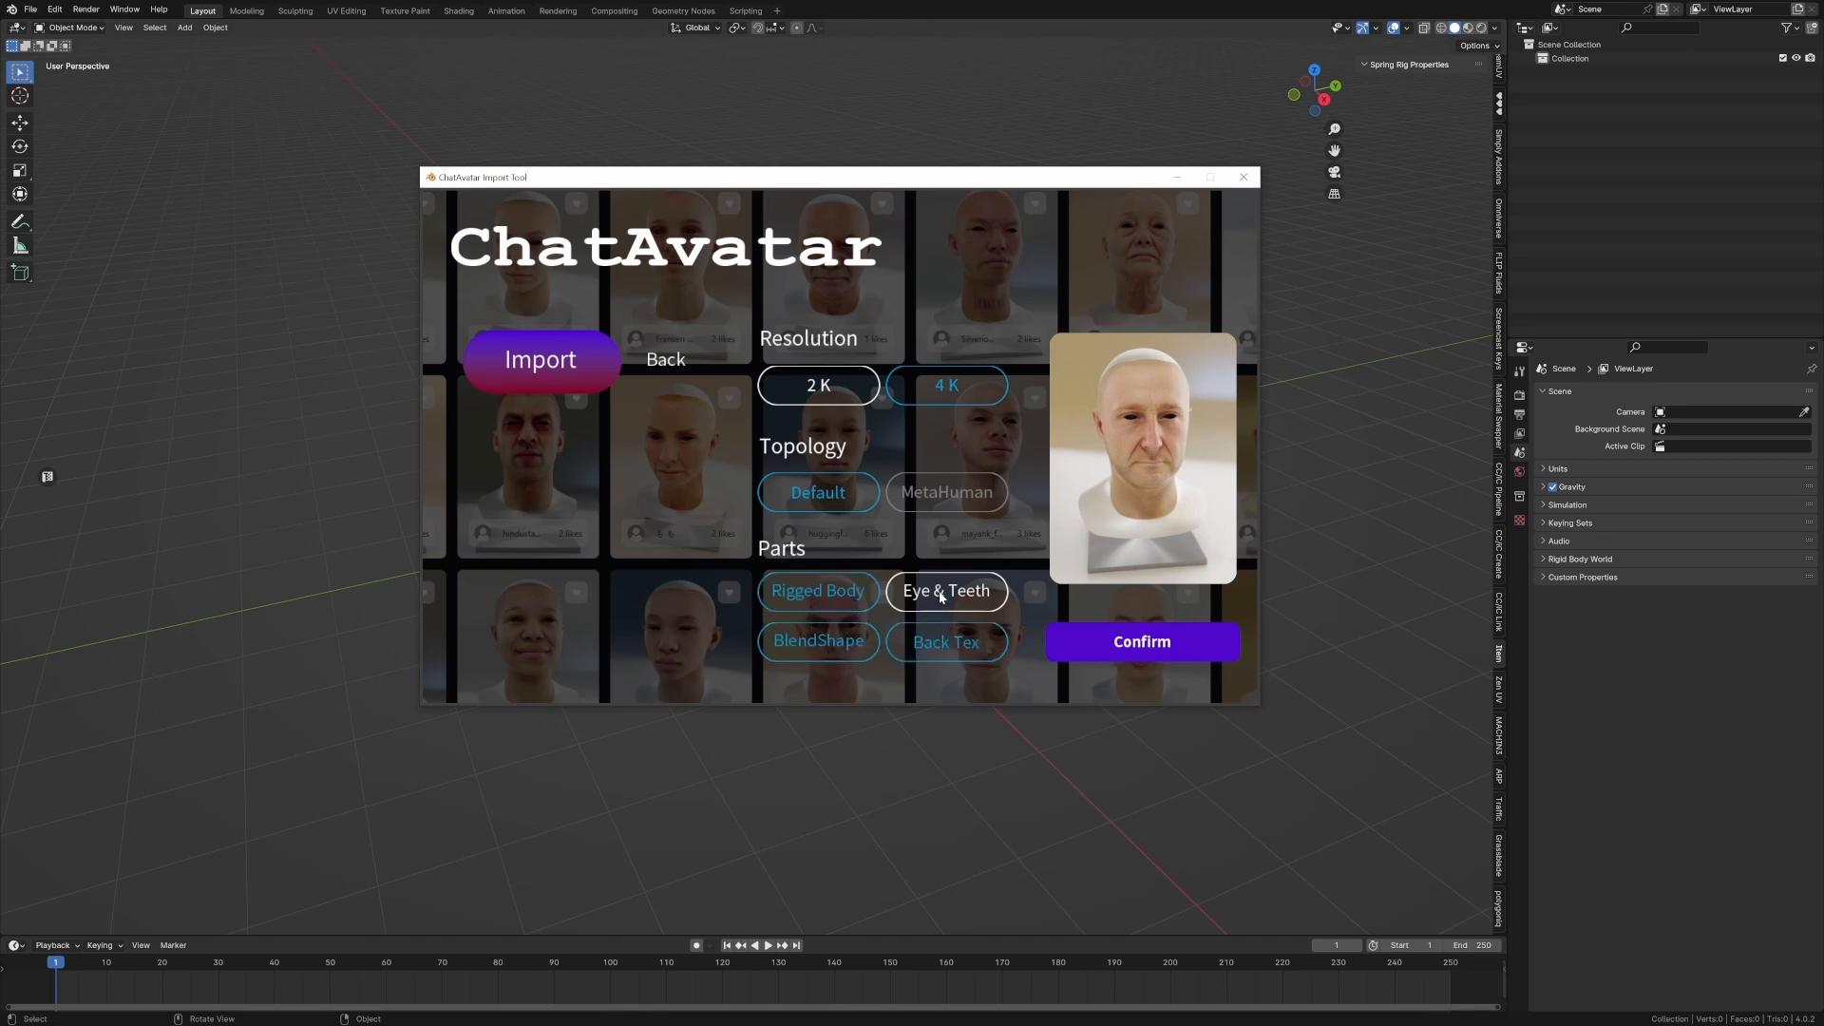
click(1139, 641)
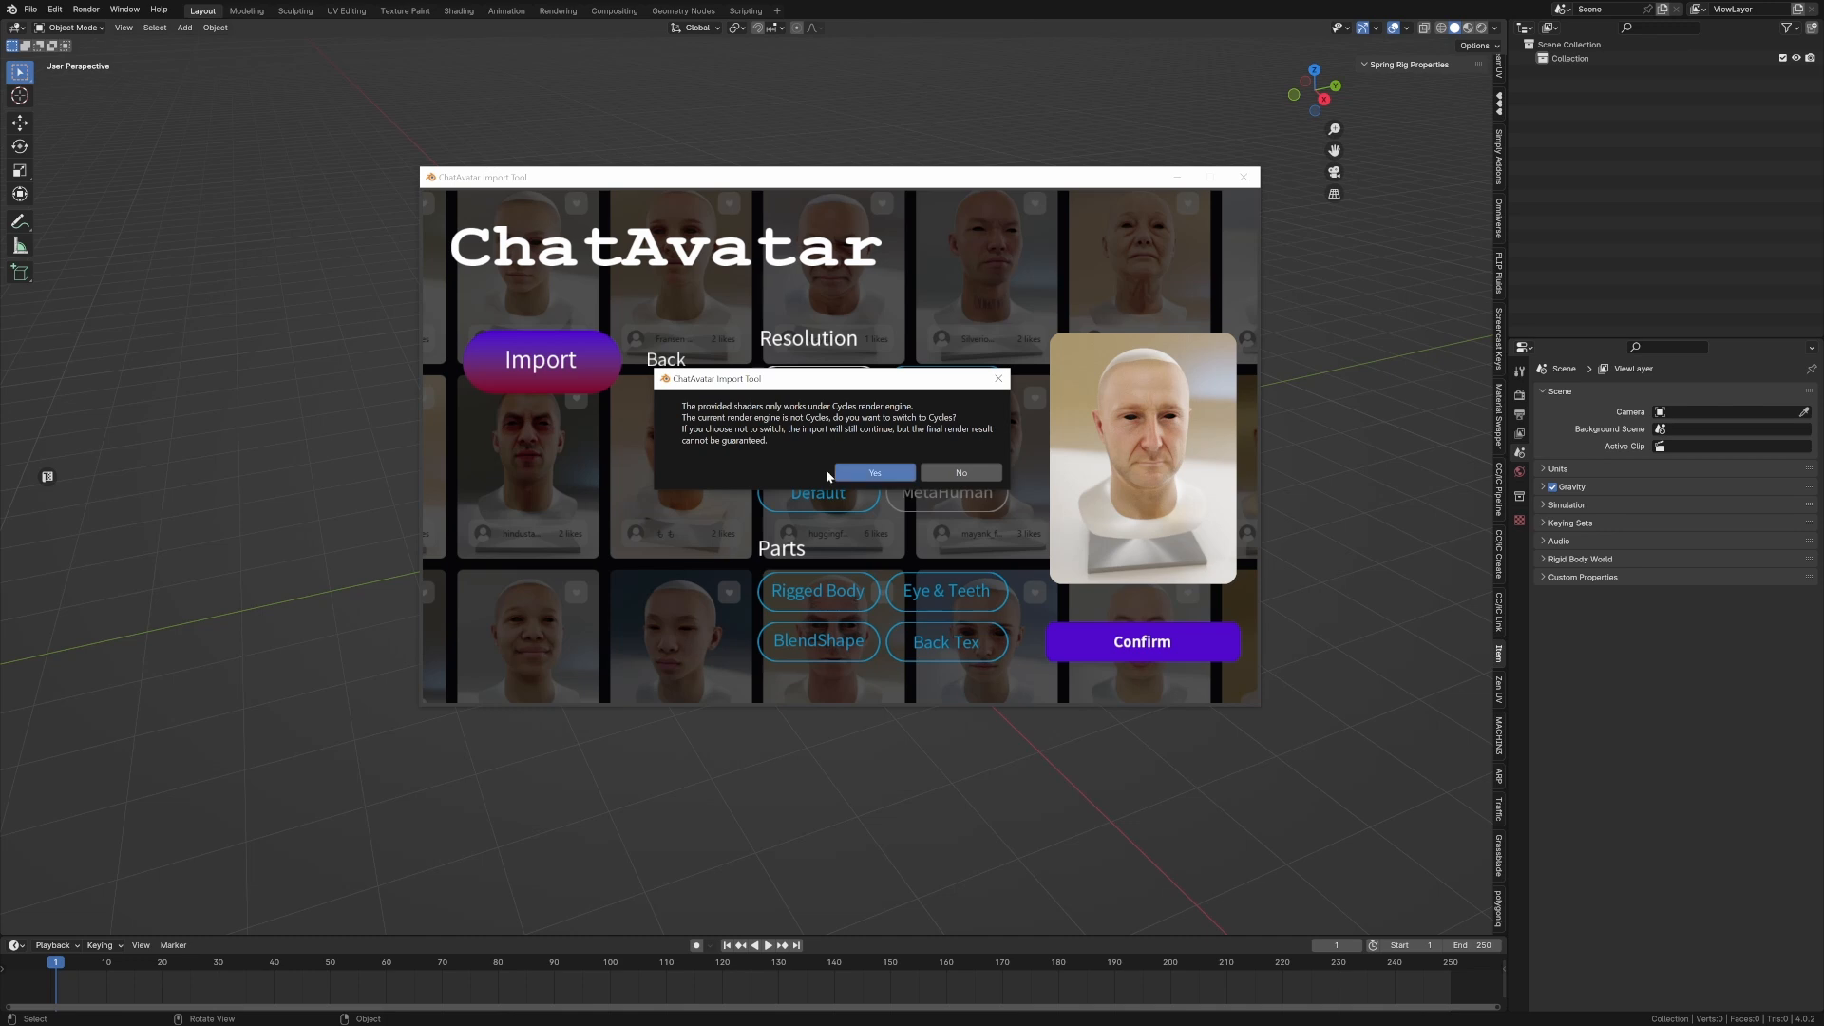
click(874, 473)
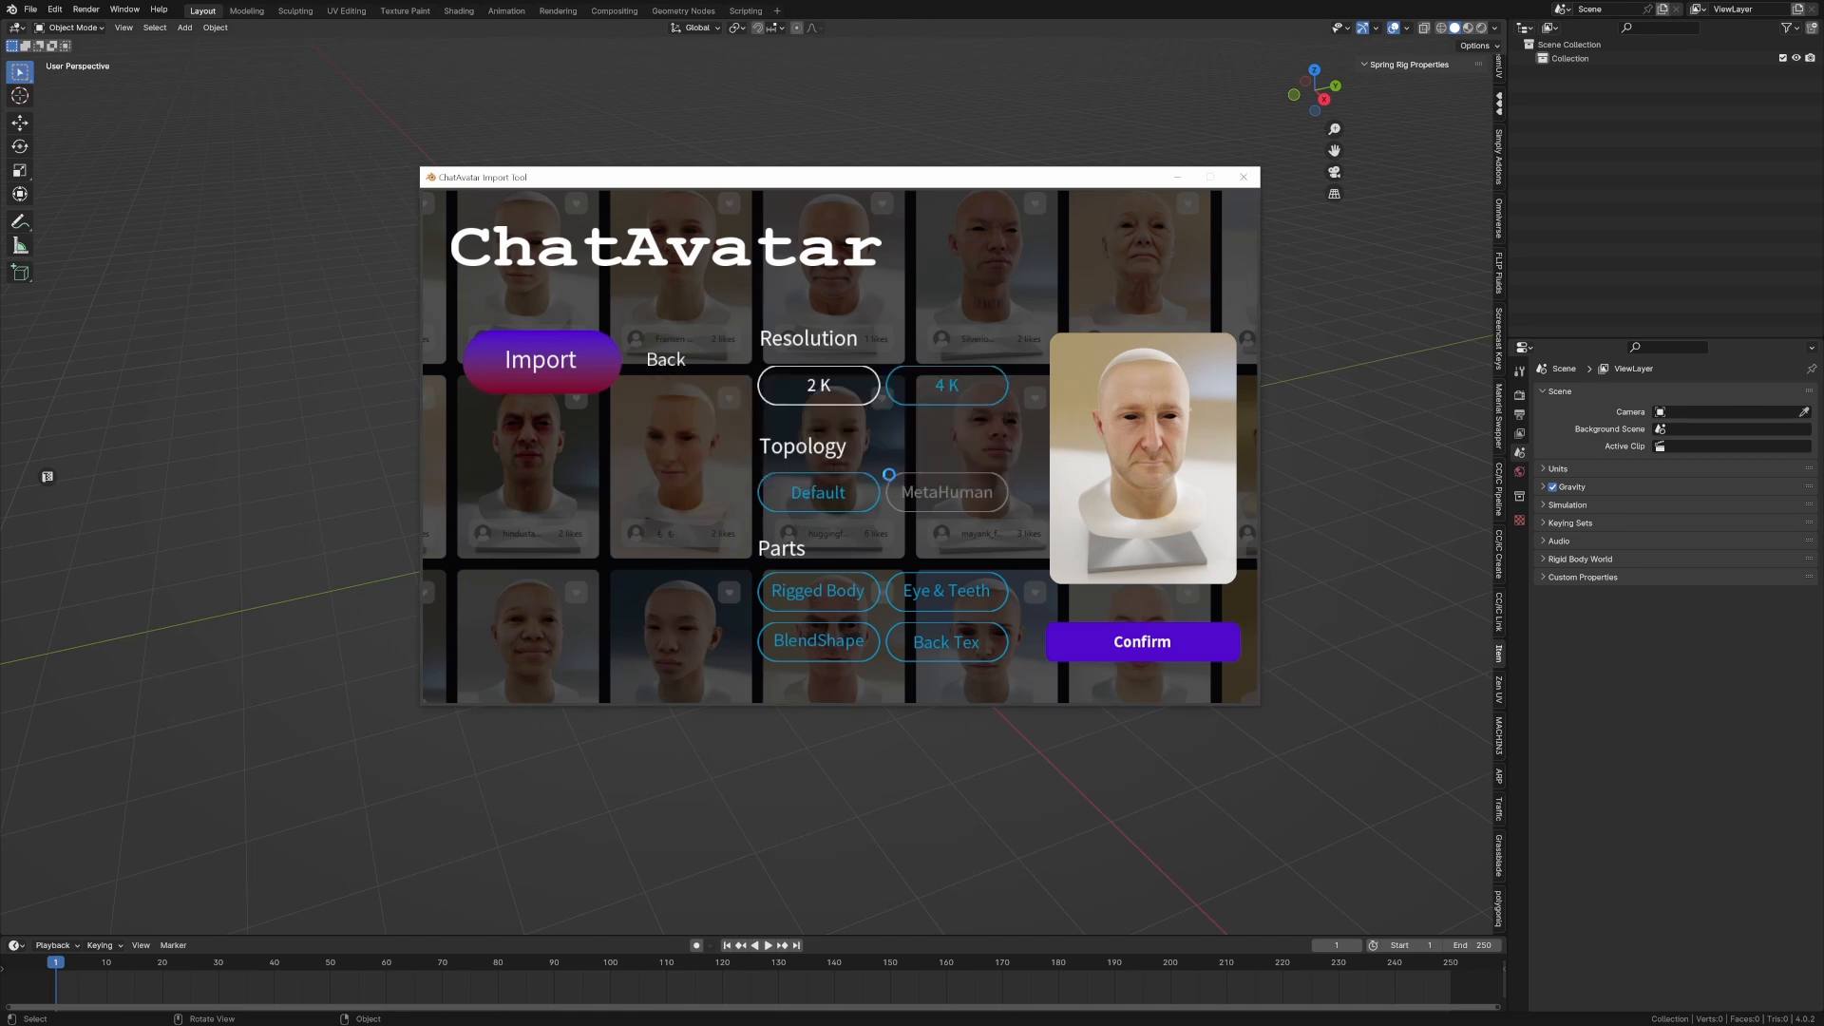
mouse_move(1214, 209)
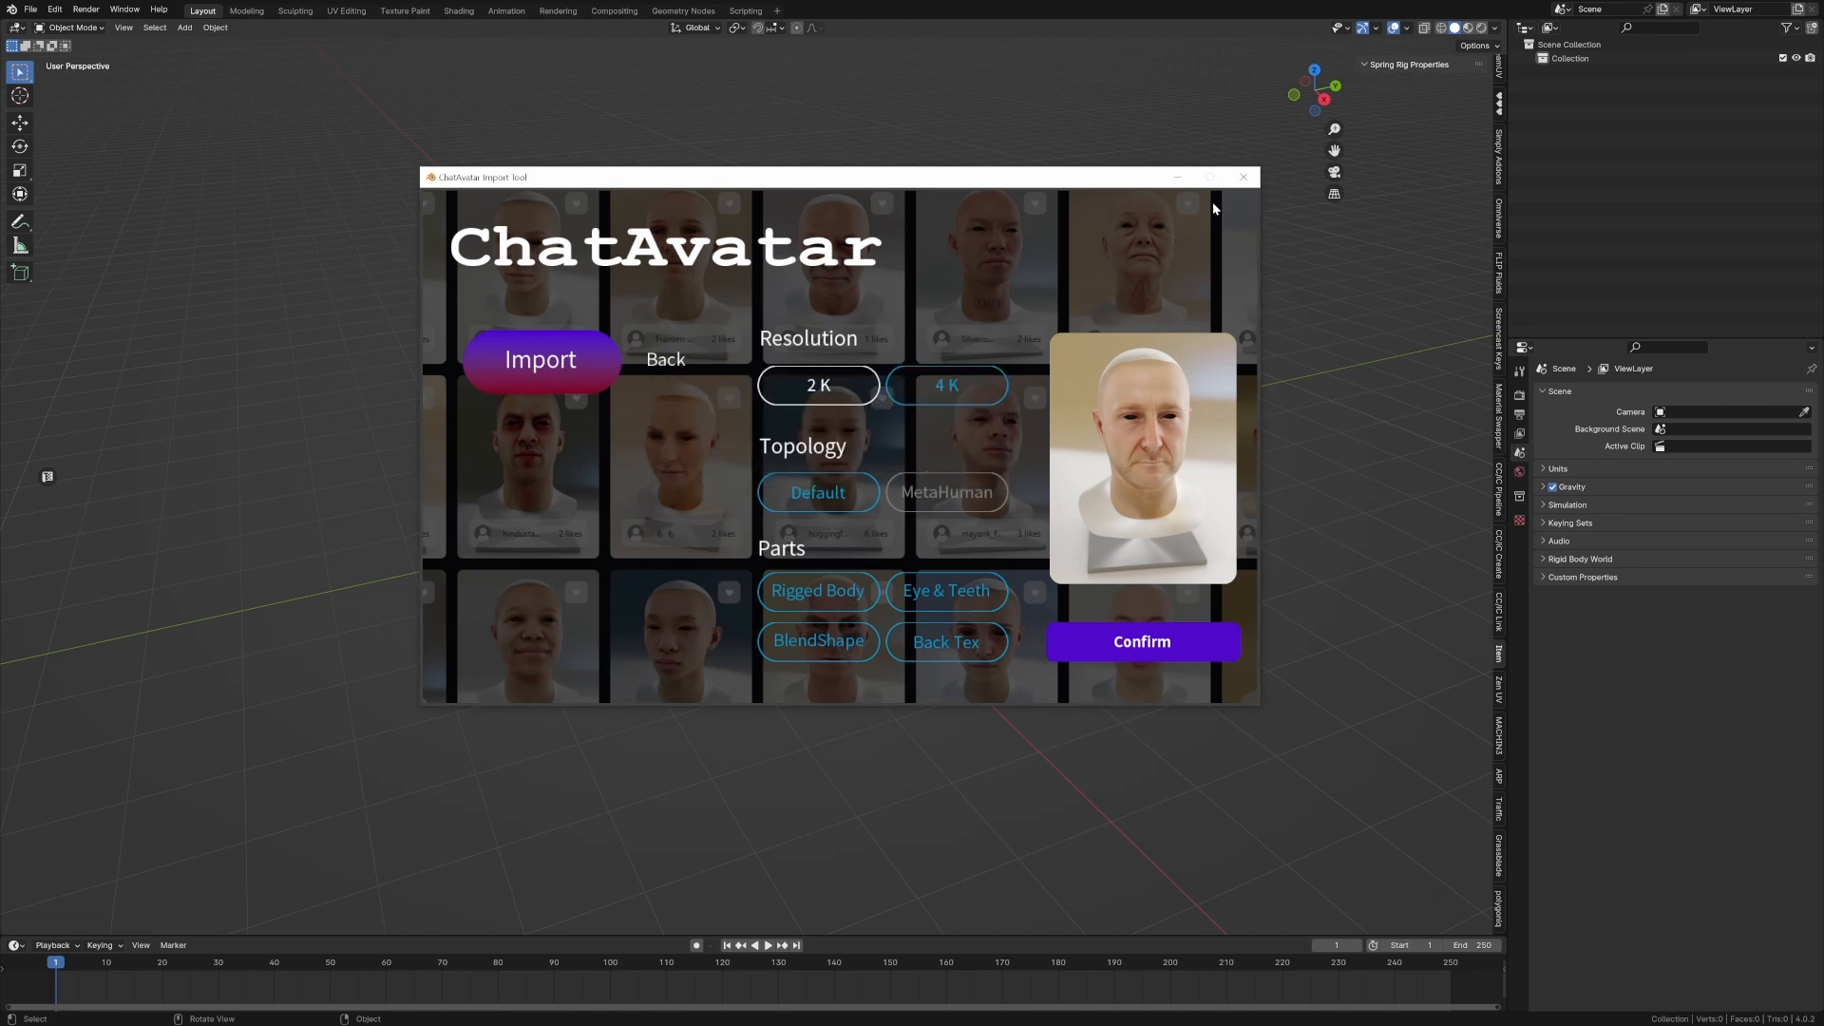
click(1140, 640)
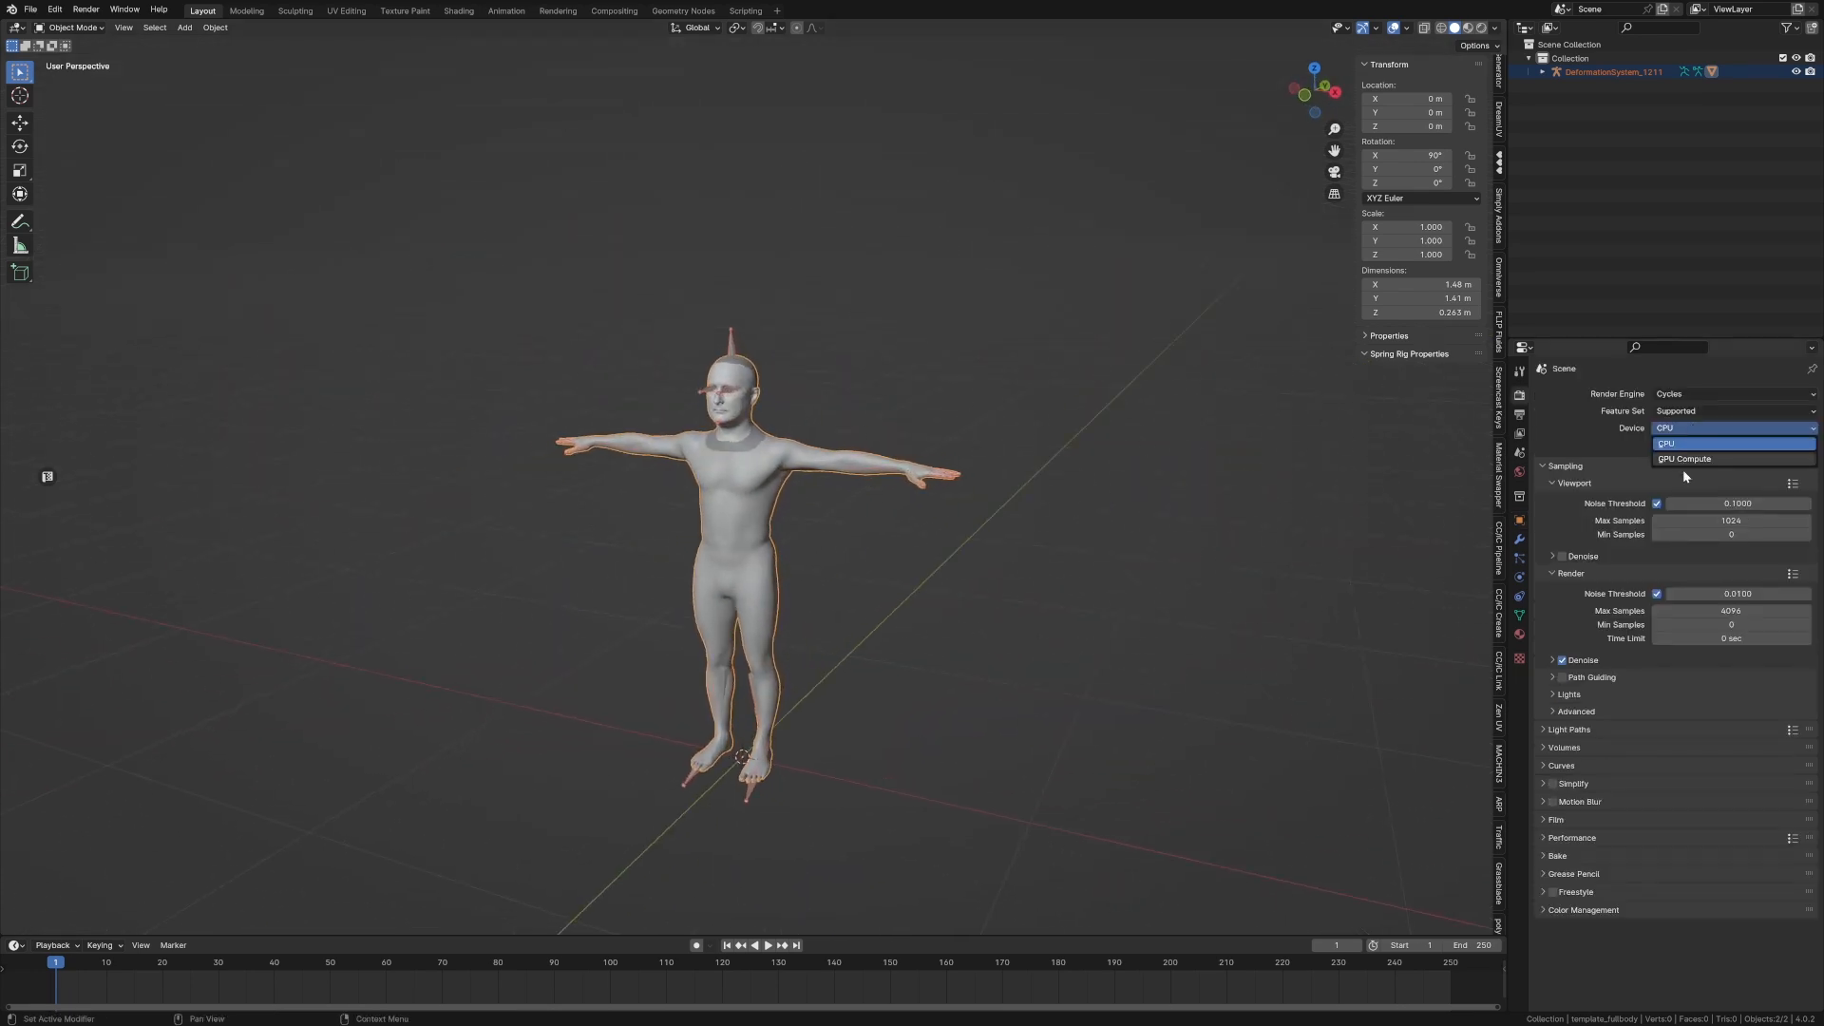
- Set the Cycles render device to GPU Compute
click(1685, 458)
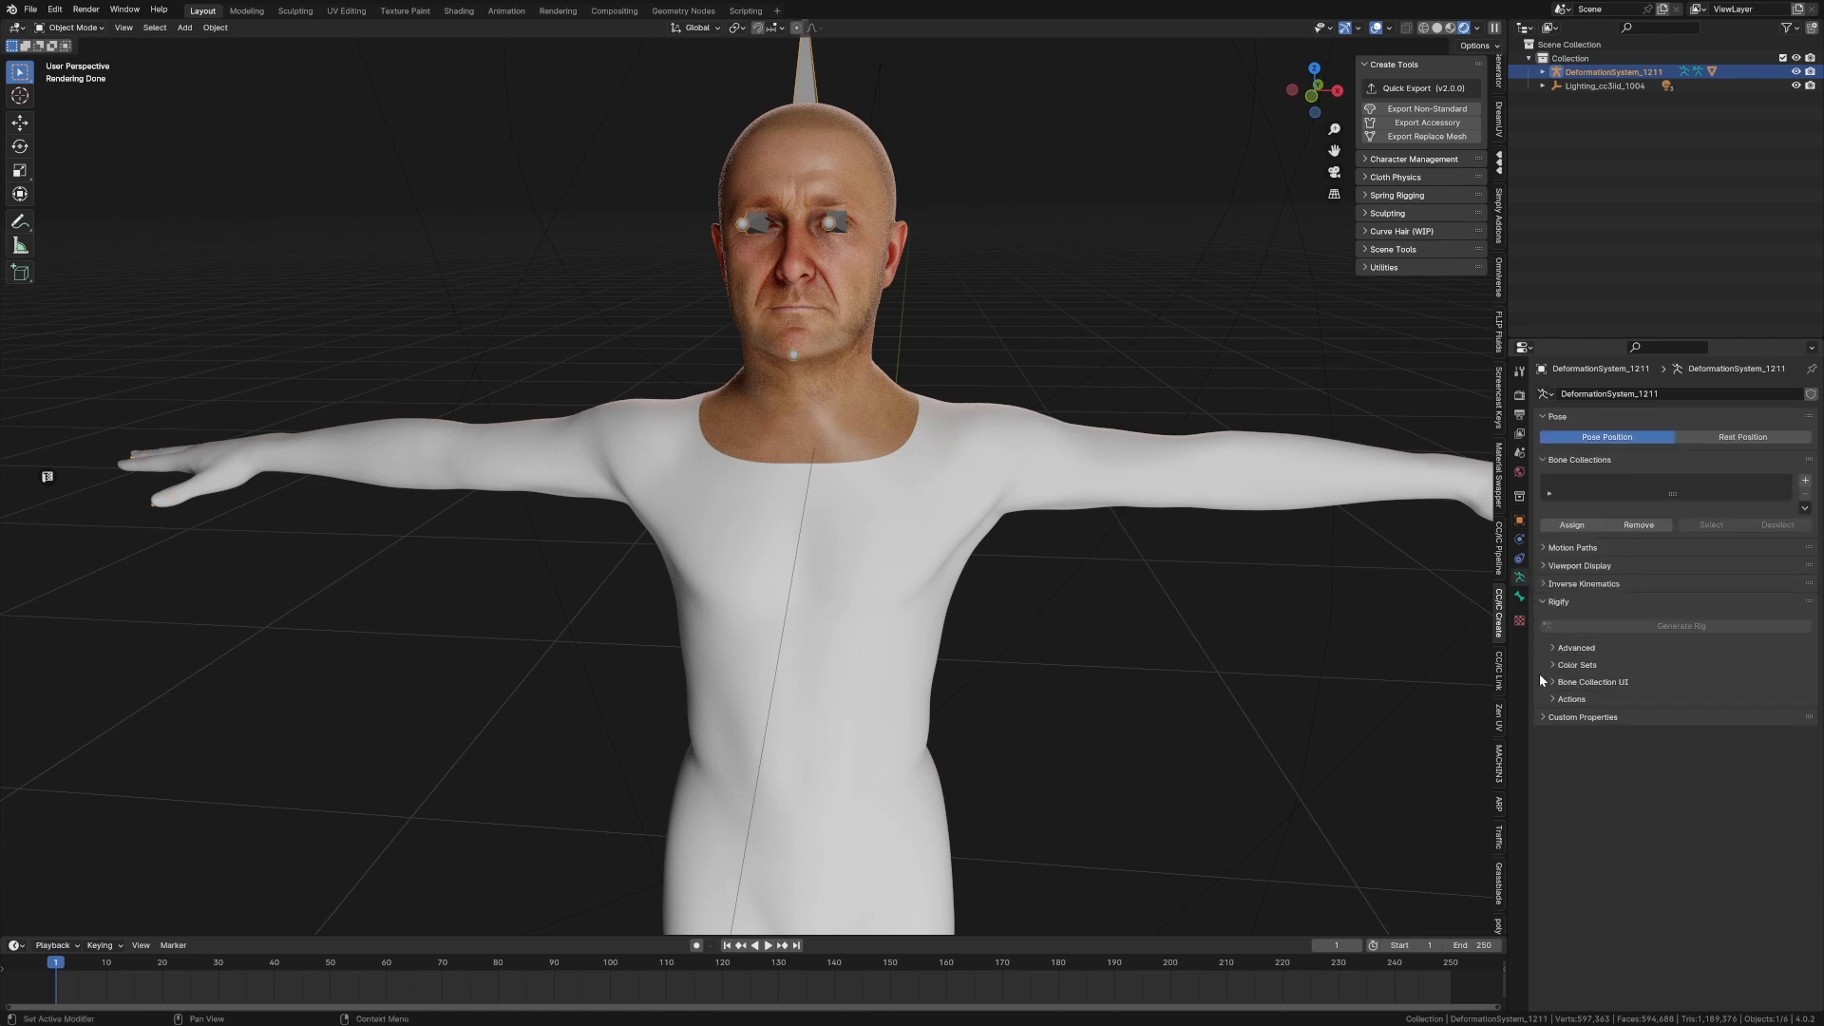
- Enable In Front in the armature's Viewport Display so bones draw over the mesh
click(1580, 566)
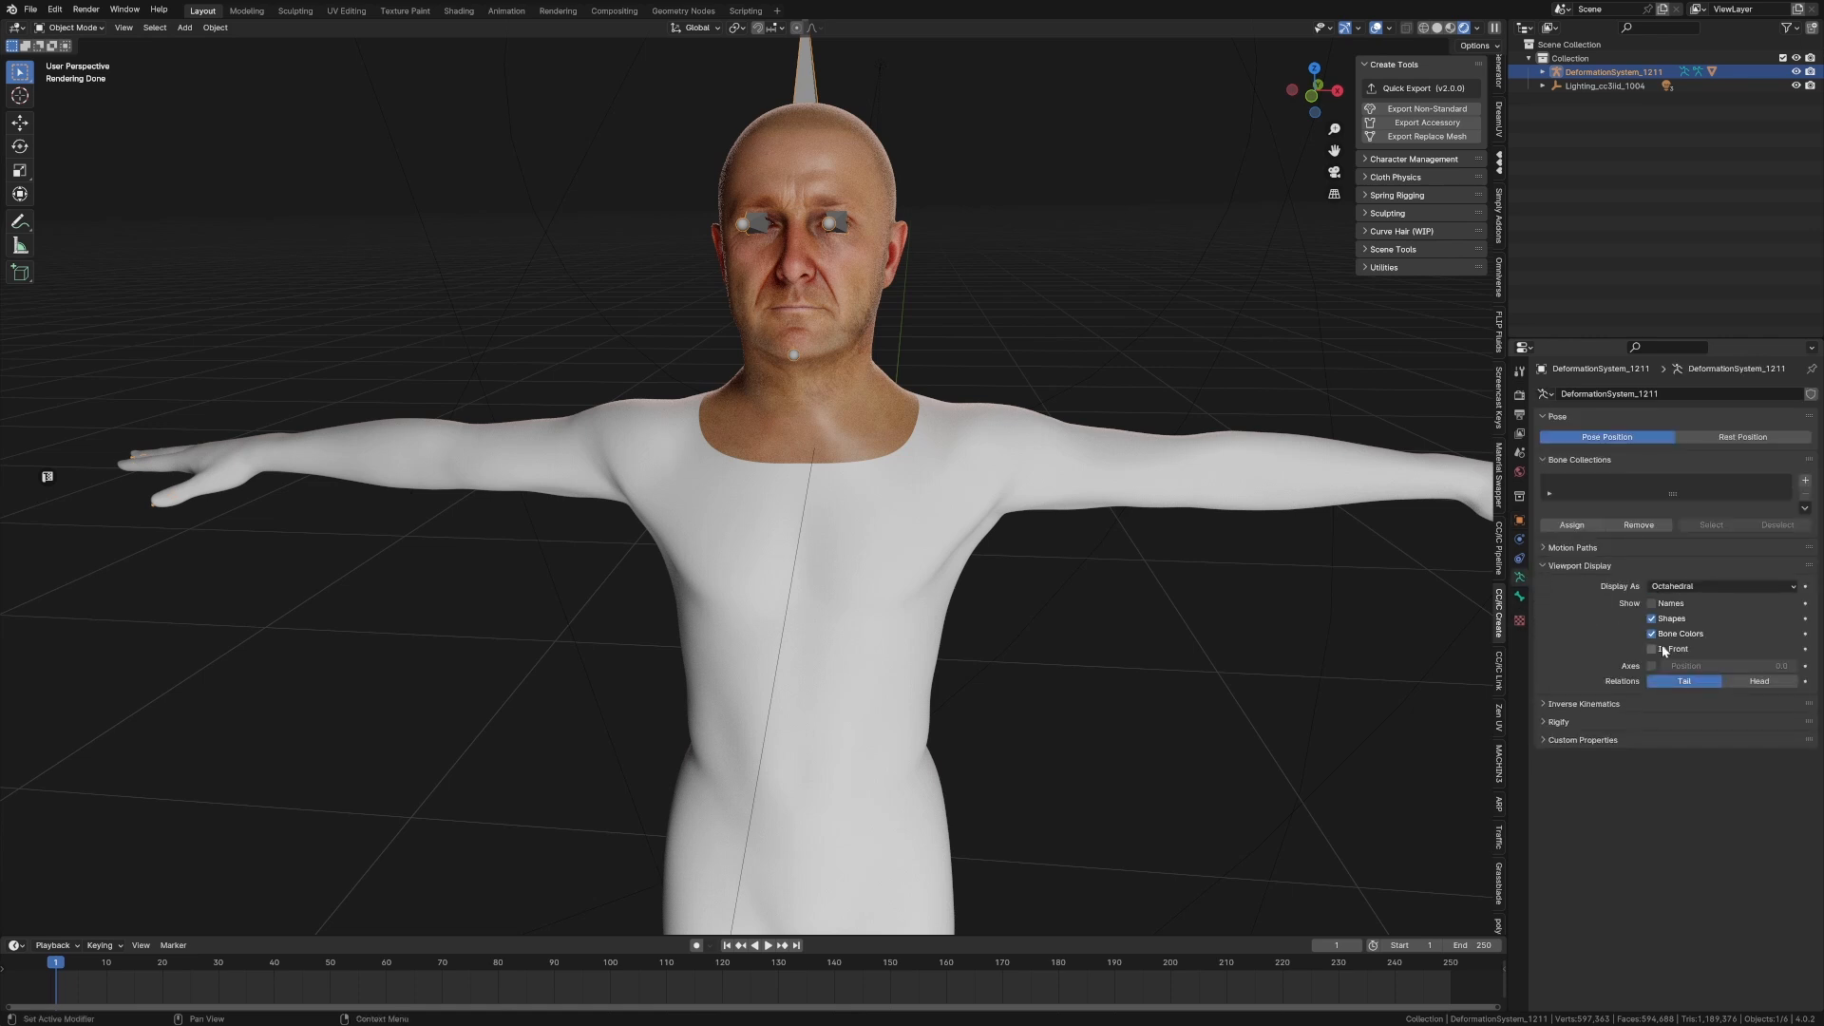
click(1651, 648)
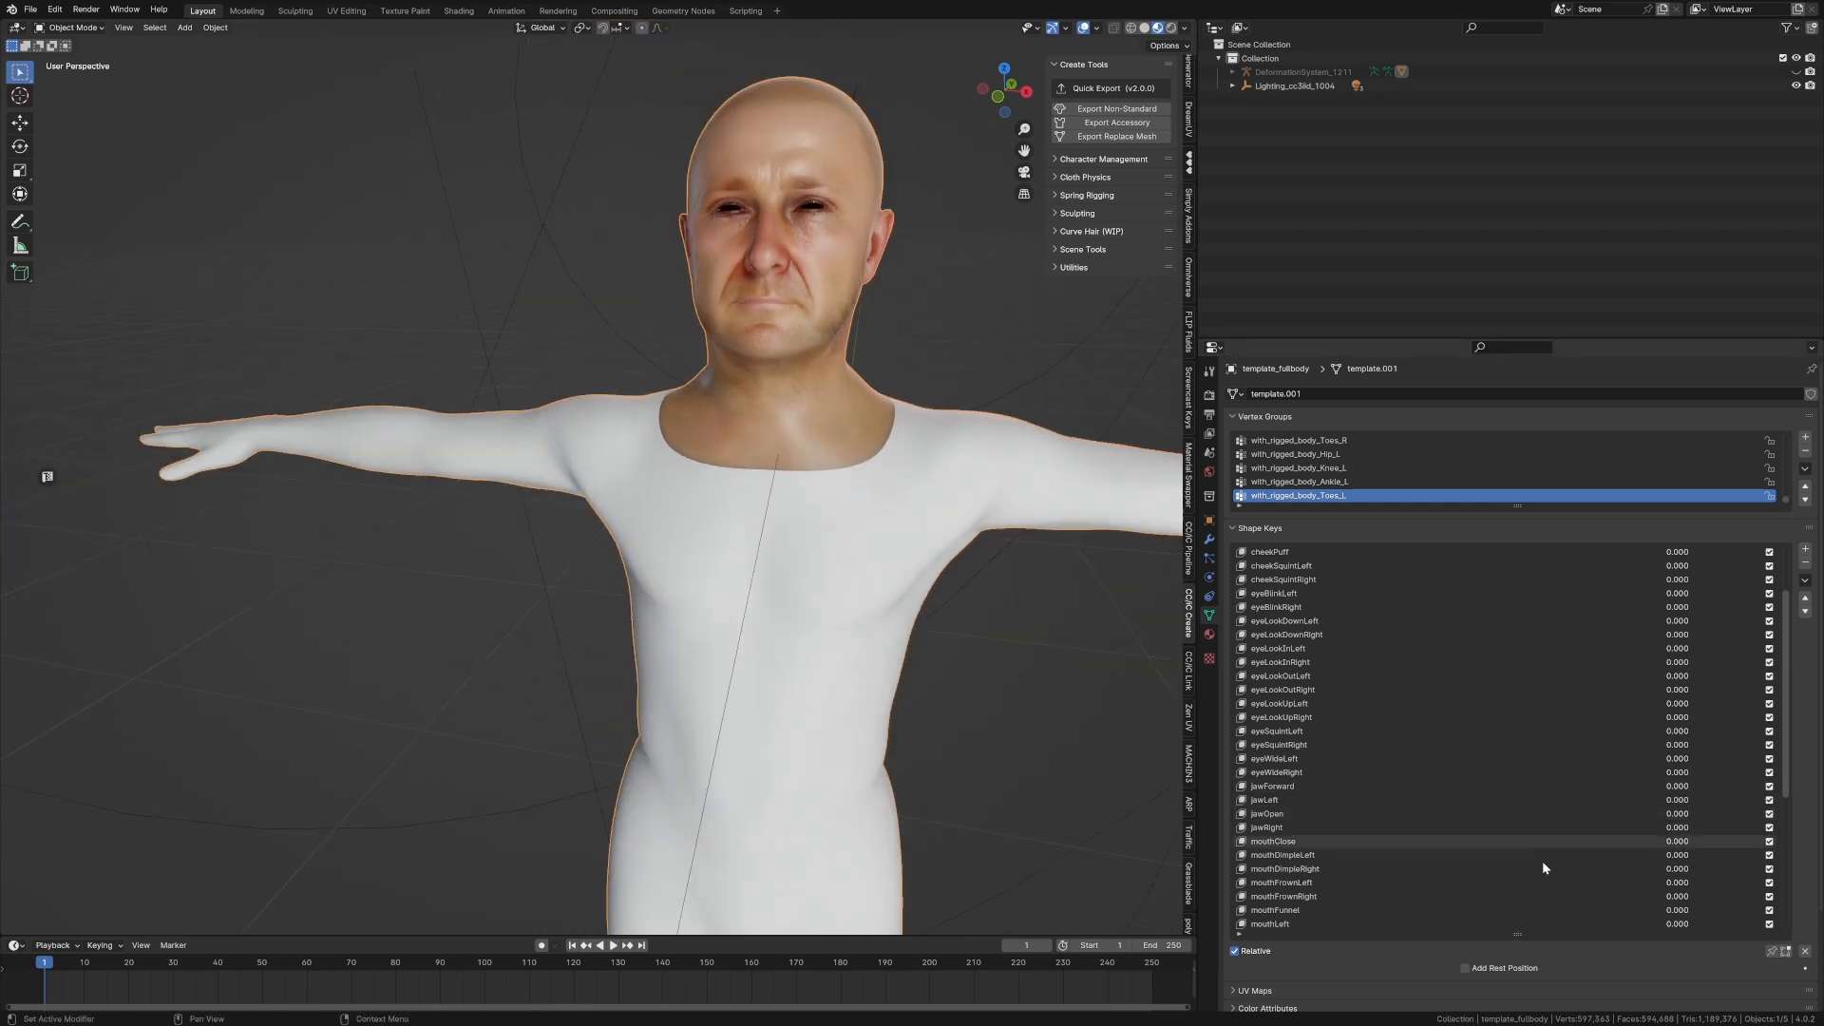
- Scroll through the body mesh's facial shape keys such as eyeBlinkLeft and jawOpen
scroll(down, 3)
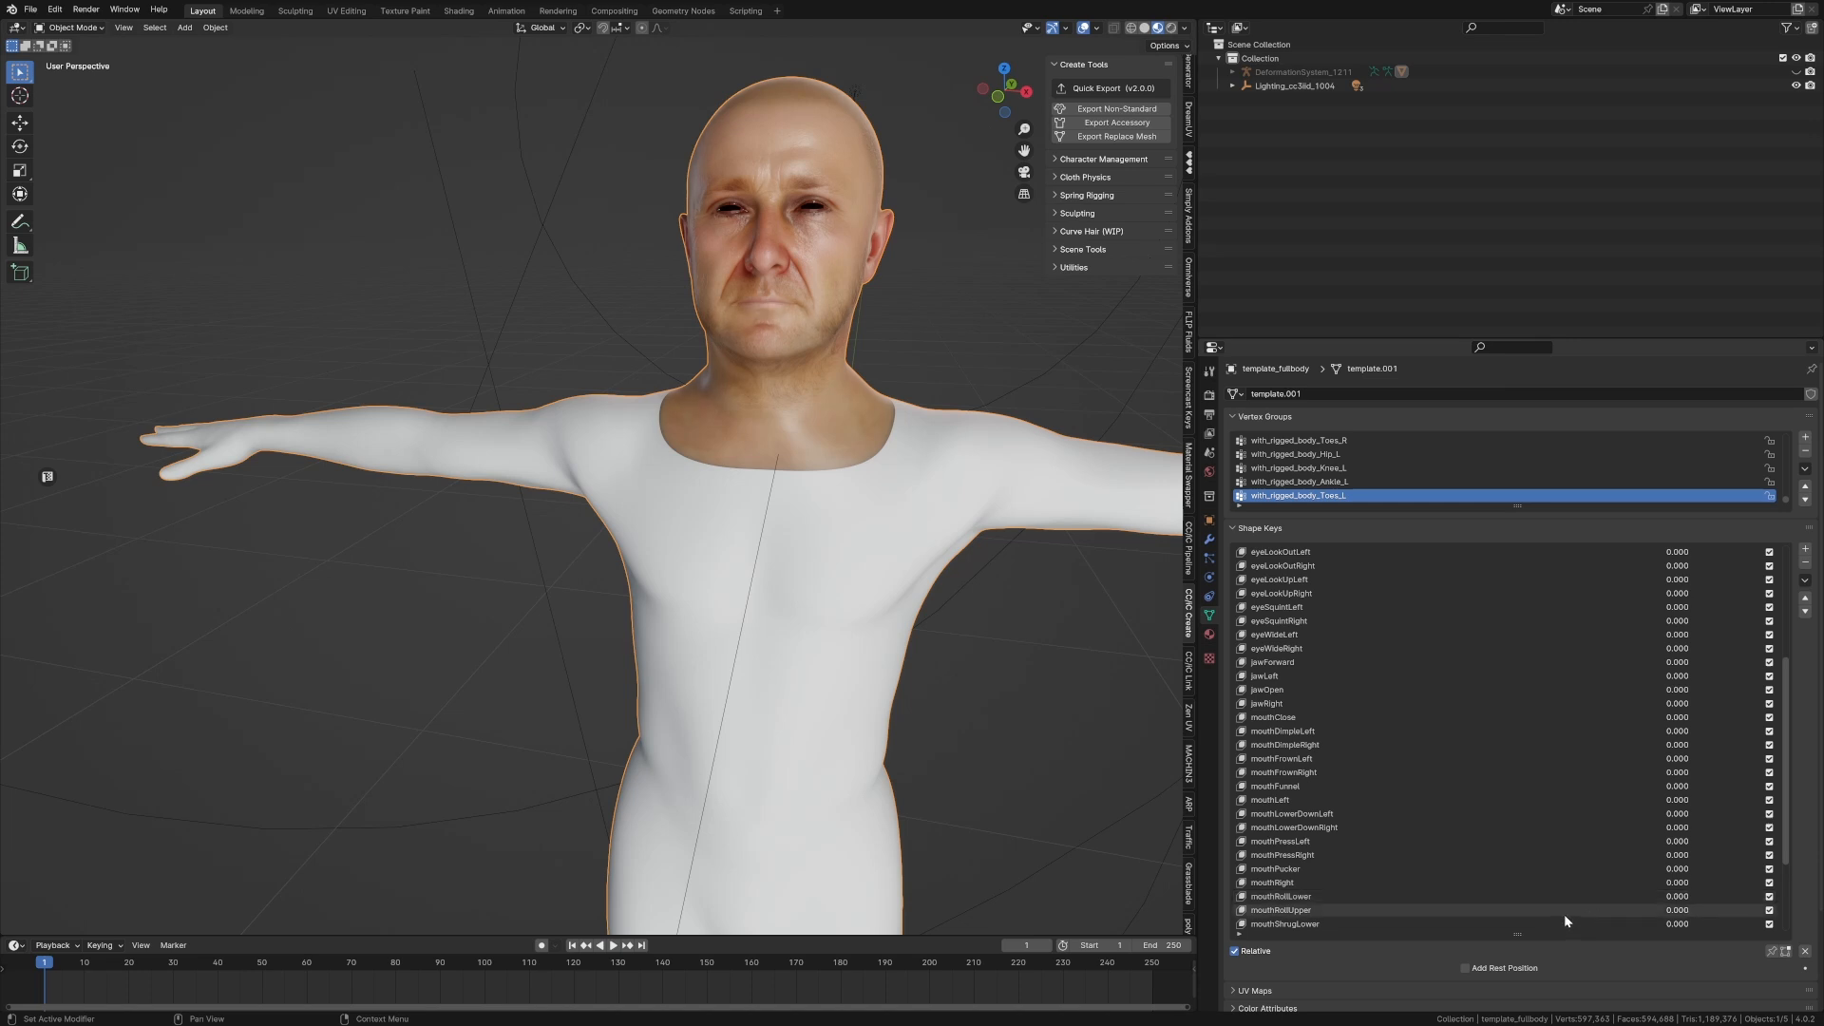
scroll(down, 3)
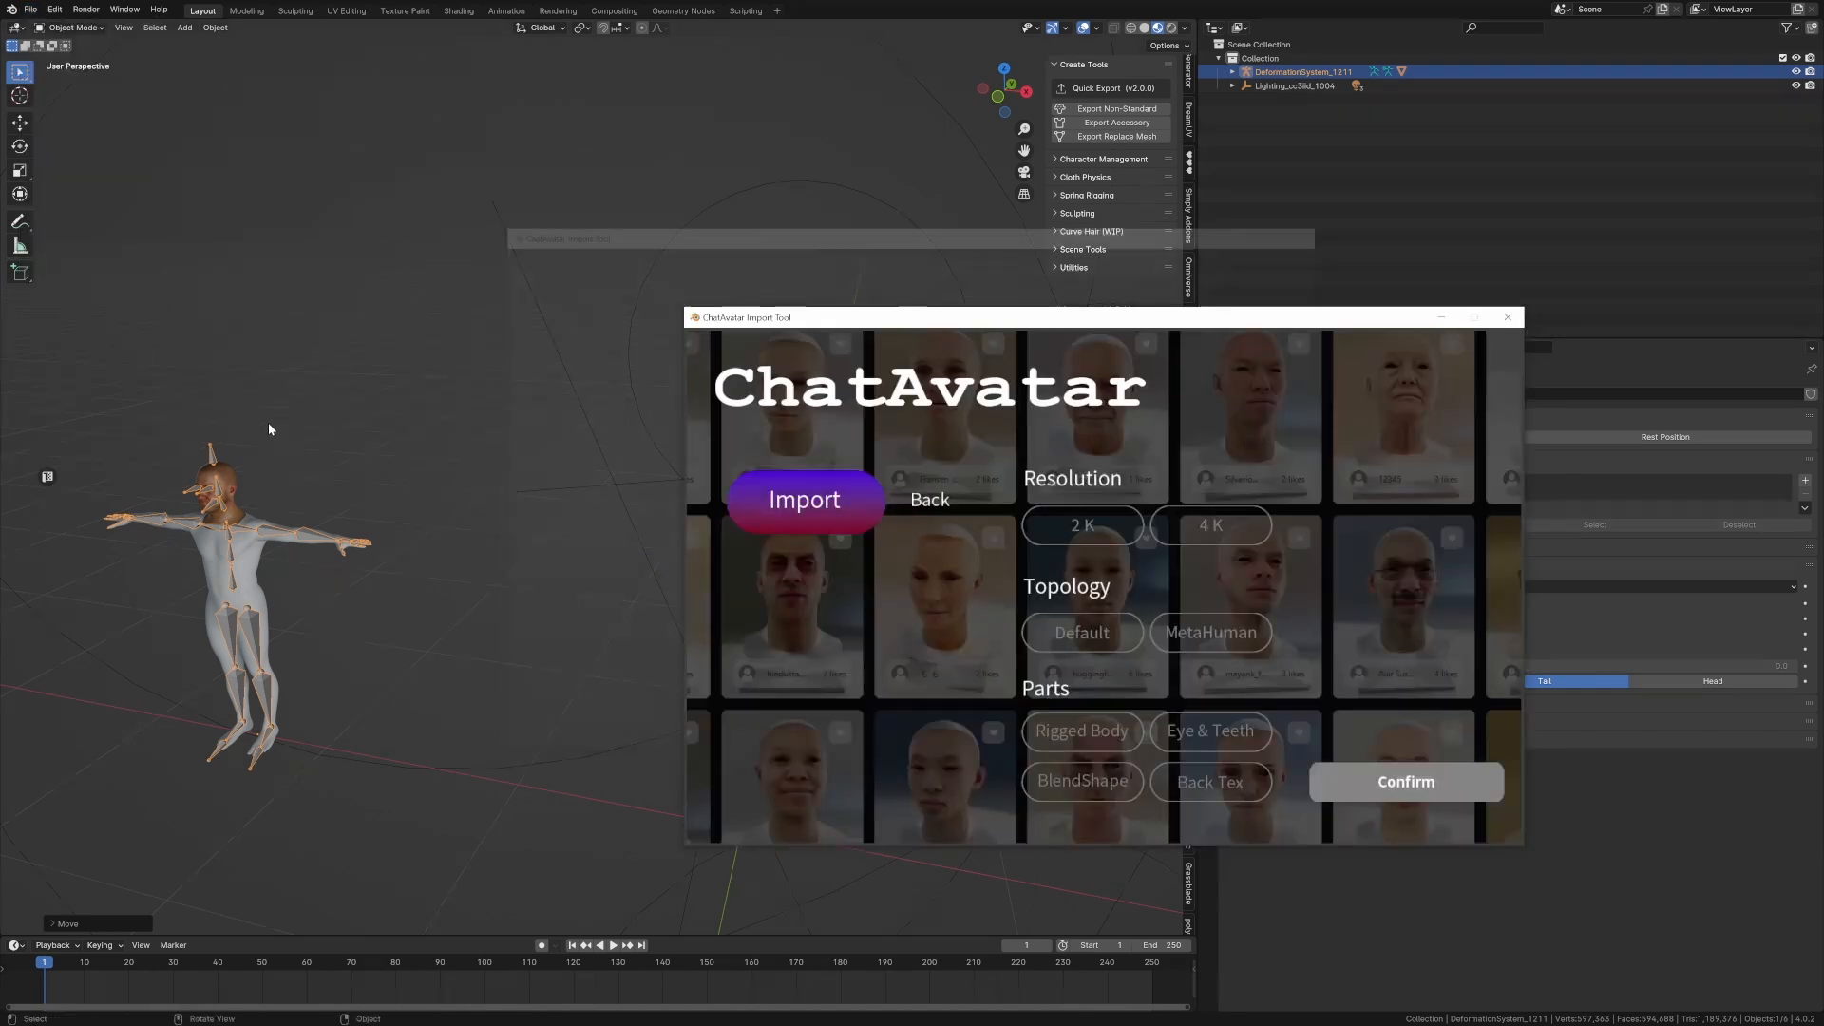
- Begin importing a second avatar package via the ChatAvatar Import Tool, browsing the Downloads folder
click(801, 500)
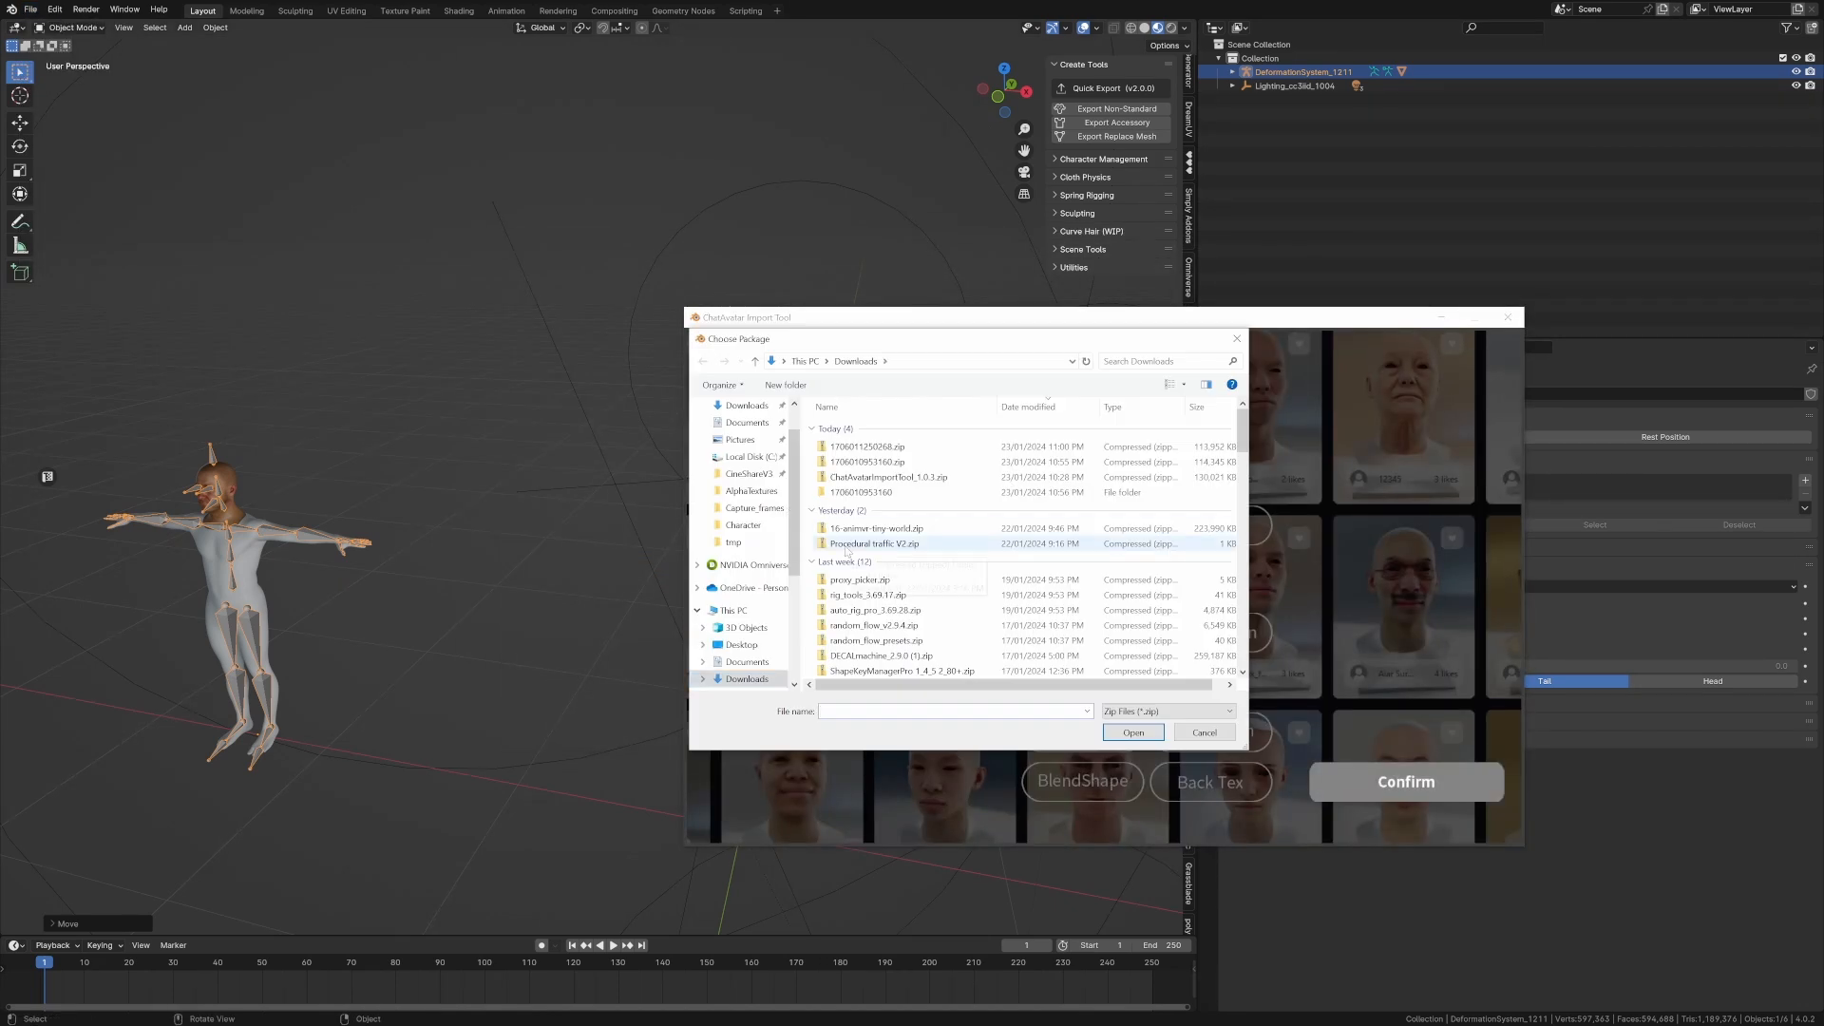